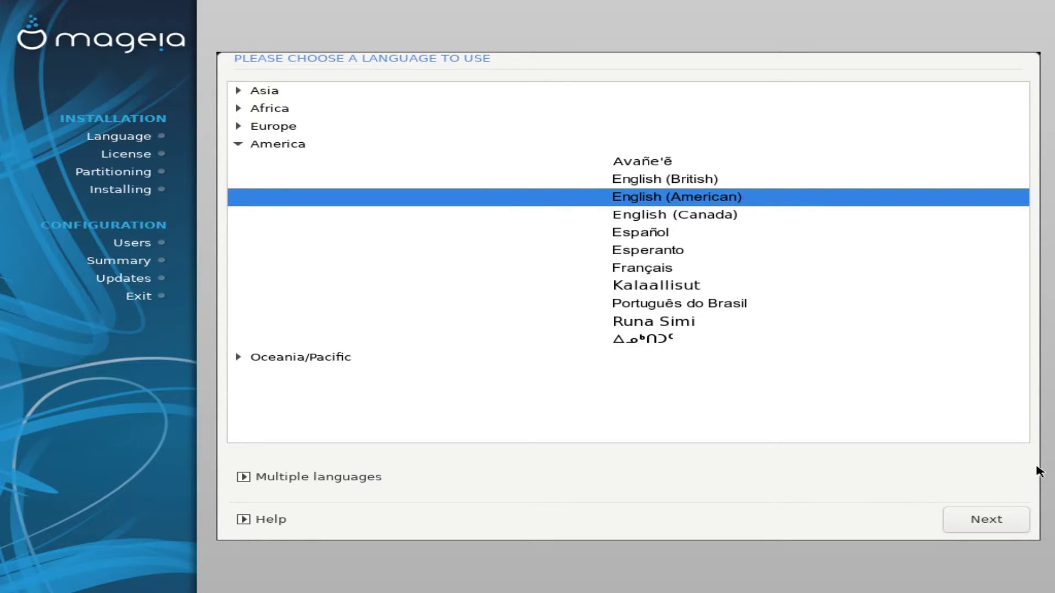
Keep American English as the language and accept the license agreement
click(985, 519)
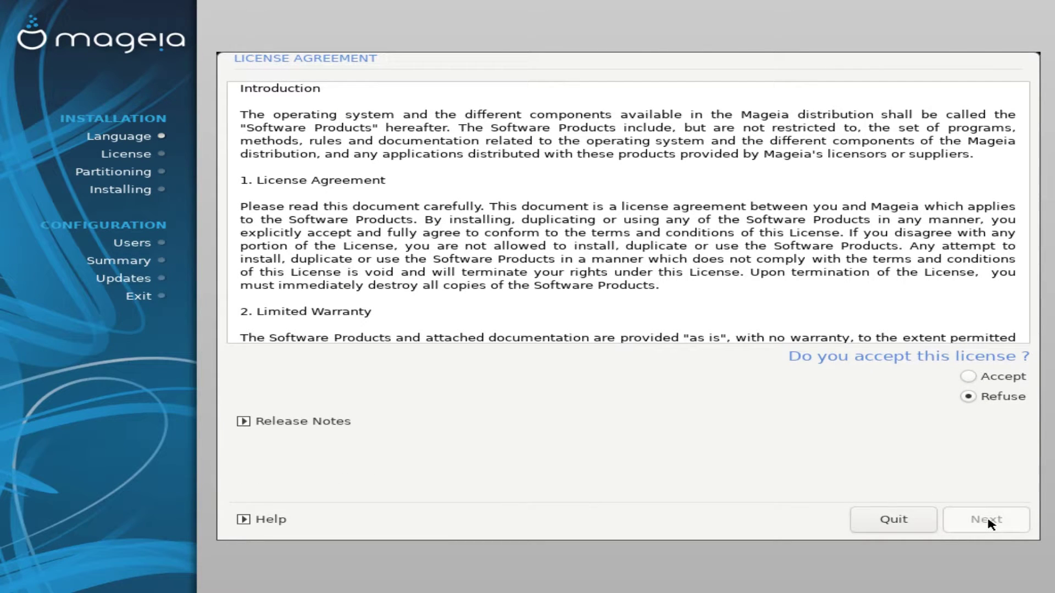
scroll(down, 3)
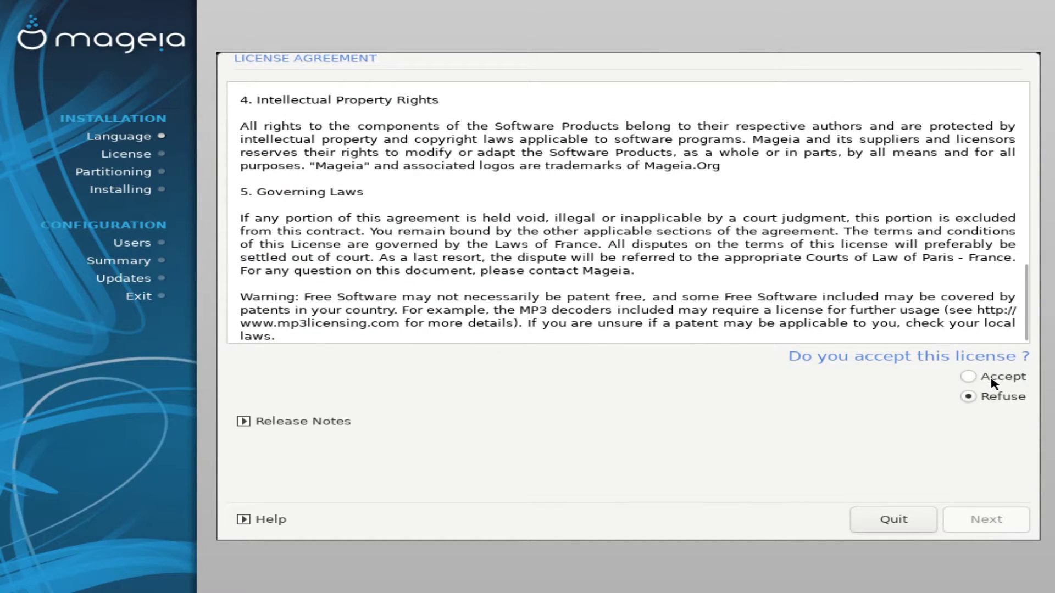
click(985, 519)
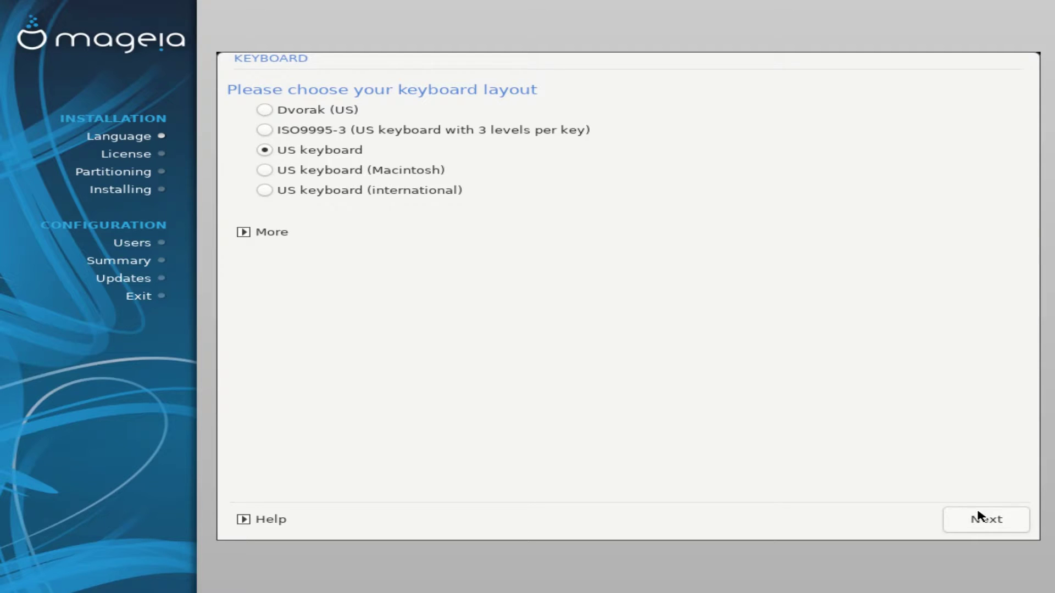
Keep the US keyboard and erase the entire 111GB disk, confirming the data-loss warning
click(985, 520)
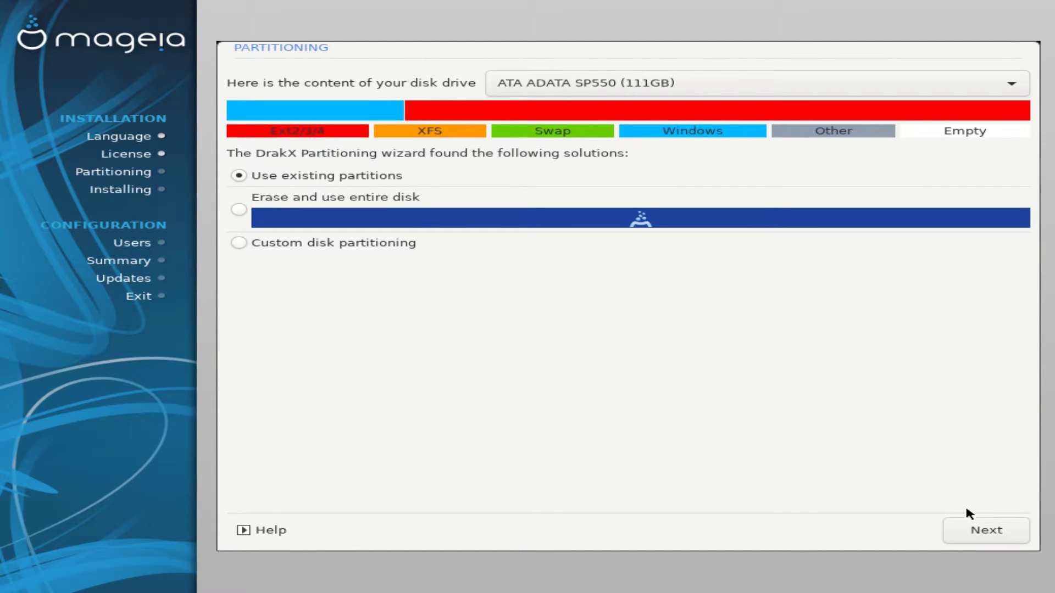
click(239, 209)
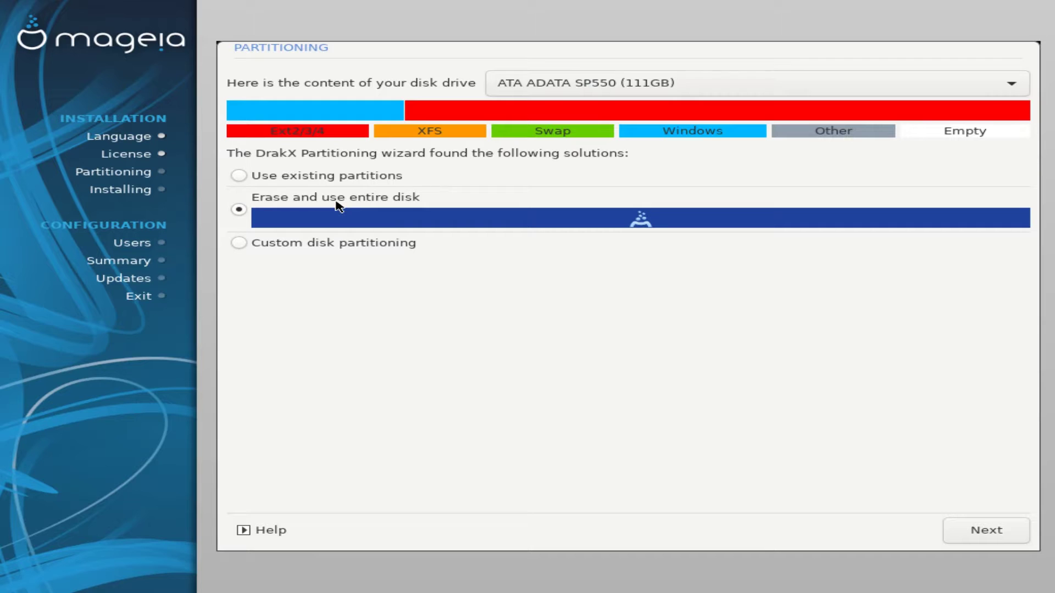
click(986, 530)
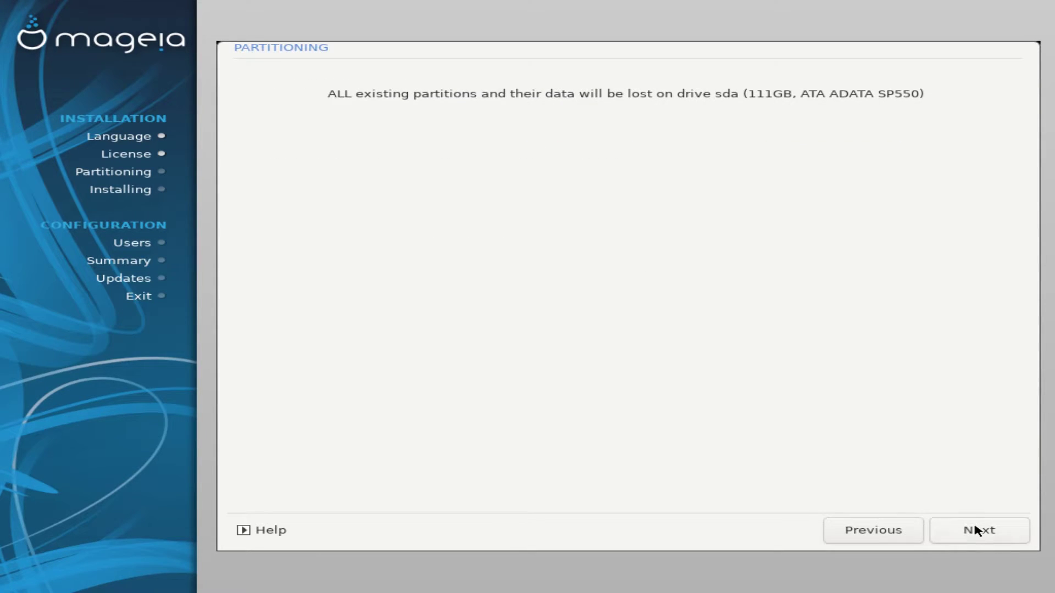
click(979, 530)
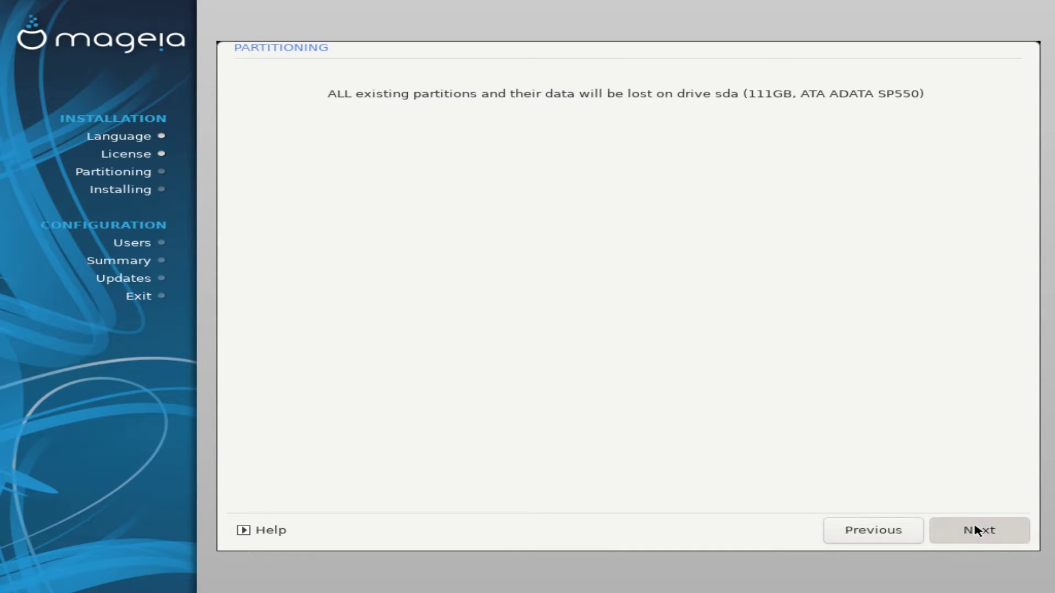
click(978, 530)
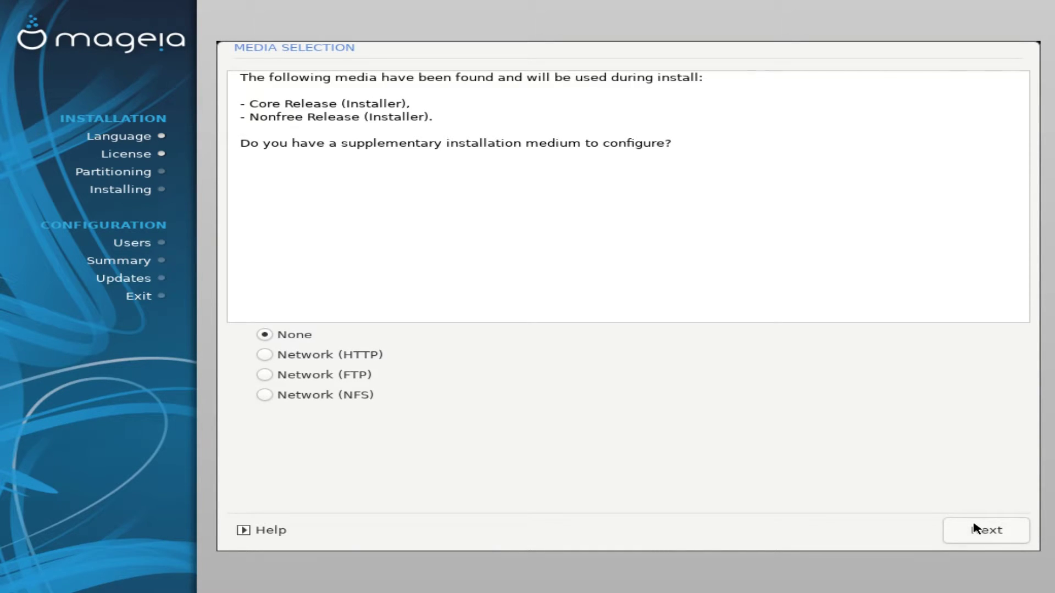
Skip extra media, preview the Custom and GNOME desktops, and keep Plasma
click(985, 530)
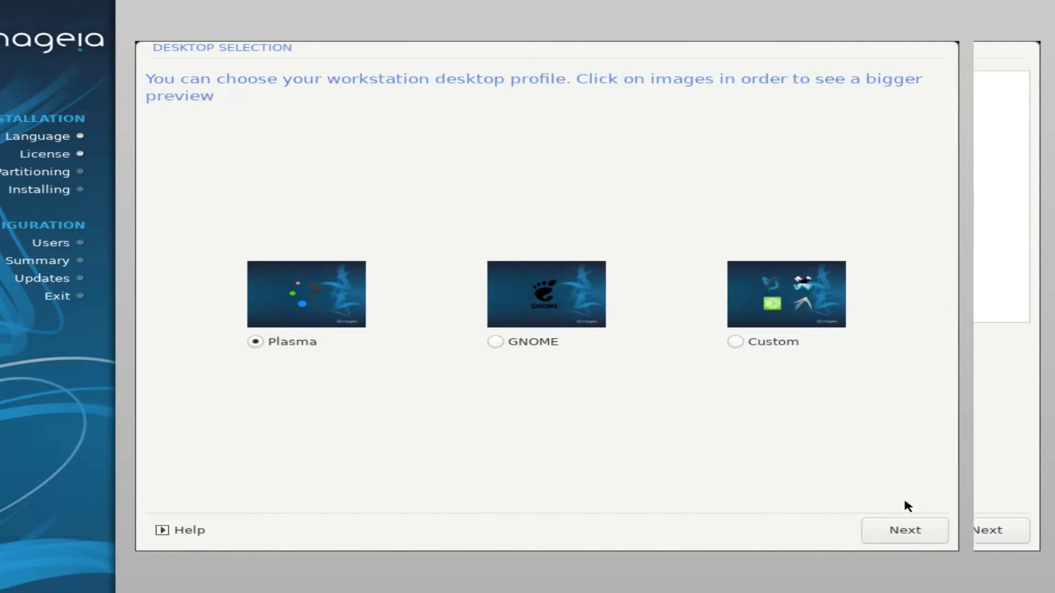
click(785, 294)
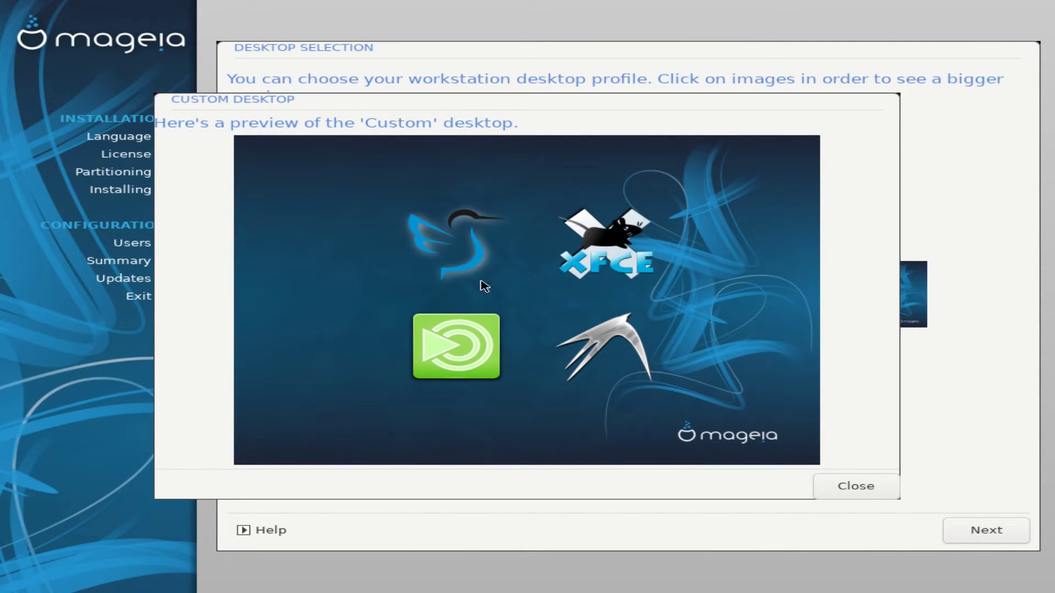
mouse_move(231, 205)
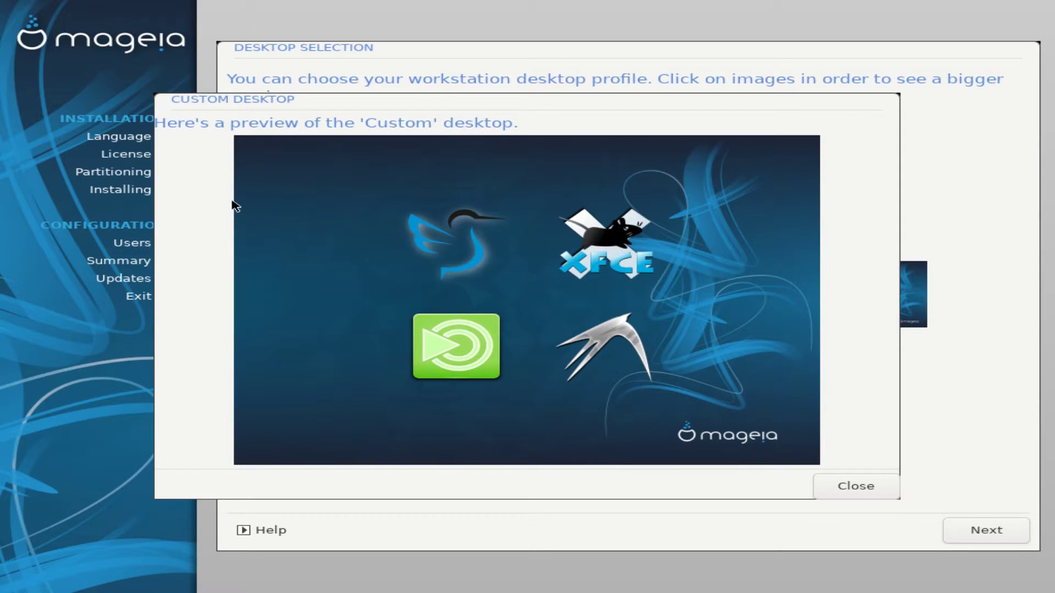
mouse_move(867, 469)
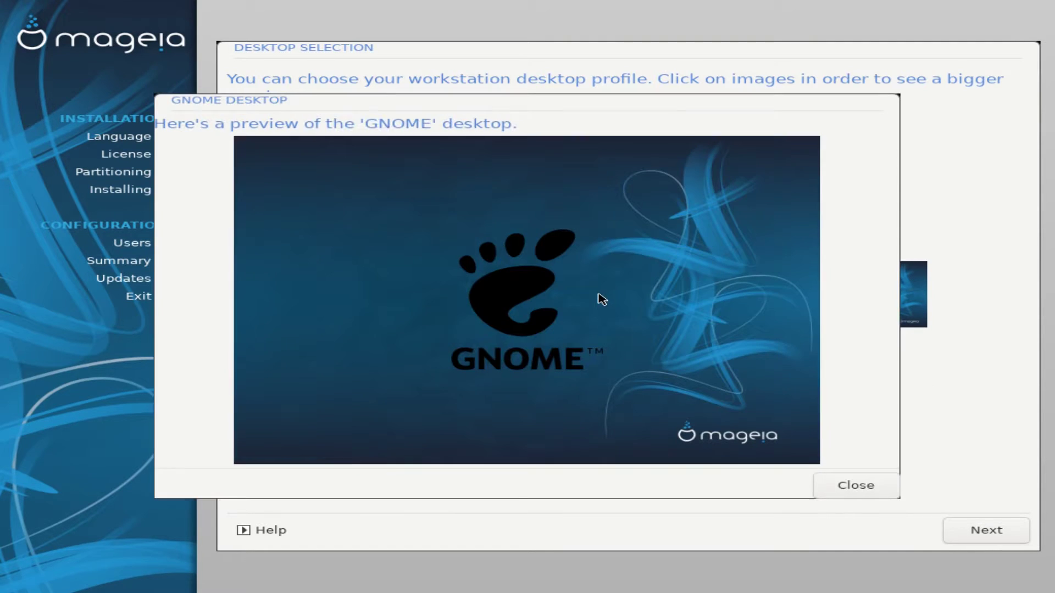
click(856, 485)
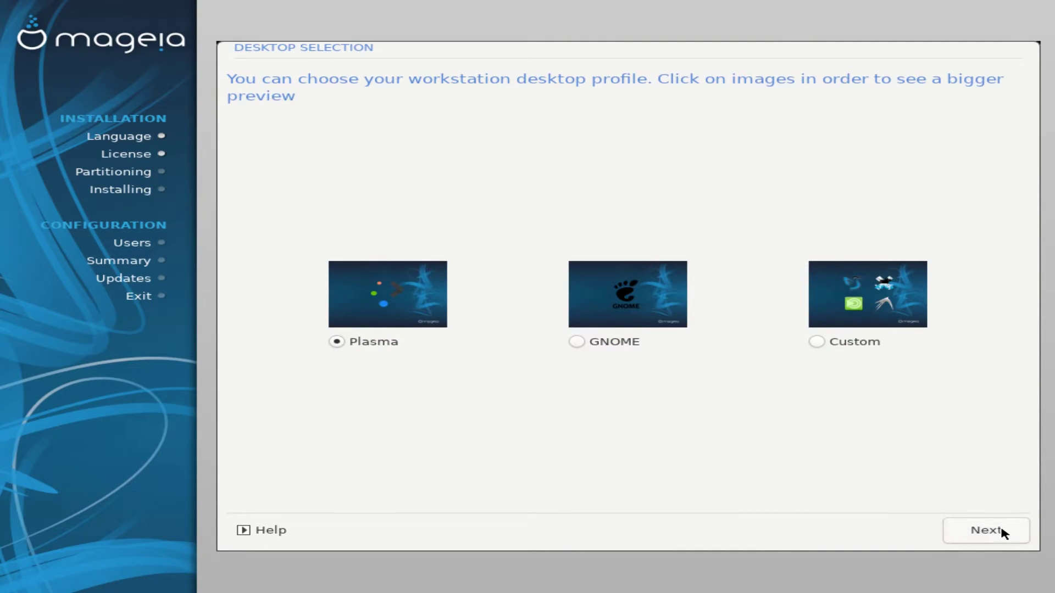
click(985, 530)
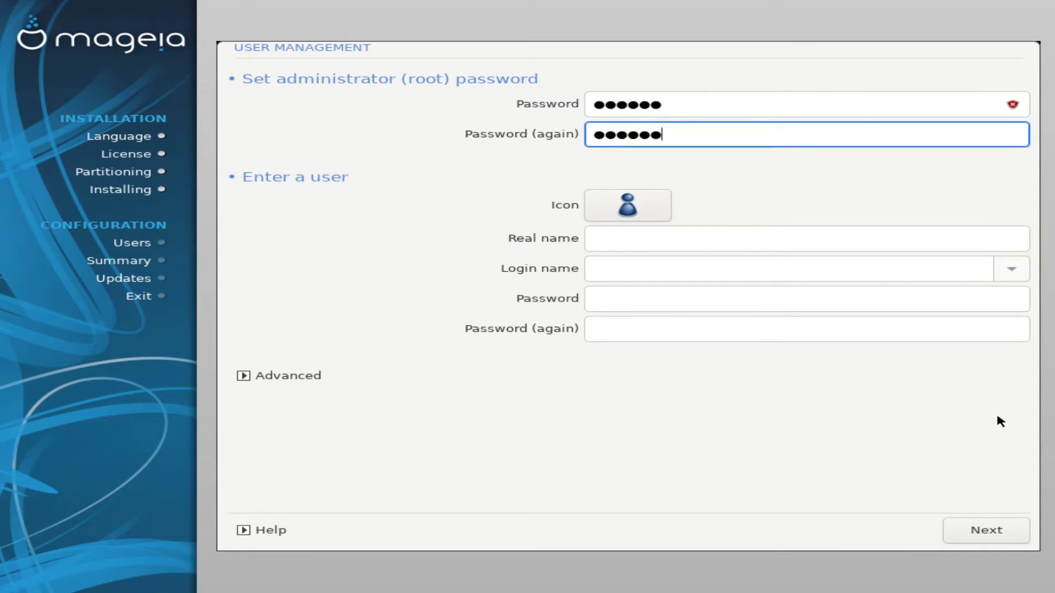
Set the root password and create user 'egee' with an icon and password
click(626, 205)
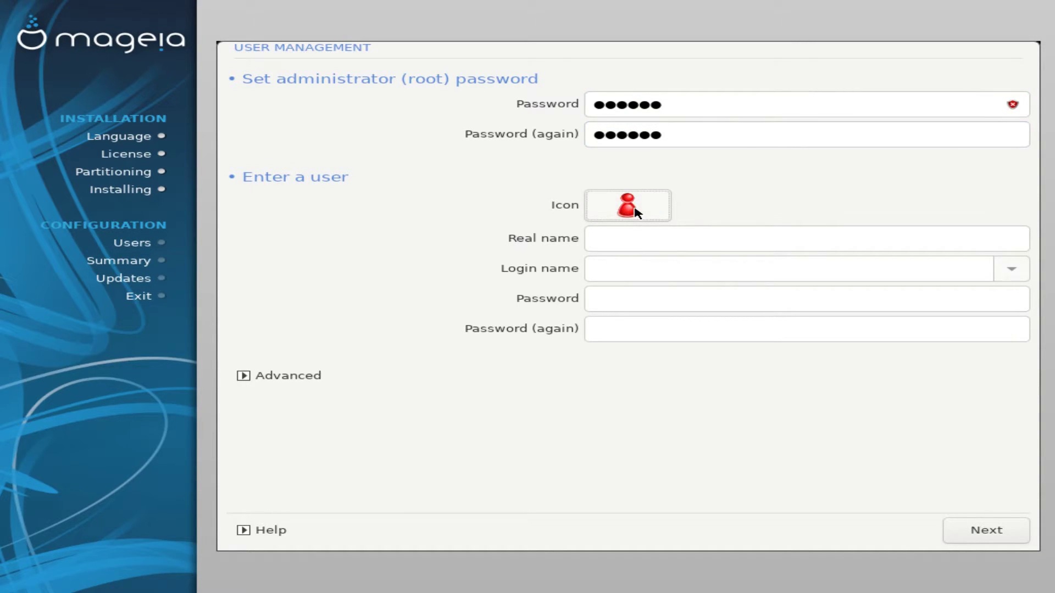
click(627, 205)
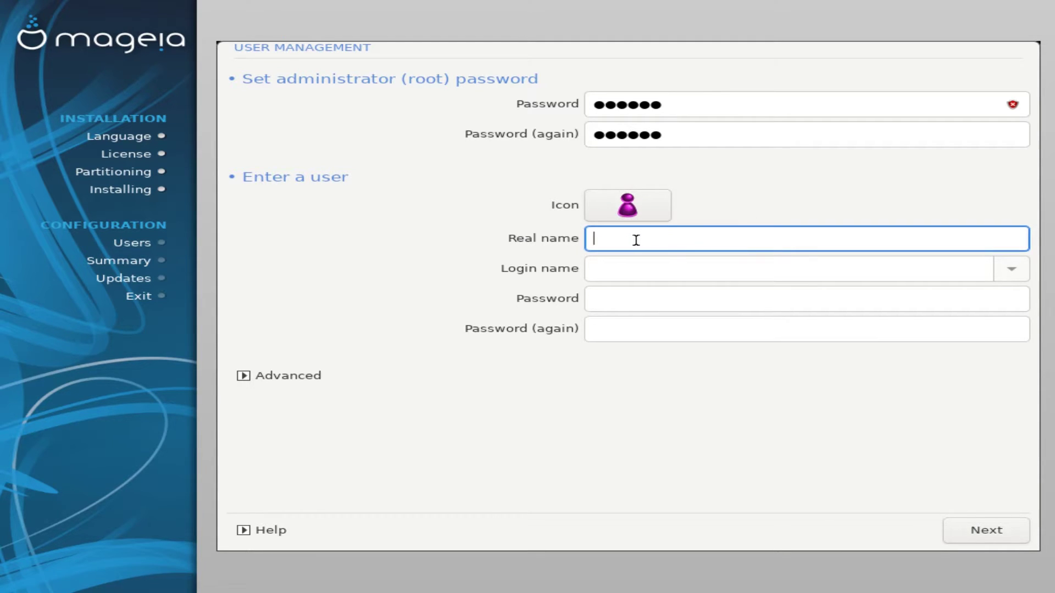
text(egee)
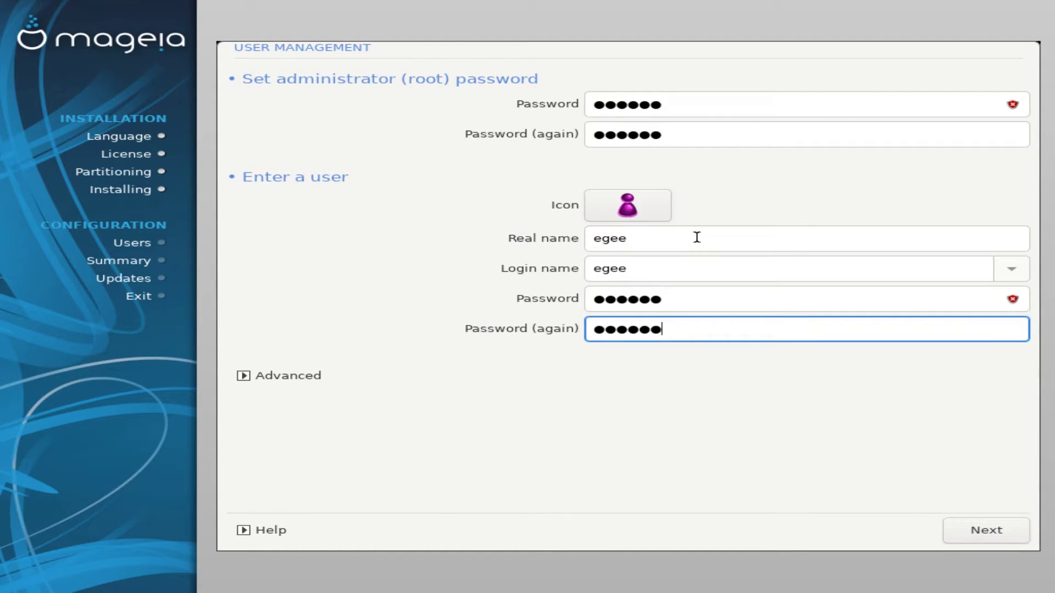
click(285, 375)
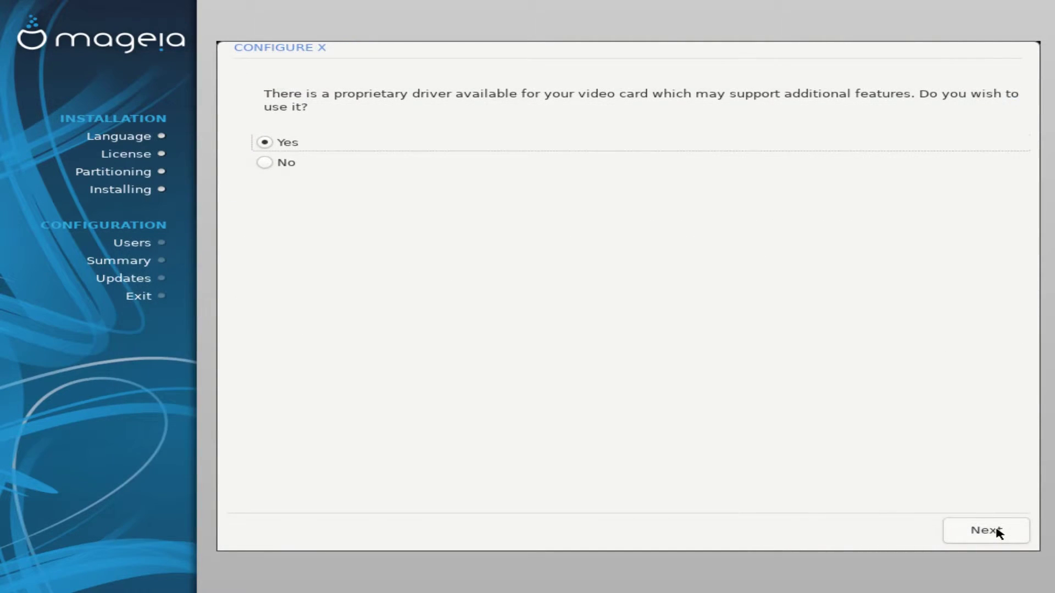
Accept the proprietary video driver and keep Plug'n Play monitor detection
click(984, 531)
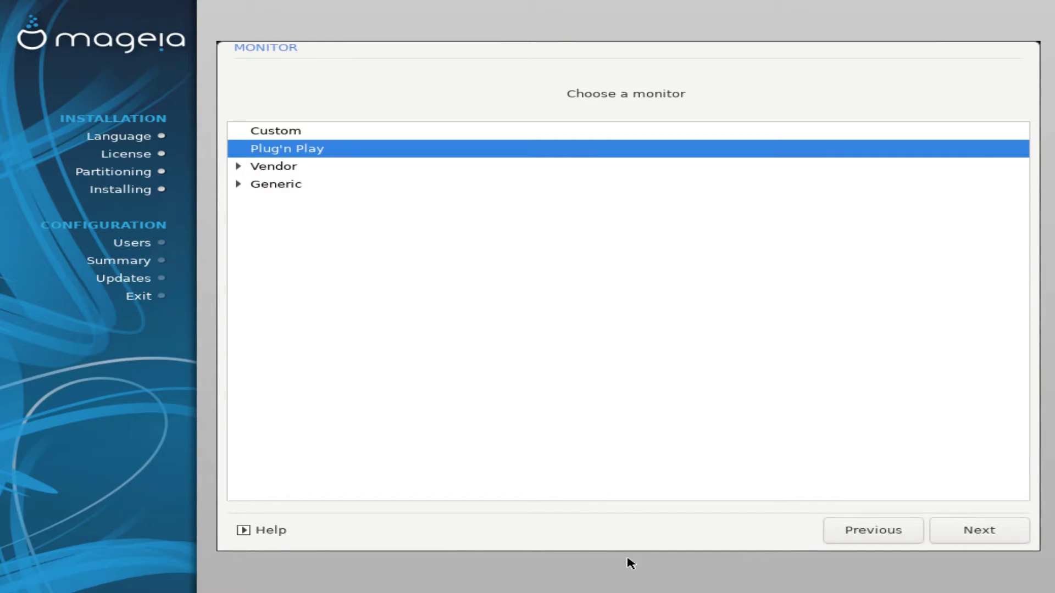
click(239, 166)
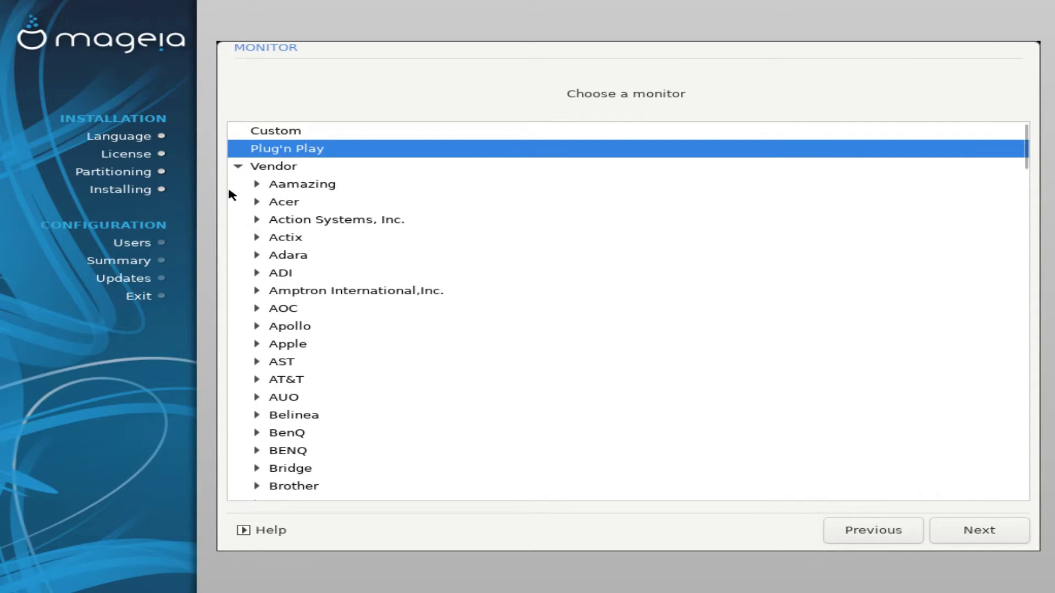
click(258, 166)
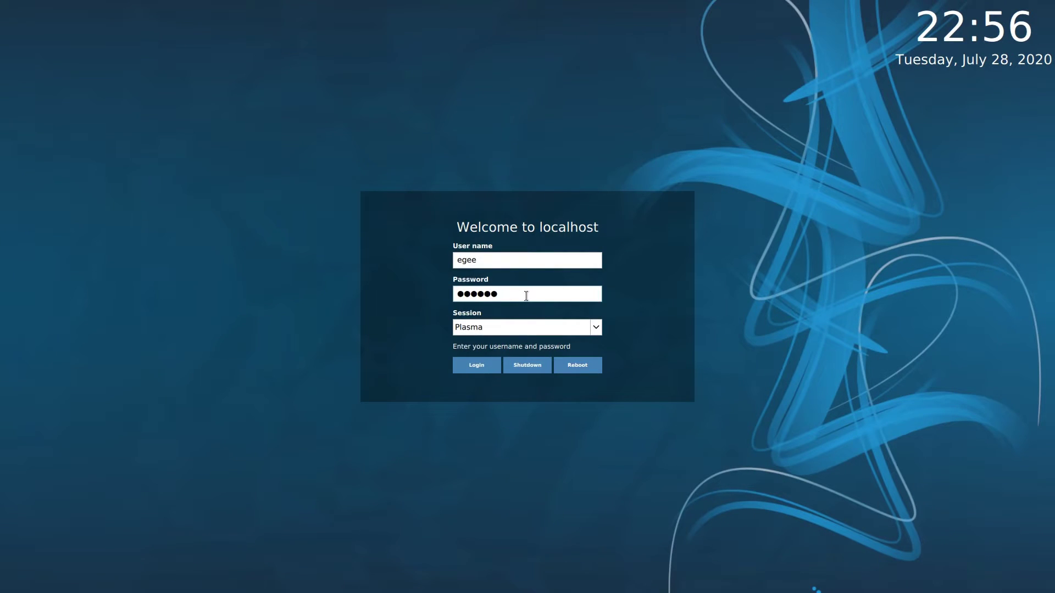
Log into Plasma and view Mageia Welcome's Media sources and Update pages
click(476, 365)
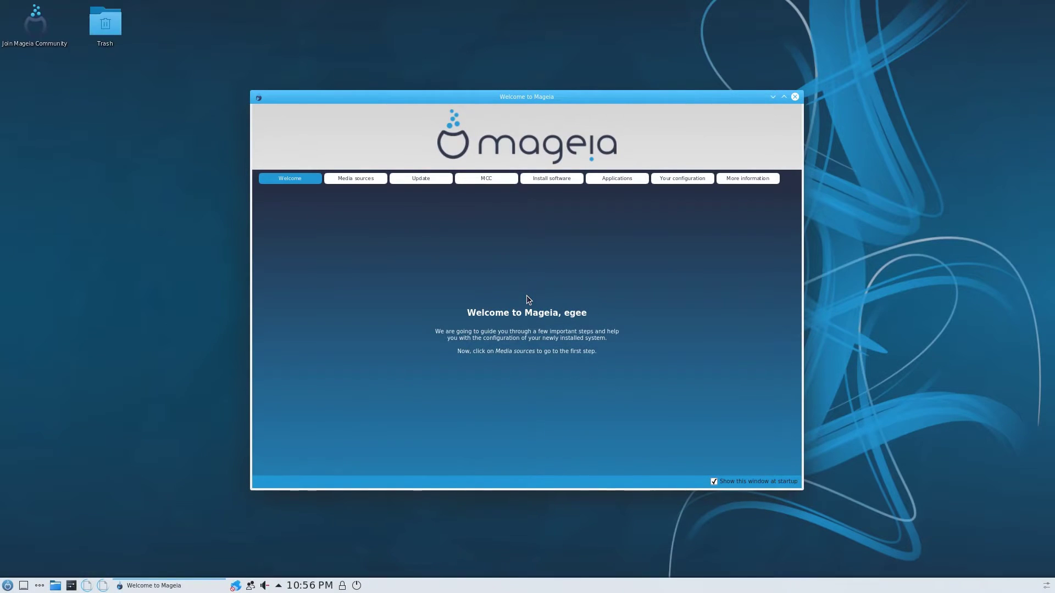
mouse_move(354, 178)
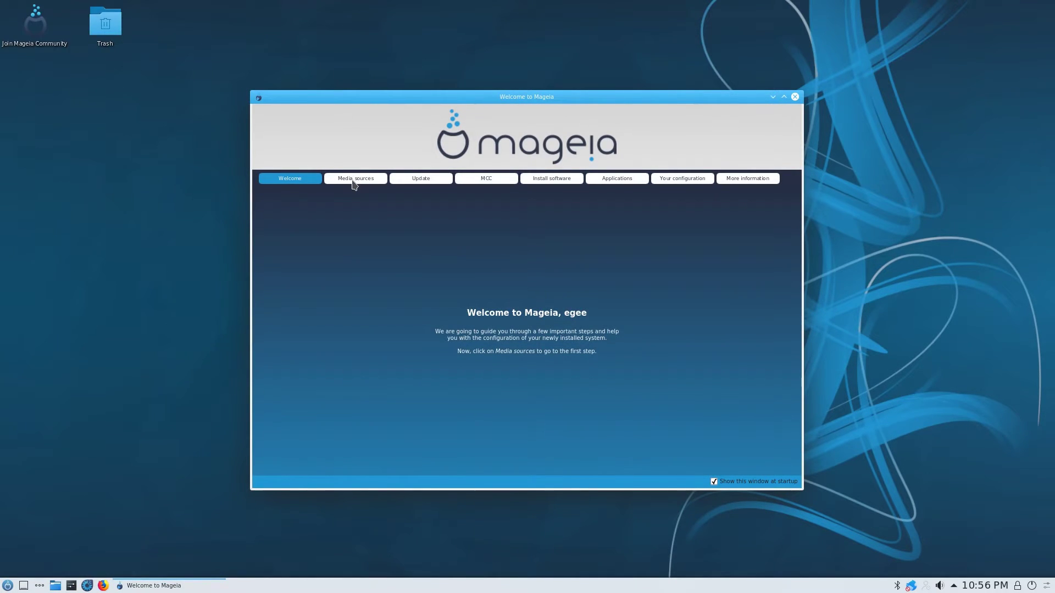
click(354, 178)
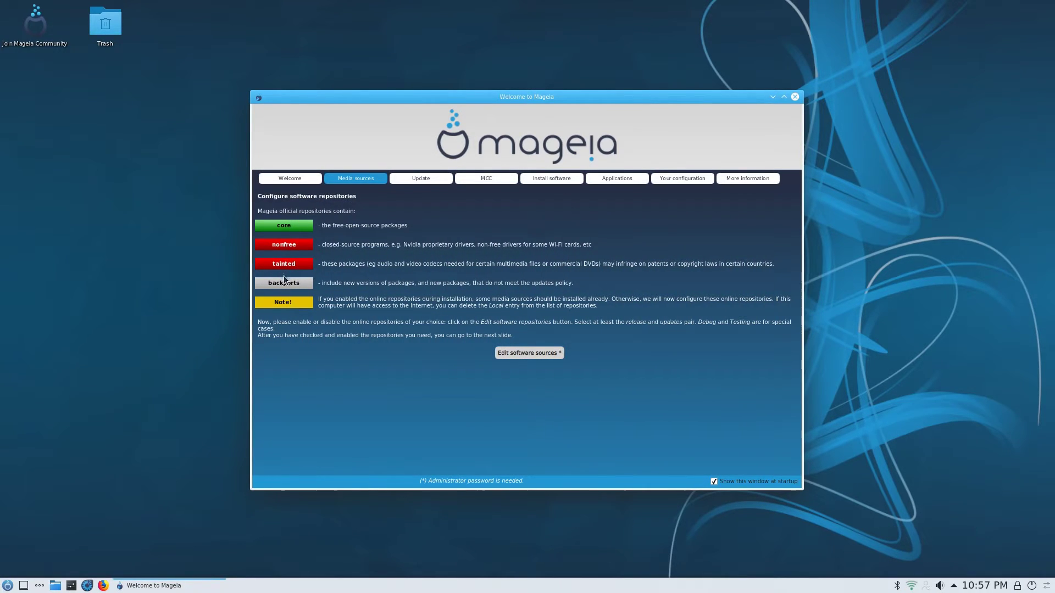
mouse_move(416, 187)
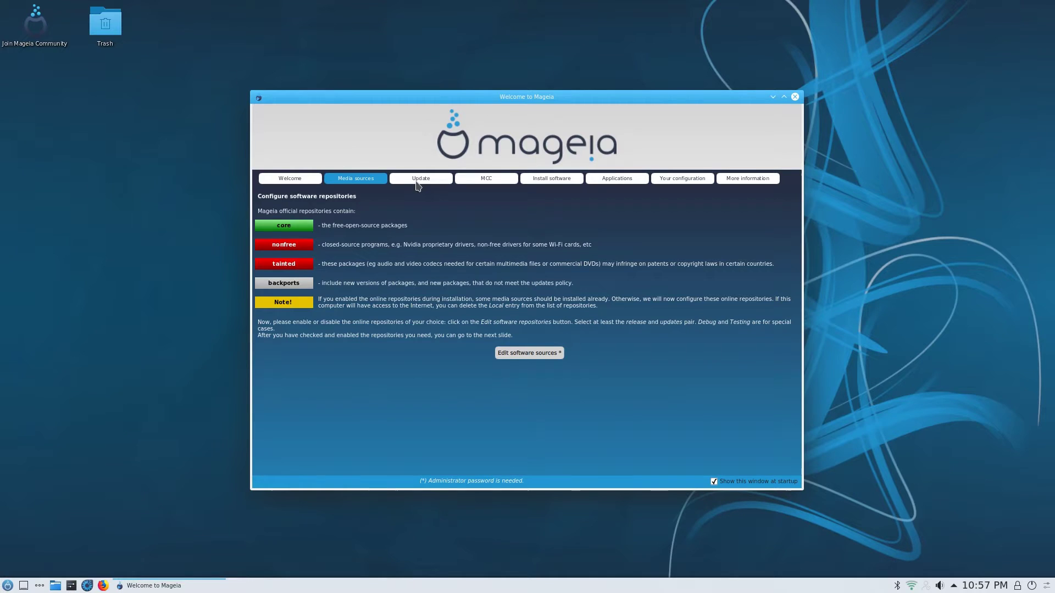
click(420, 178)
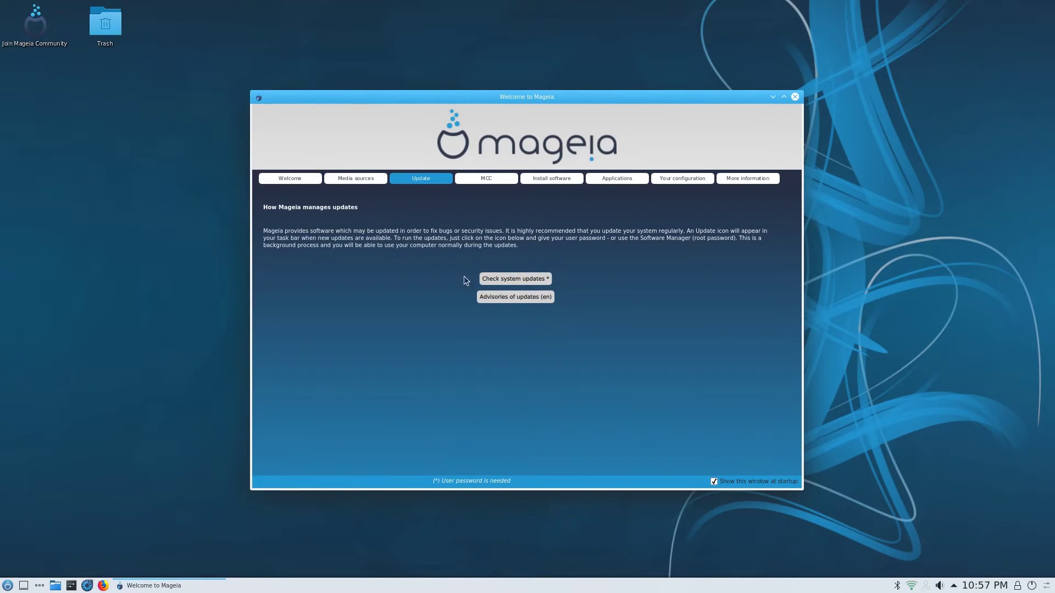
Start the Software Packages Update tool and allow fetching the Mageia mirror list
click(515, 278)
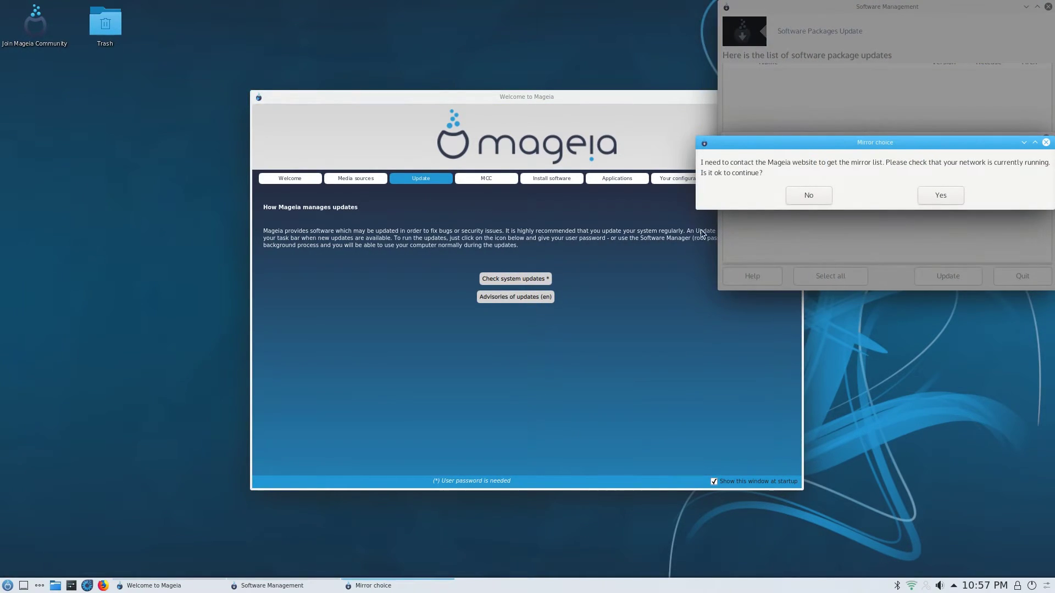
mouse_move(872, 179)
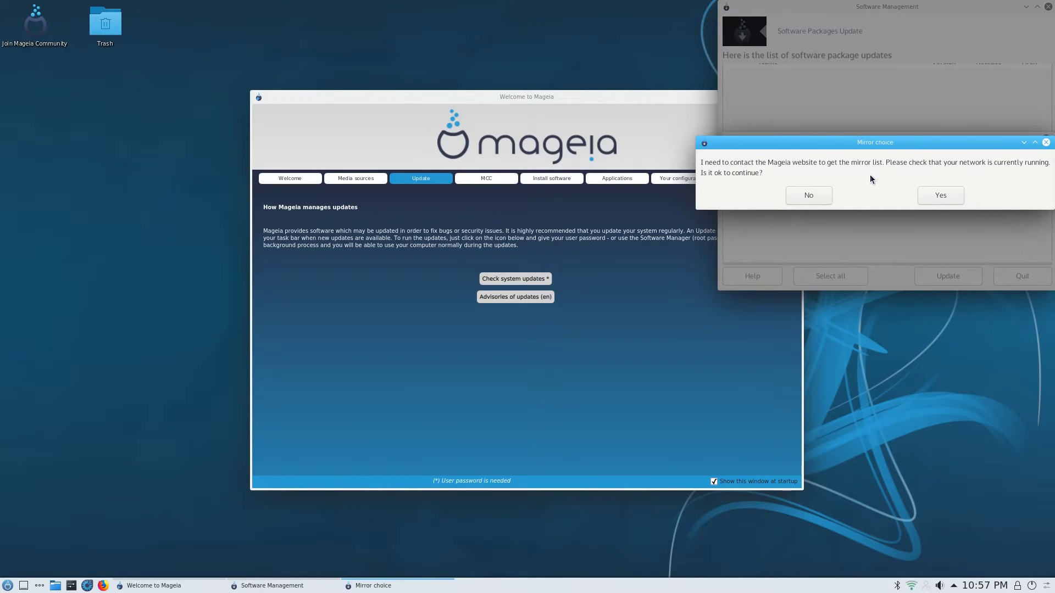
click(939, 195)
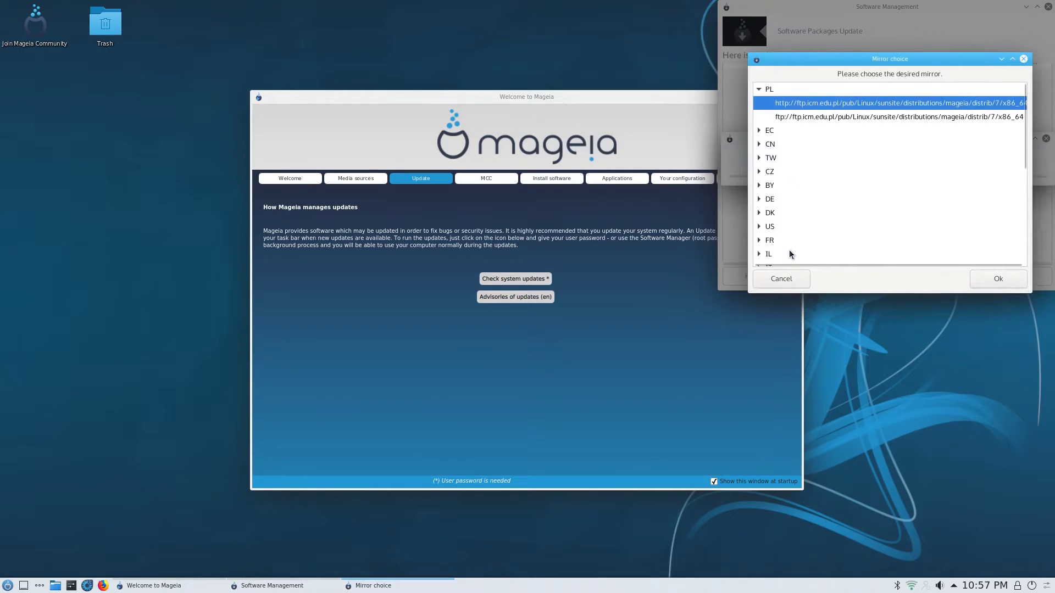
mouse_move(792, 158)
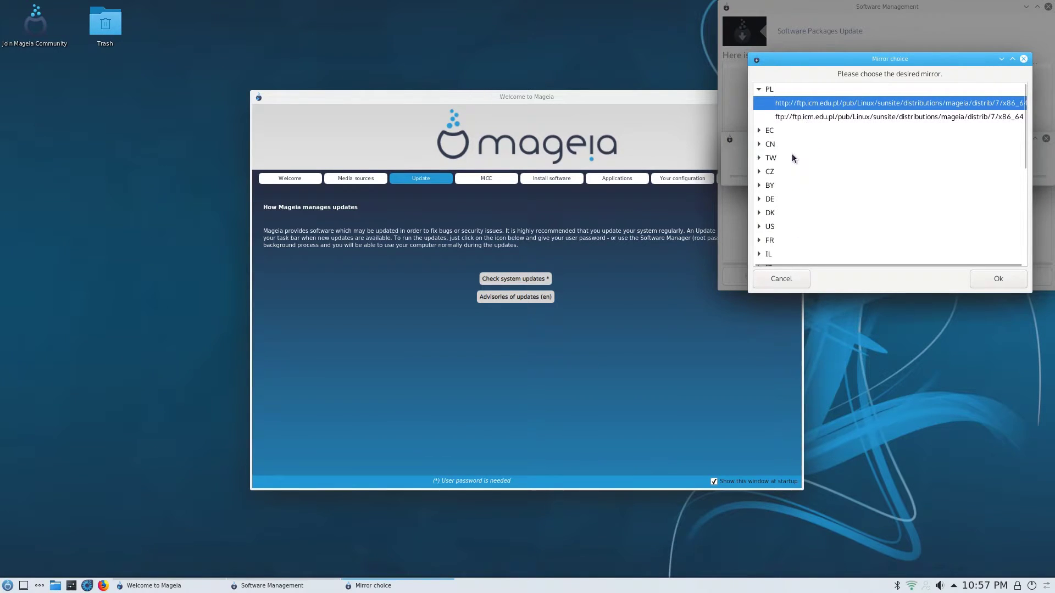
mouse_move(758, 90)
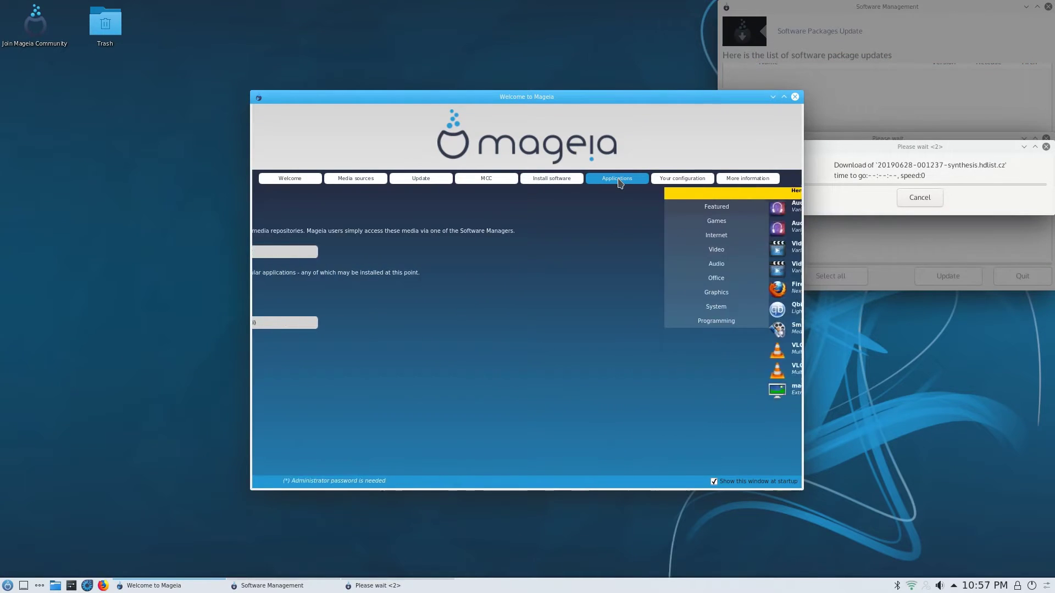
Browse the Featured, Games, Internet, Video, Audio, Office and System application categories
click(615, 178)
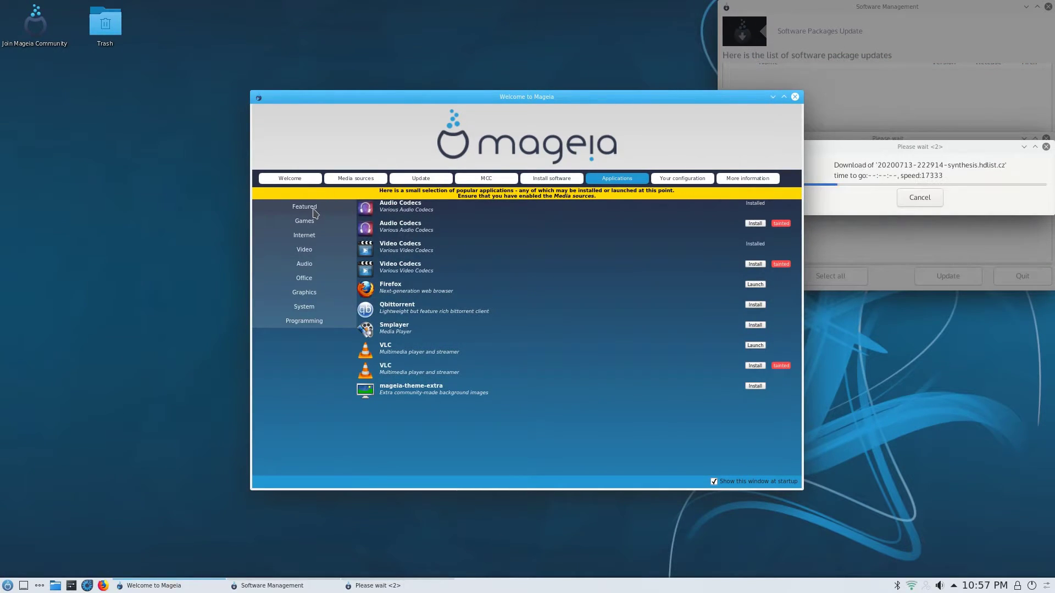
click(303, 220)
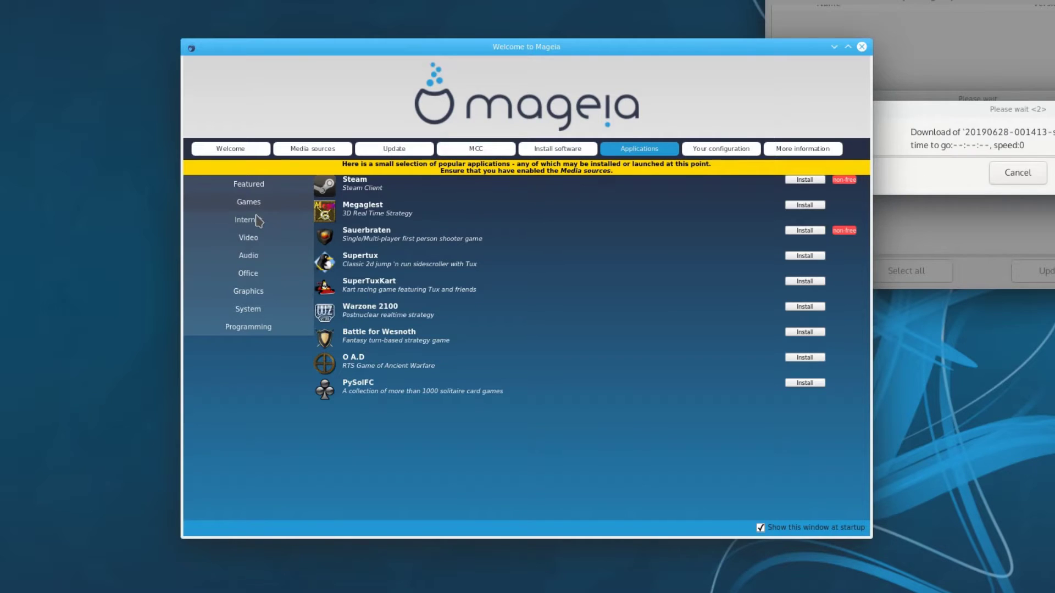
click(248, 219)
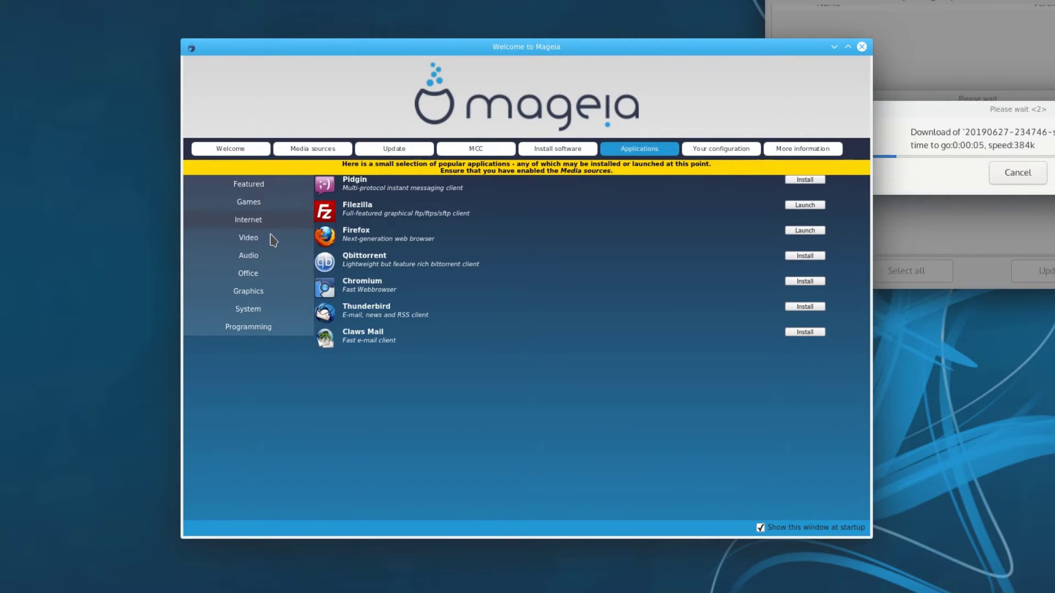
click(249, 237)
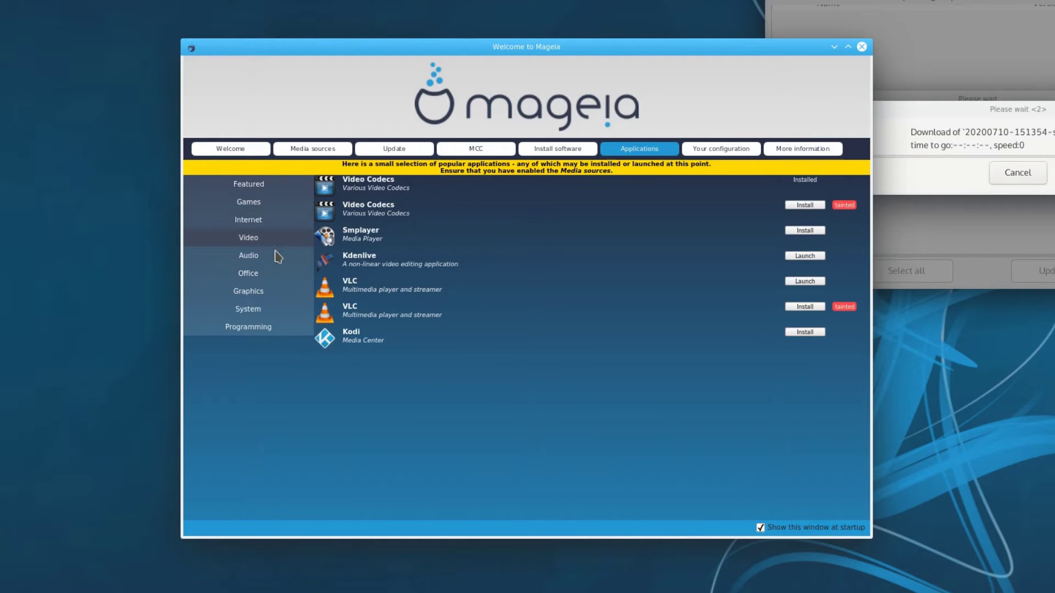
click(249, 255)
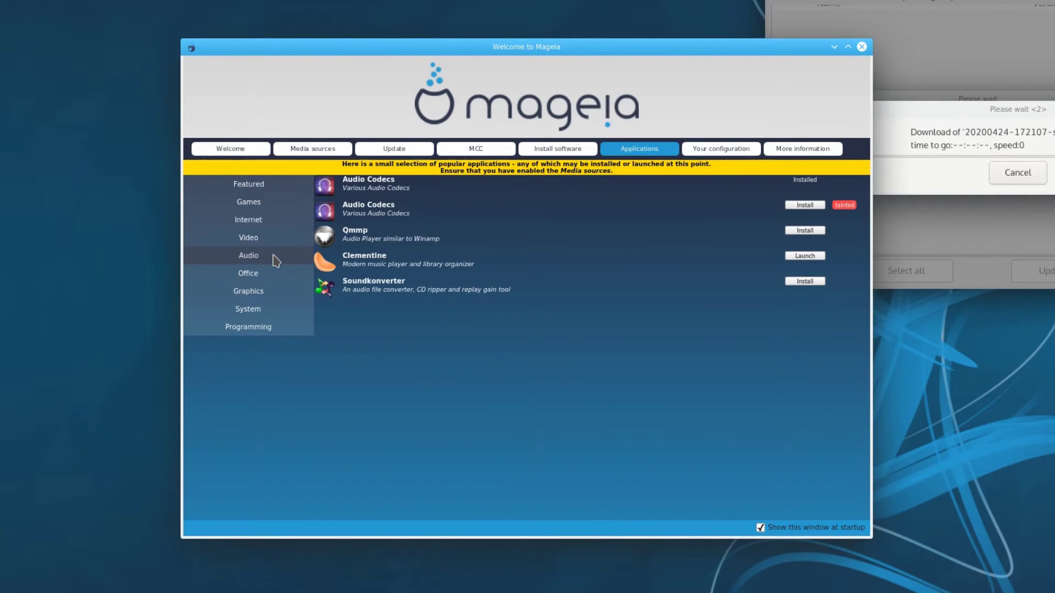
mouse_move(354, 297)
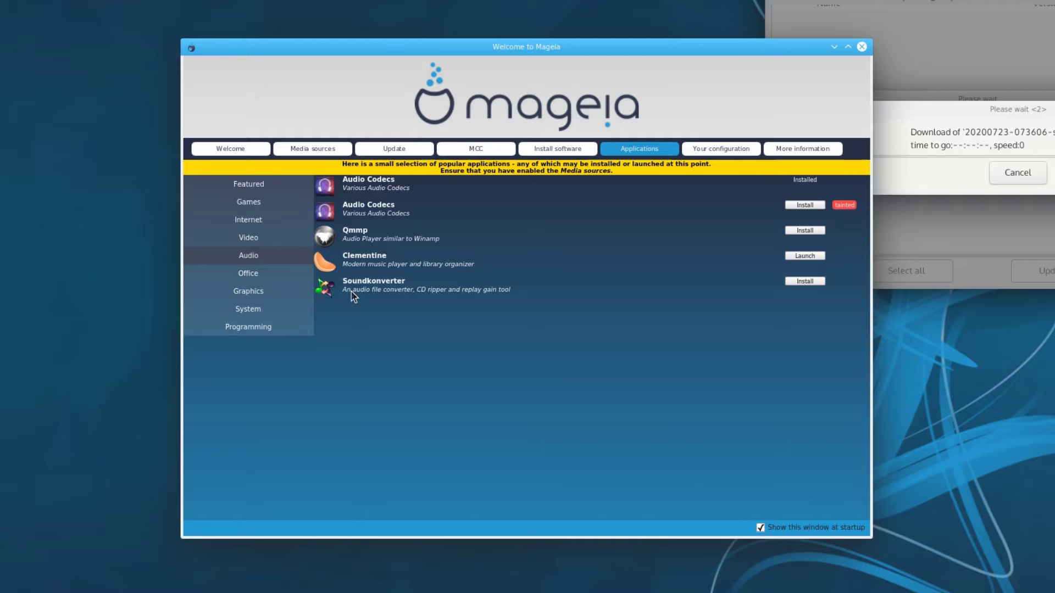
click(248, 273)
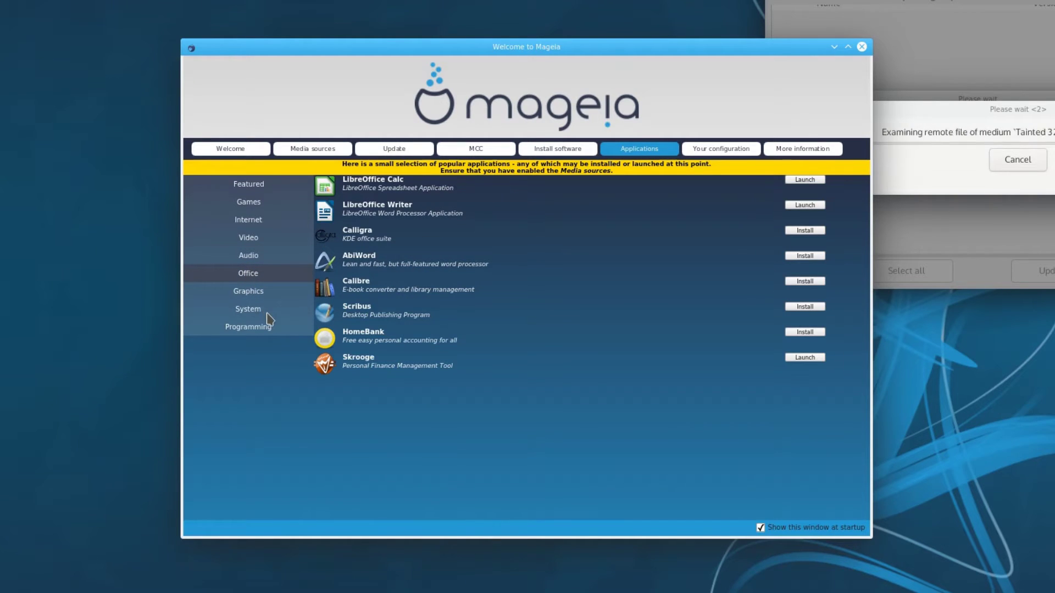
click(862, 47)
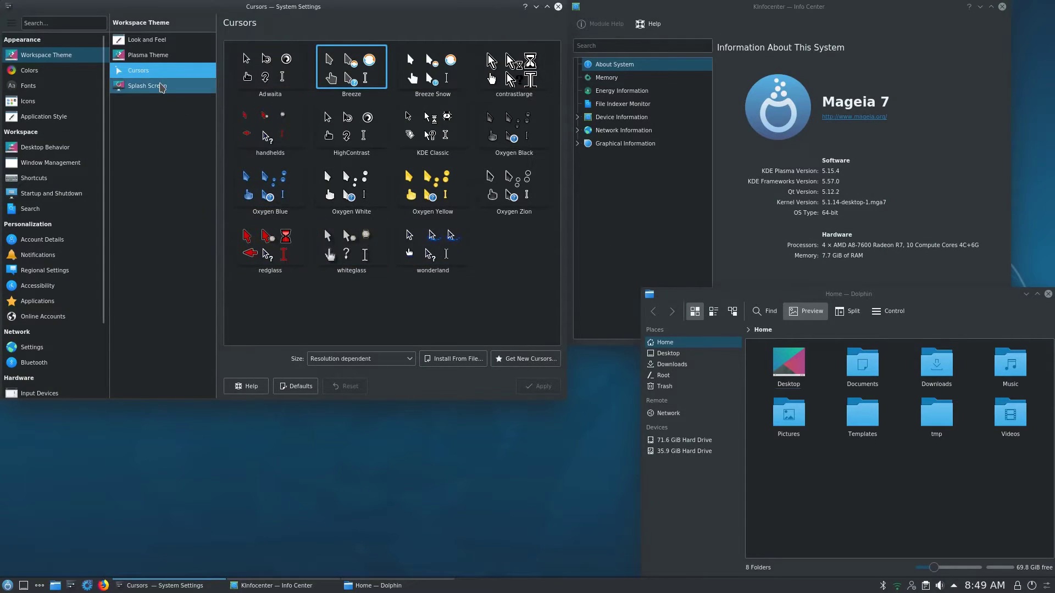
Apply the wonderland cursor theme, then browse Look and Feel, Plasma Theme, Splash Screen and Colours
click(433, 242)
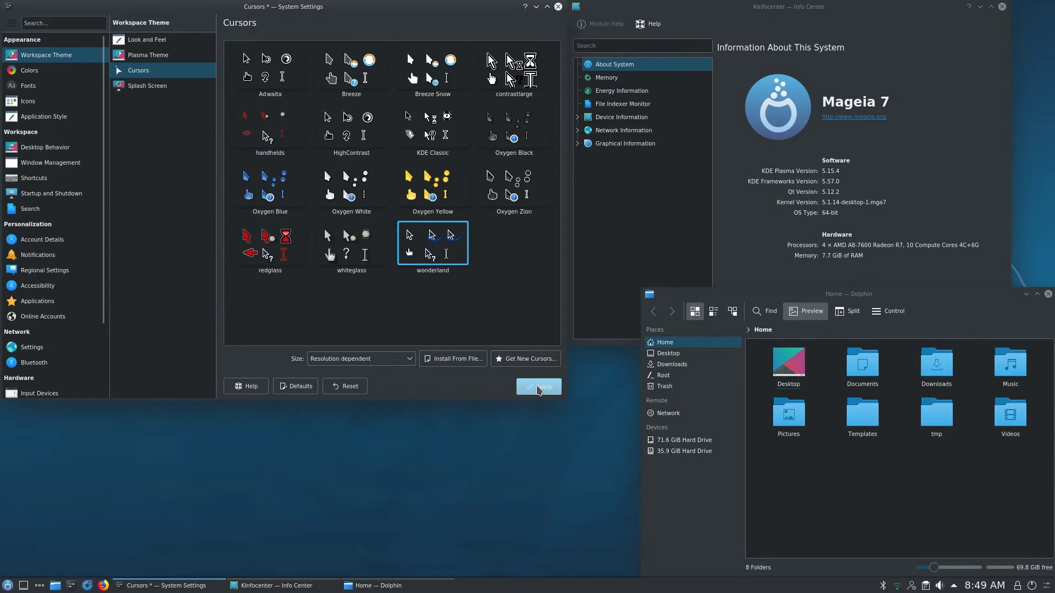
click(539, 386)
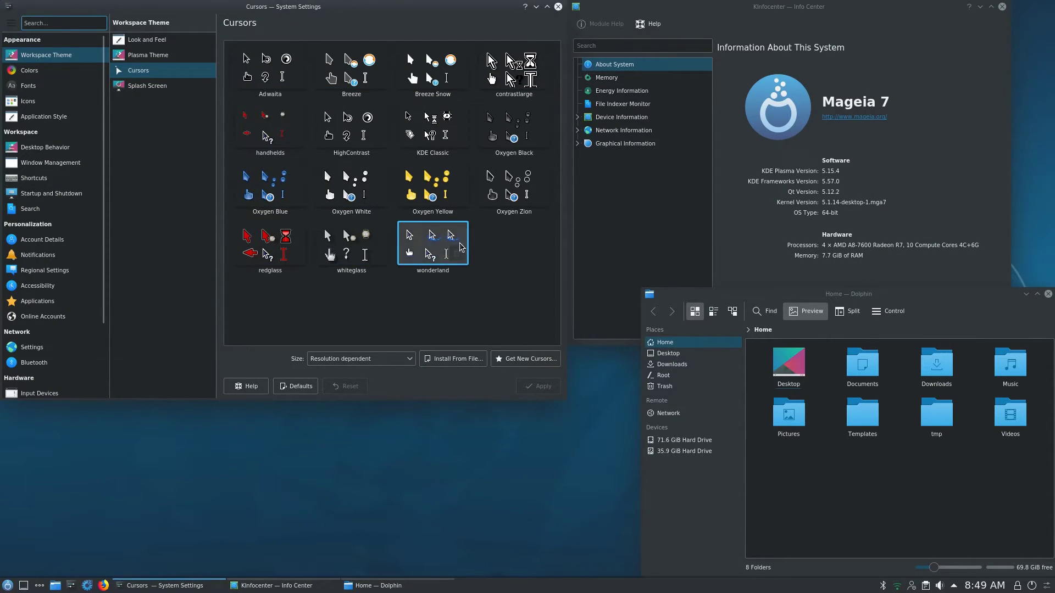
click(147, 39)
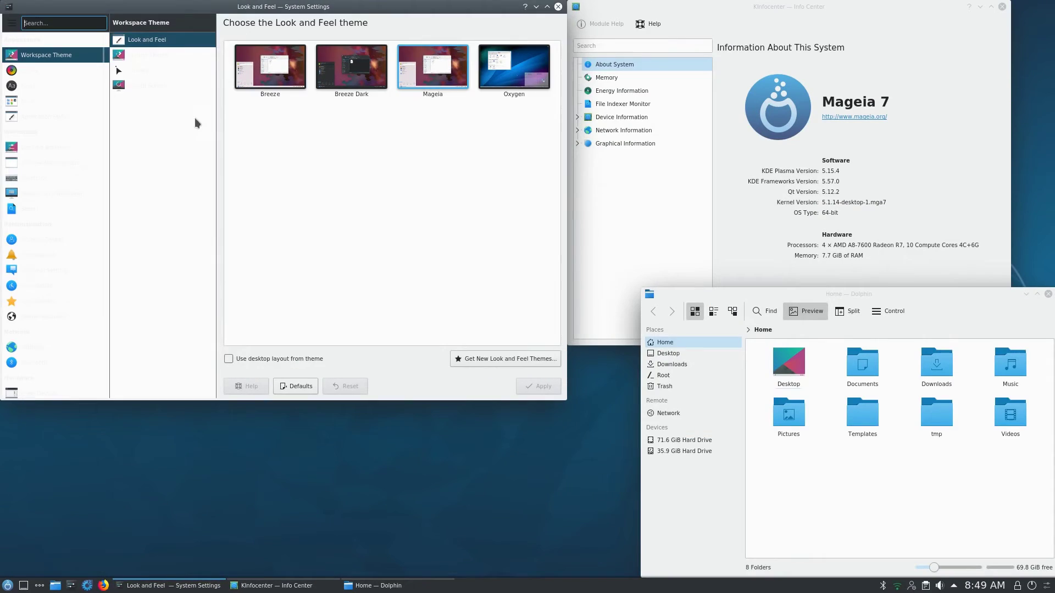
click(148, 54)
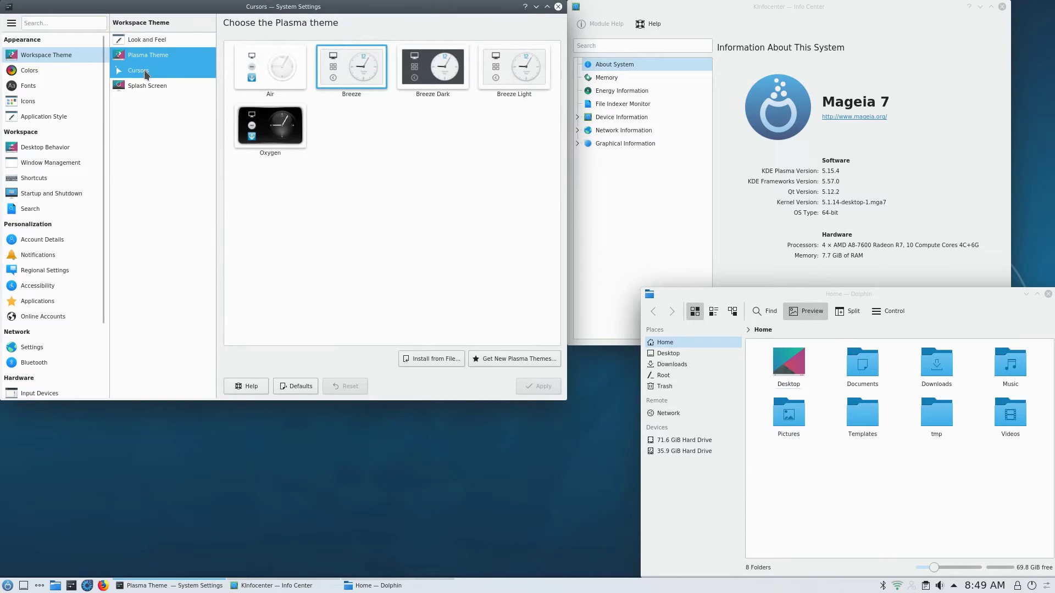
click(138, 70)
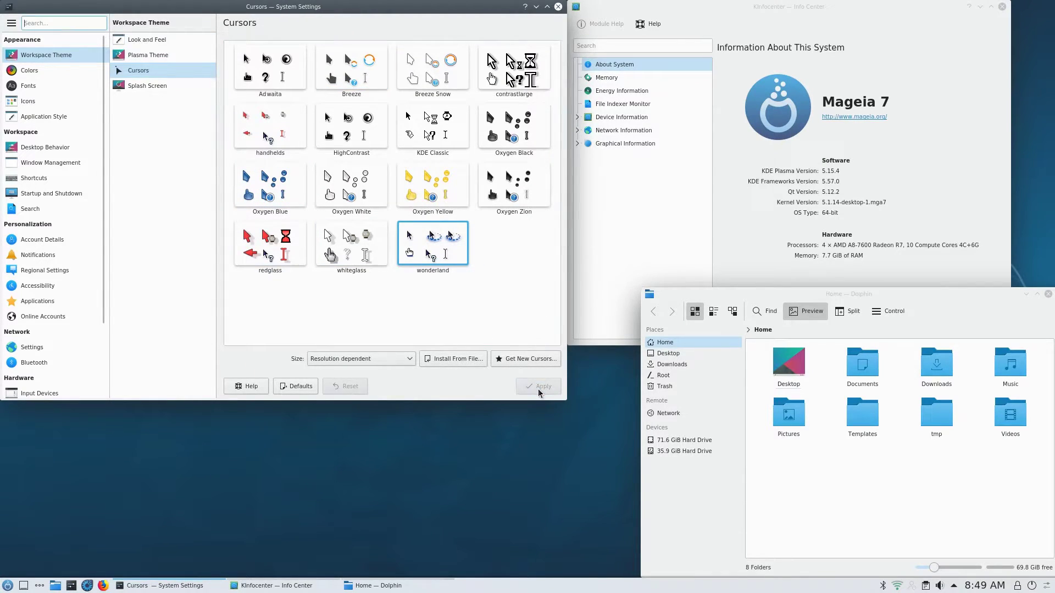
click(146, 86)
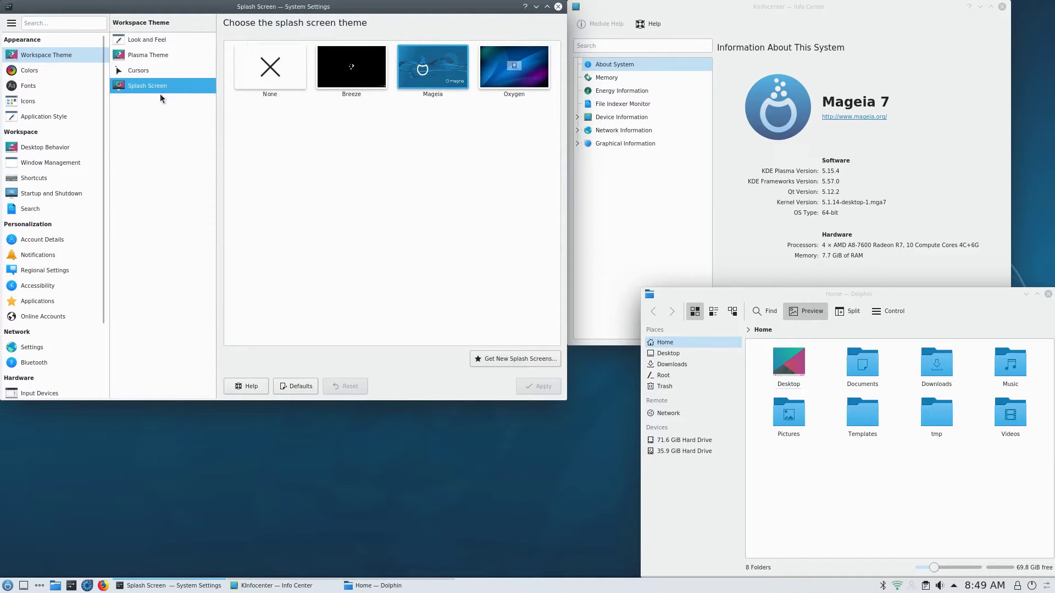
mouse_move(29, 70)
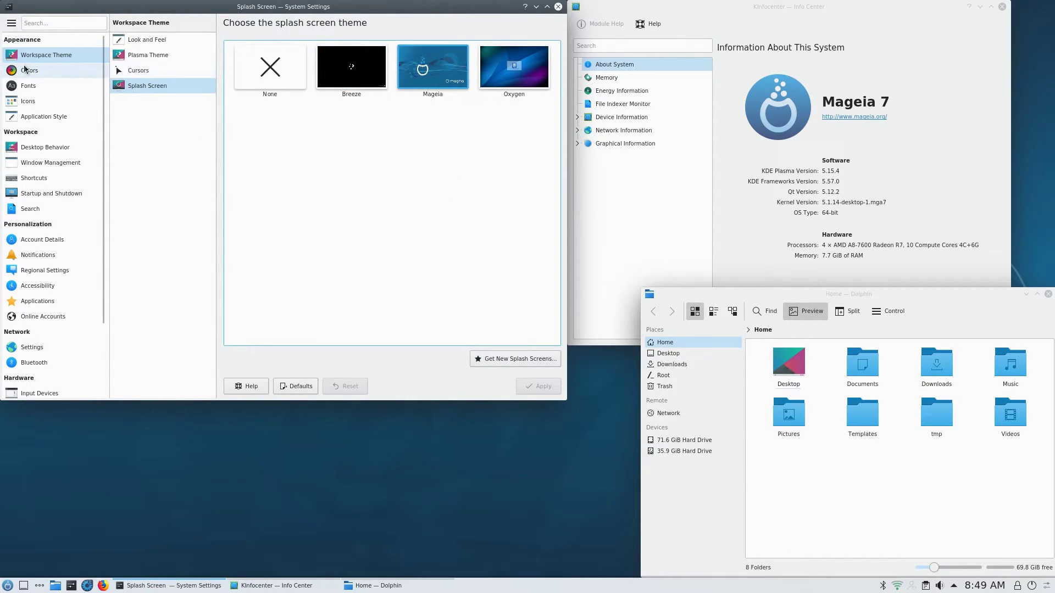
click(28, 86)
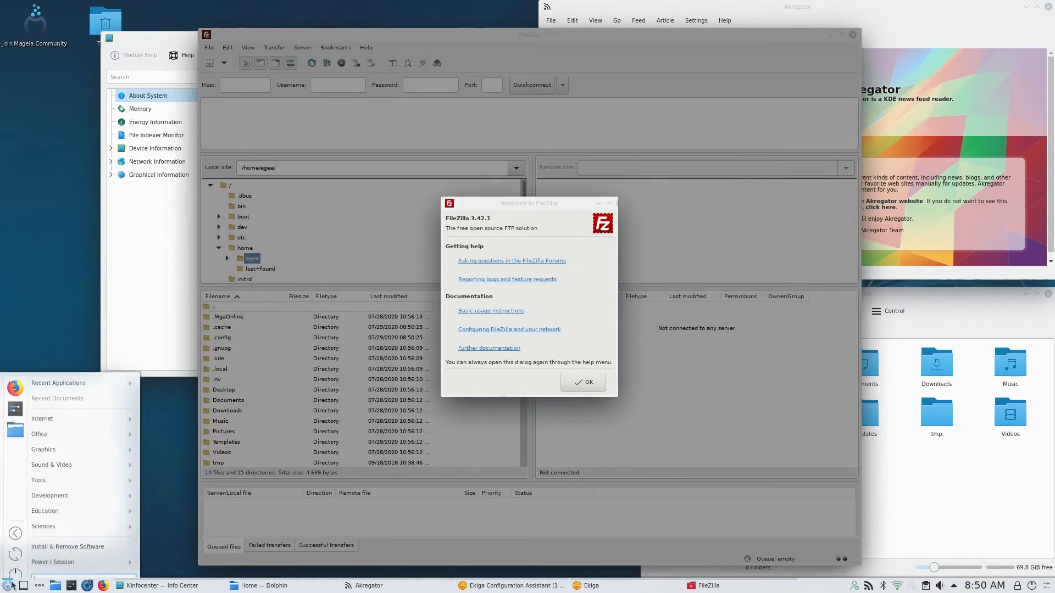
Launch Internet and Sound & Video applications from the Application Launcher
click(163, 436)
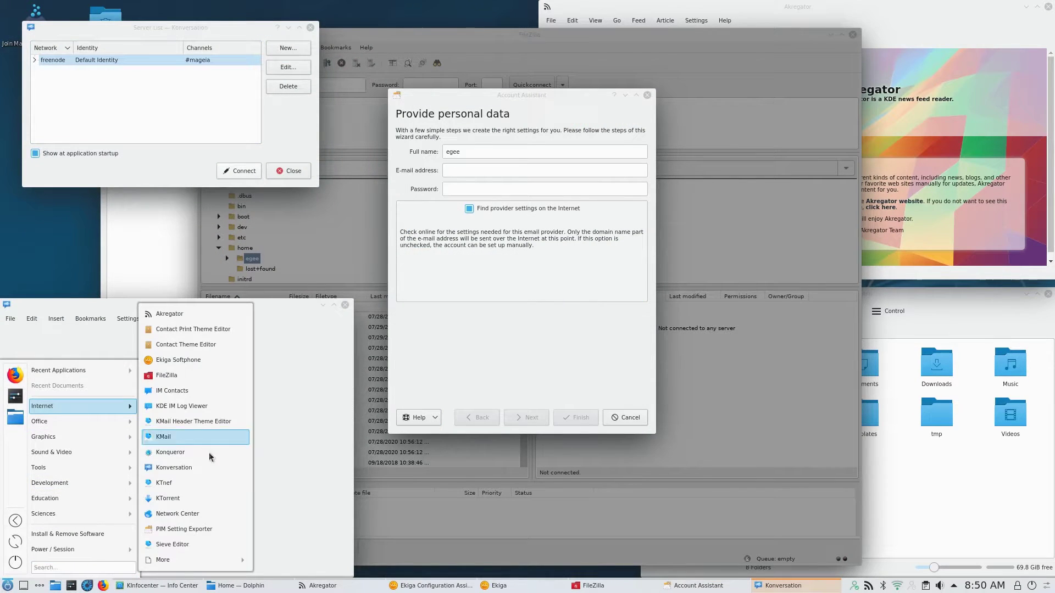
click(168, 498)
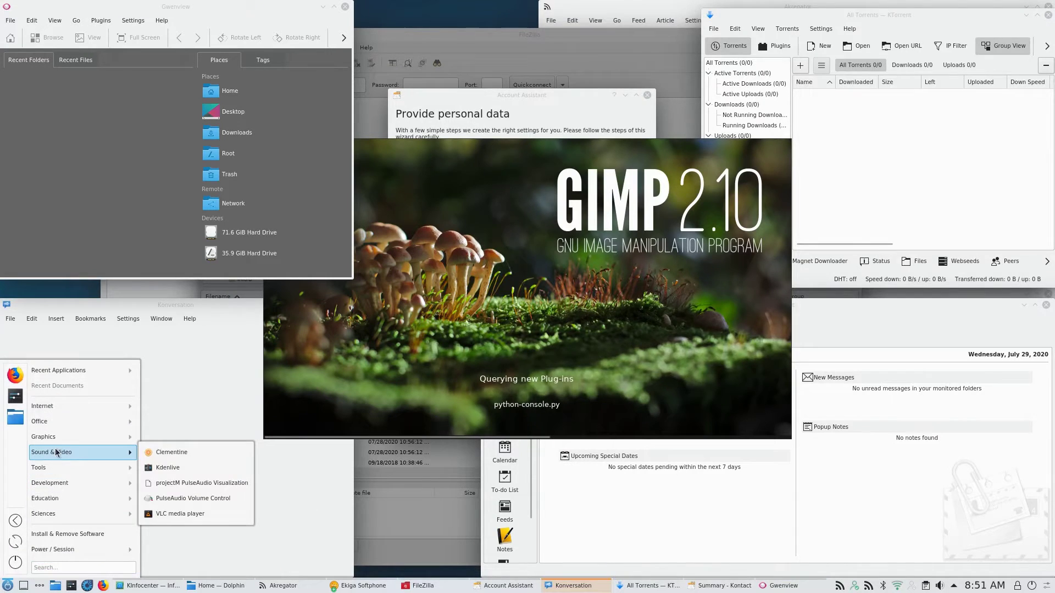
click(171, 452)
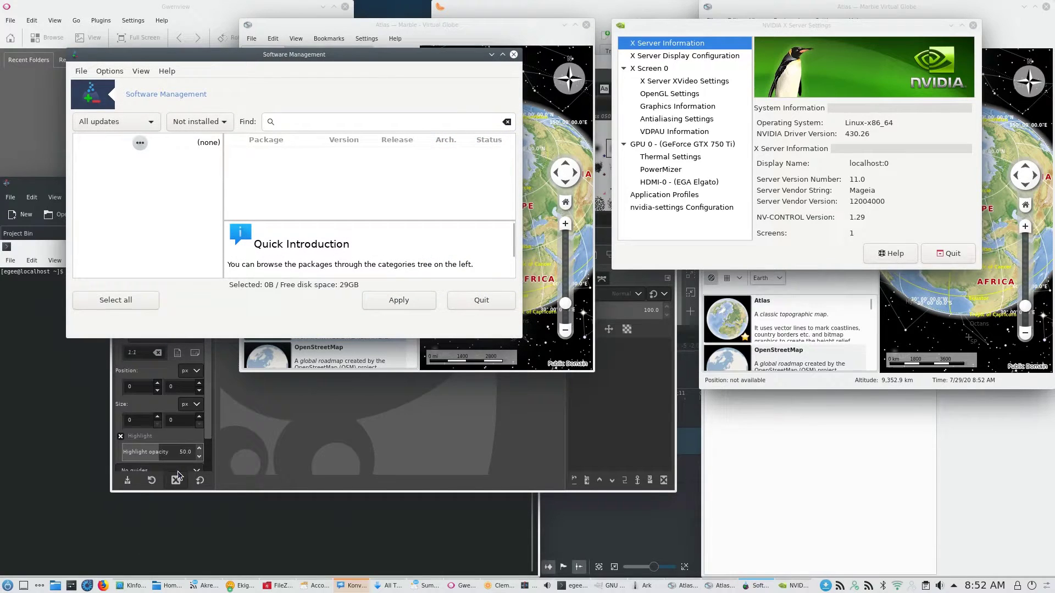
mouse_move(177, 477)
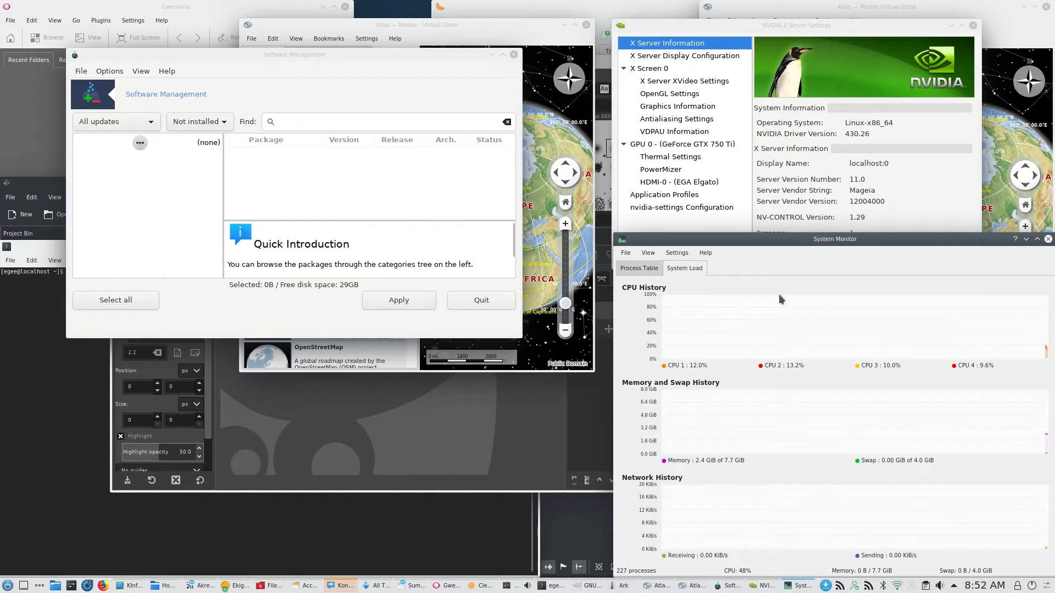
mouse_move(1018, 368)
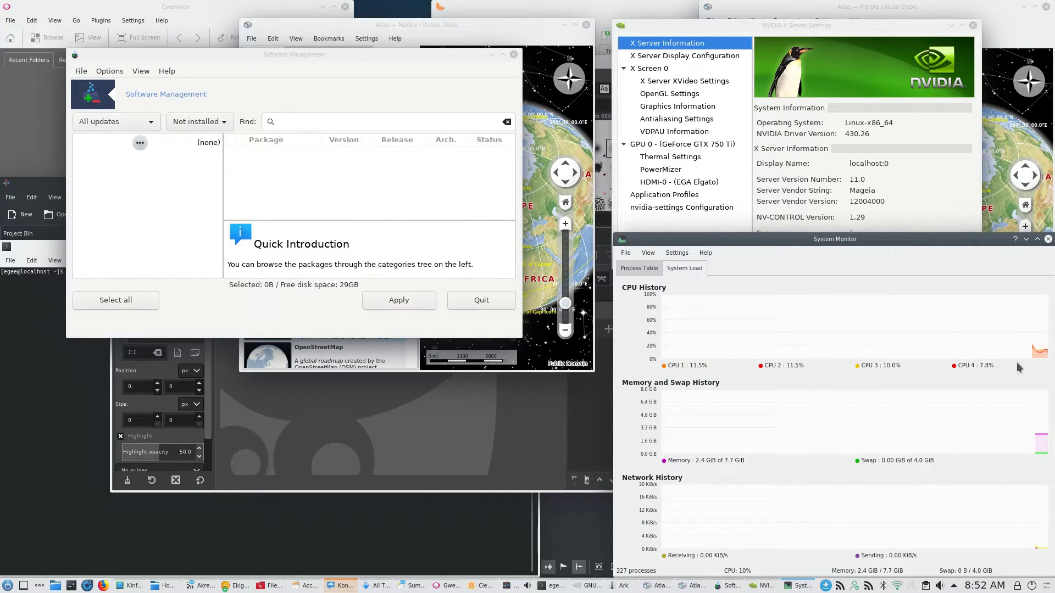
mouse_move(826, 475)
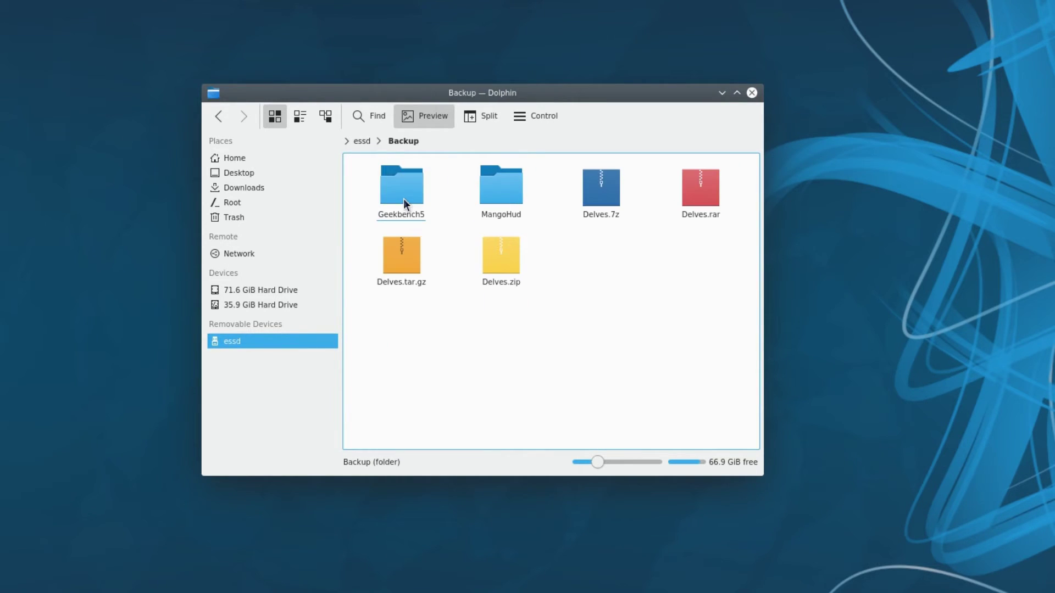
Play and close a Delves-z7 Media video, then open Apps and select 1balenaEtcher.AppImage
click(600, 186)
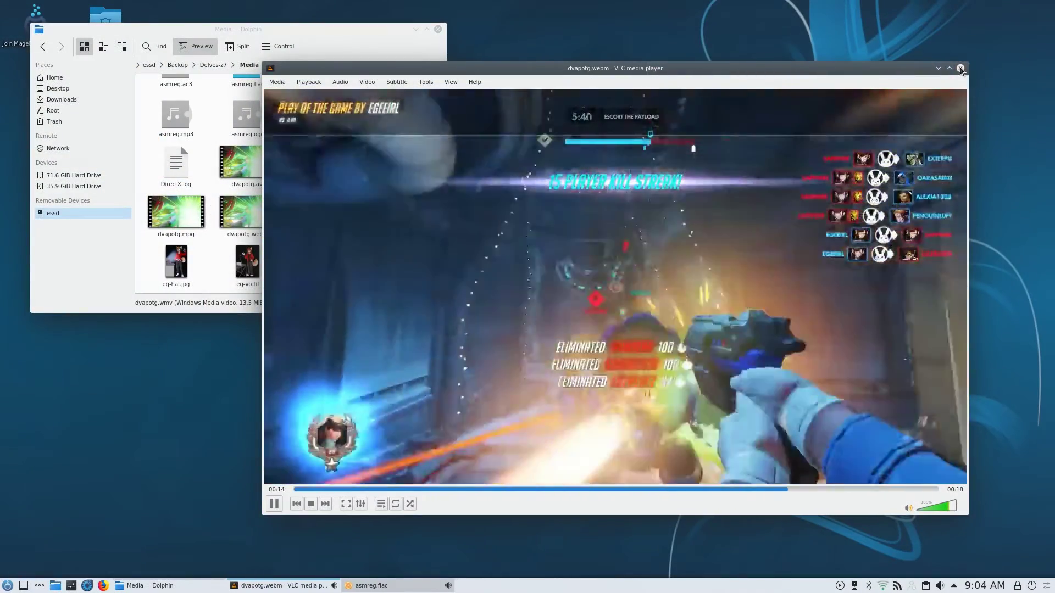
click(961, 68)
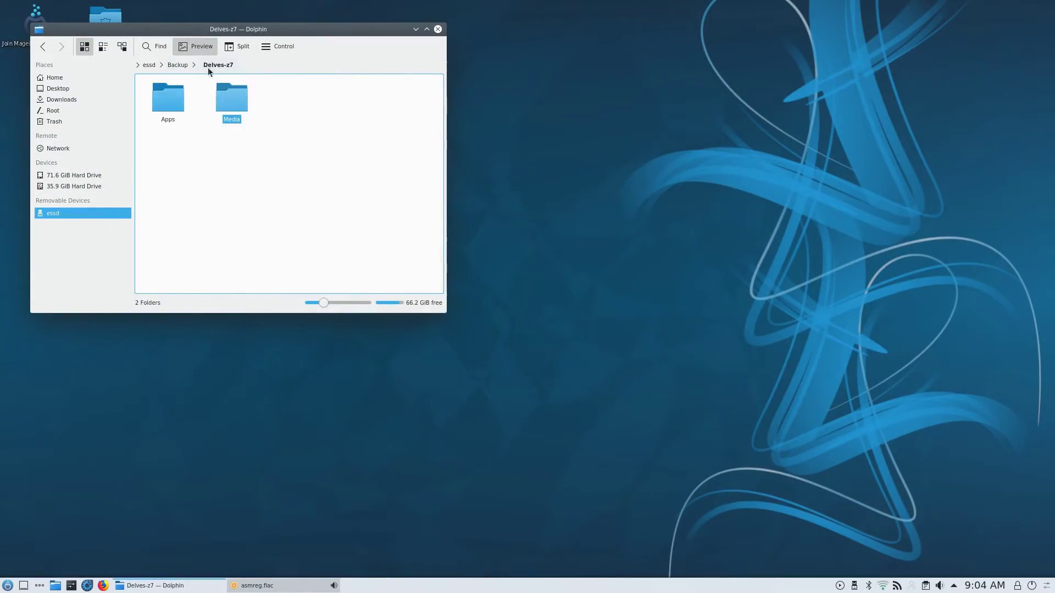
double_click(167, 96)
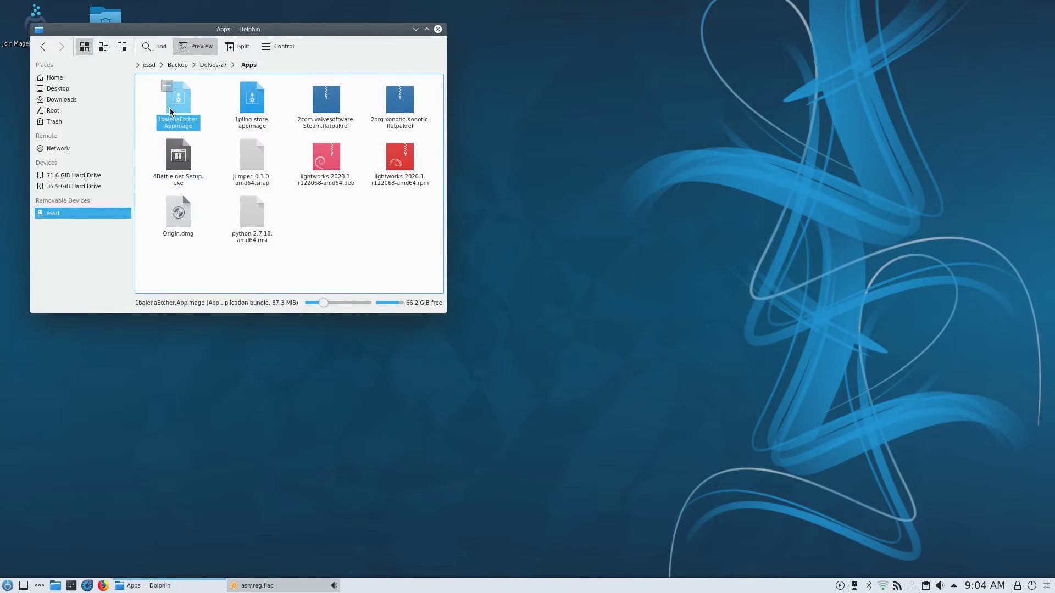
click(251, 101)
text(ste)
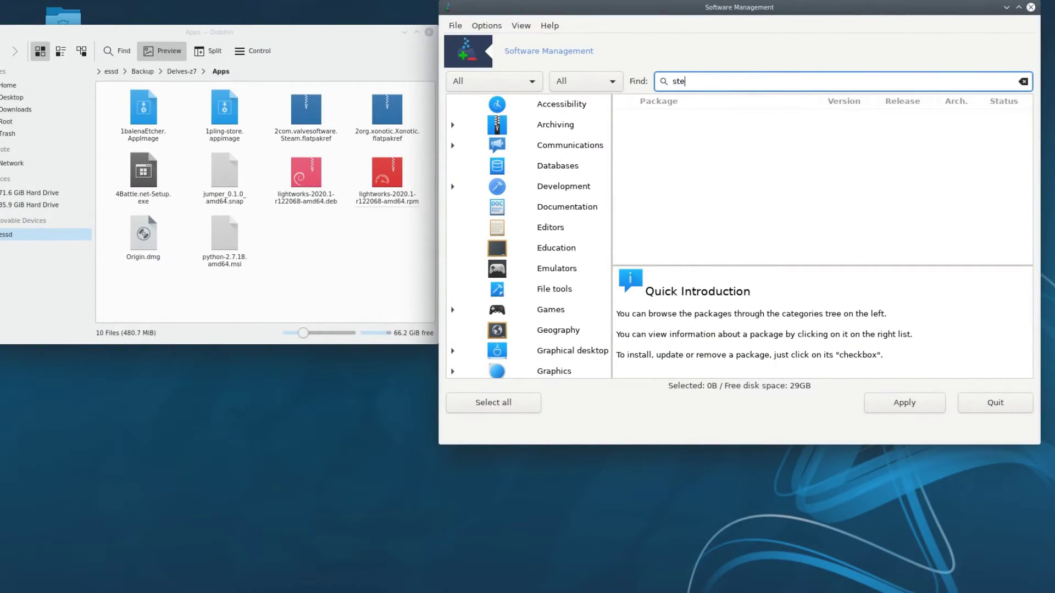
Search for steam, tick it, and dismiss the libdbus-glib1_2 dependency error
text(am)
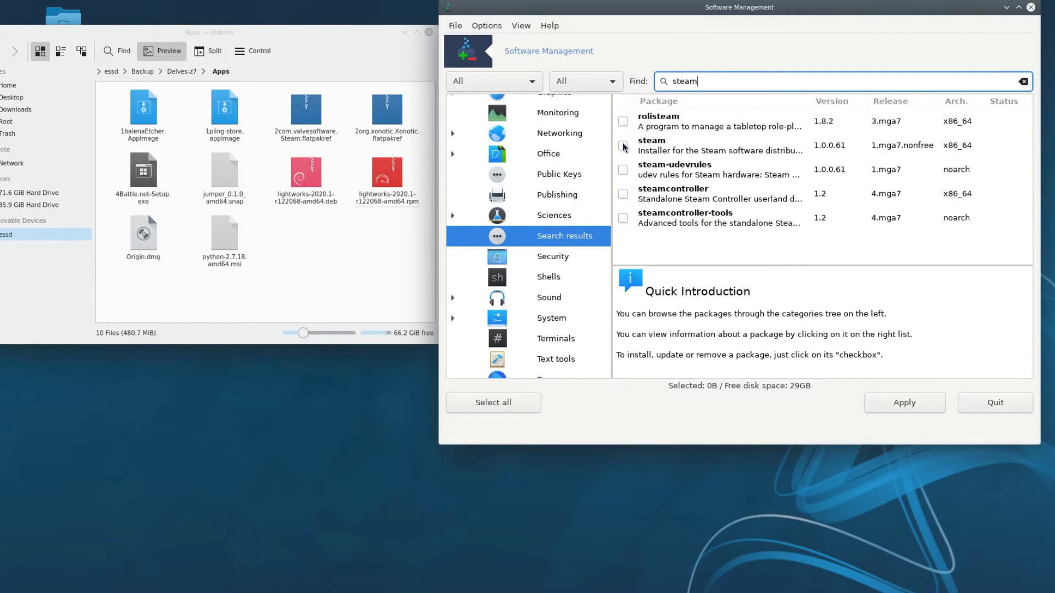
click(622, 145)
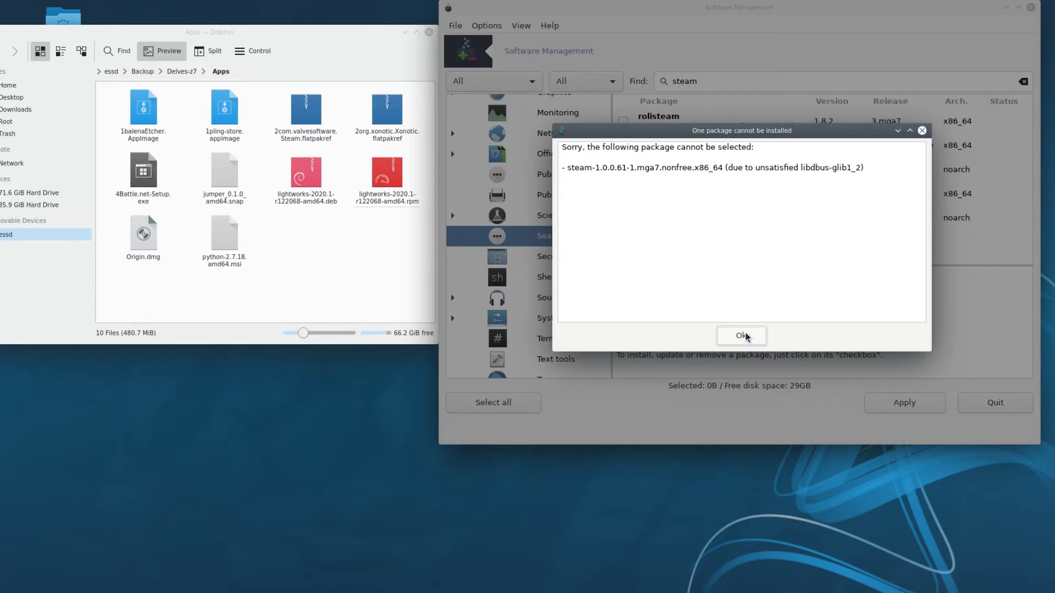
click(741, 336)
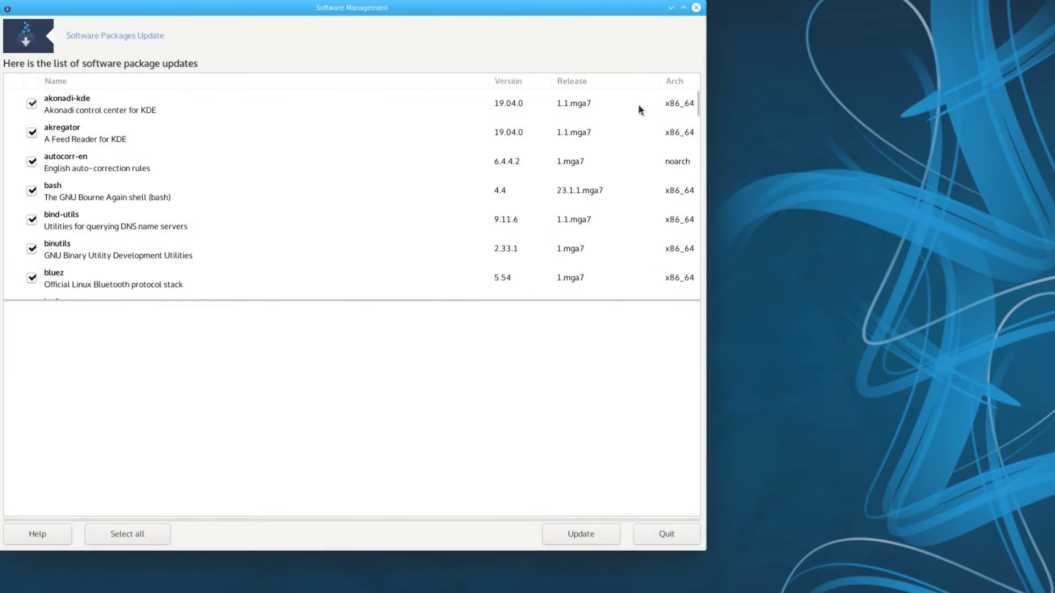
Update the checked packages, confirming the 475- and then 460-package install lists
scroll(down, 3)
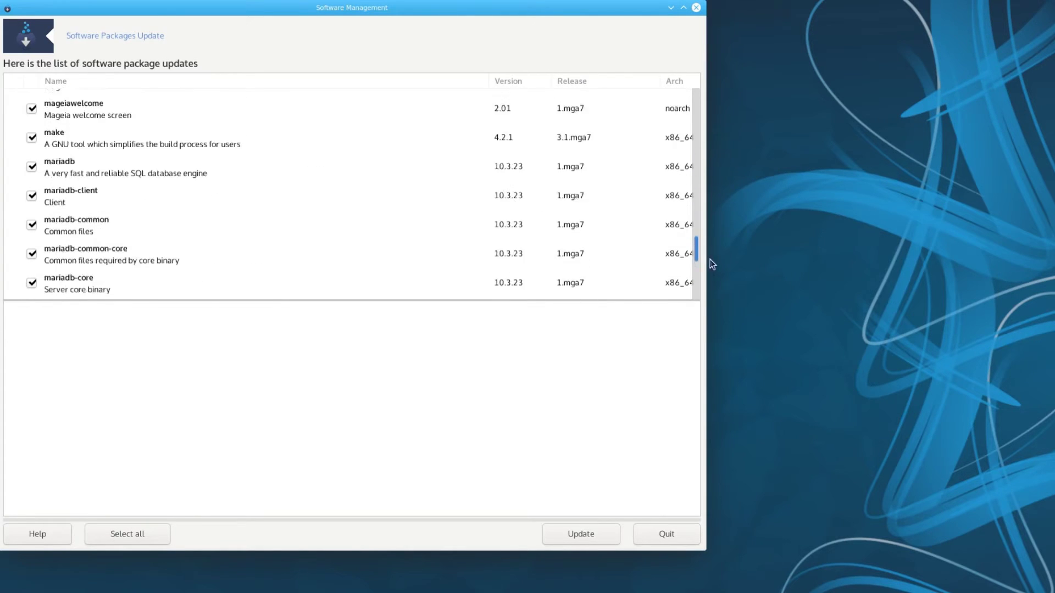
click(579, 534)
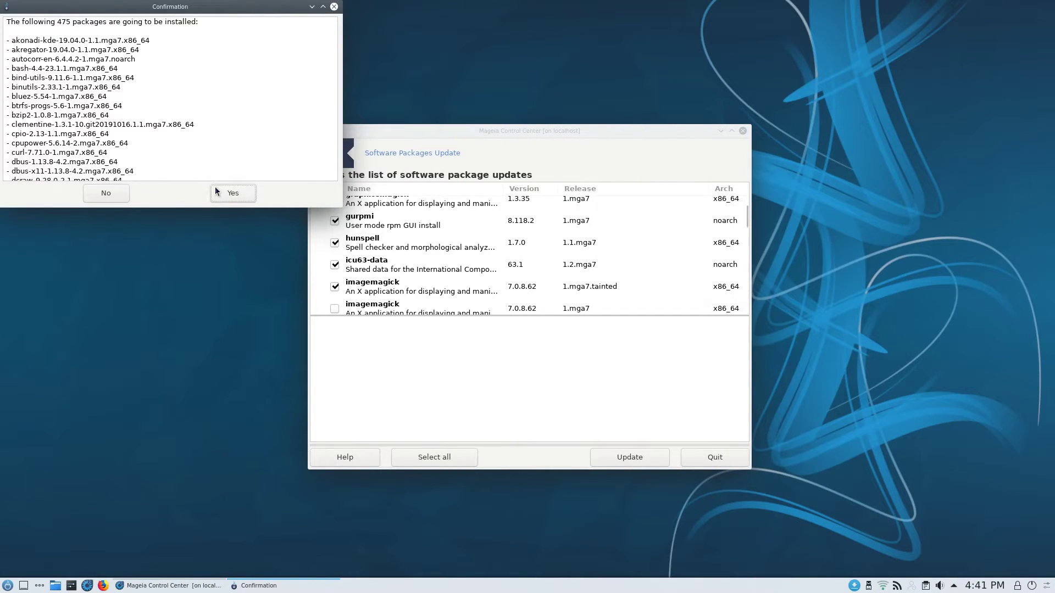
click(232, 193)
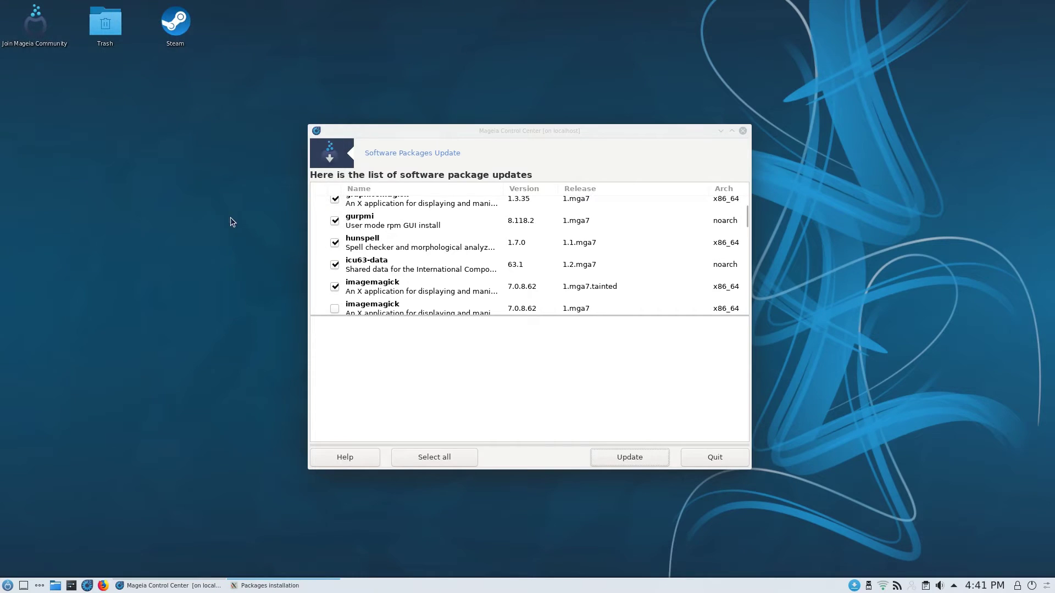
click(627, 457)
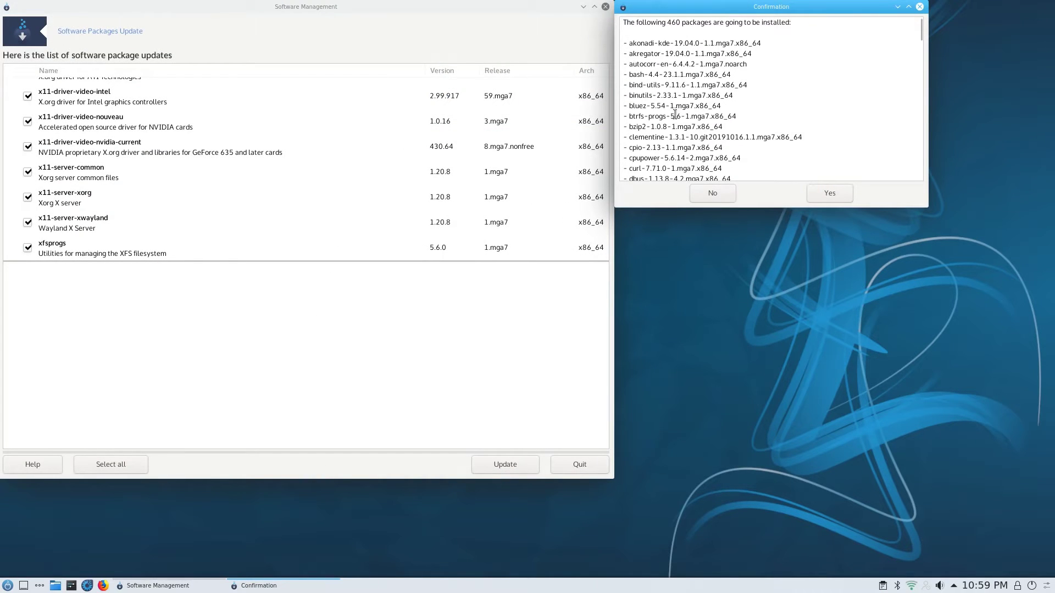
click(829, 192)
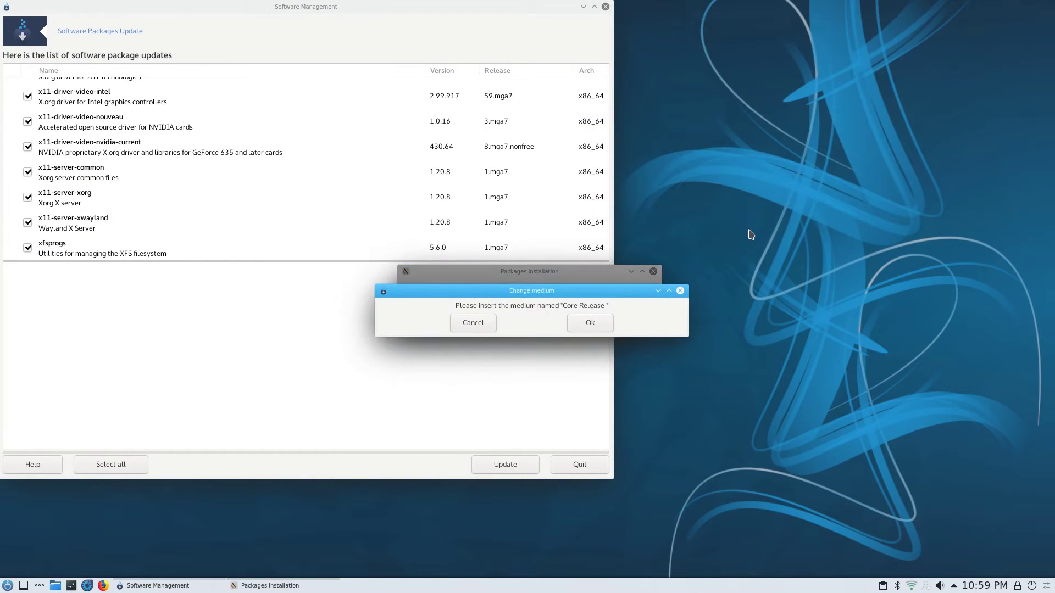
mouse_move(500, 311)
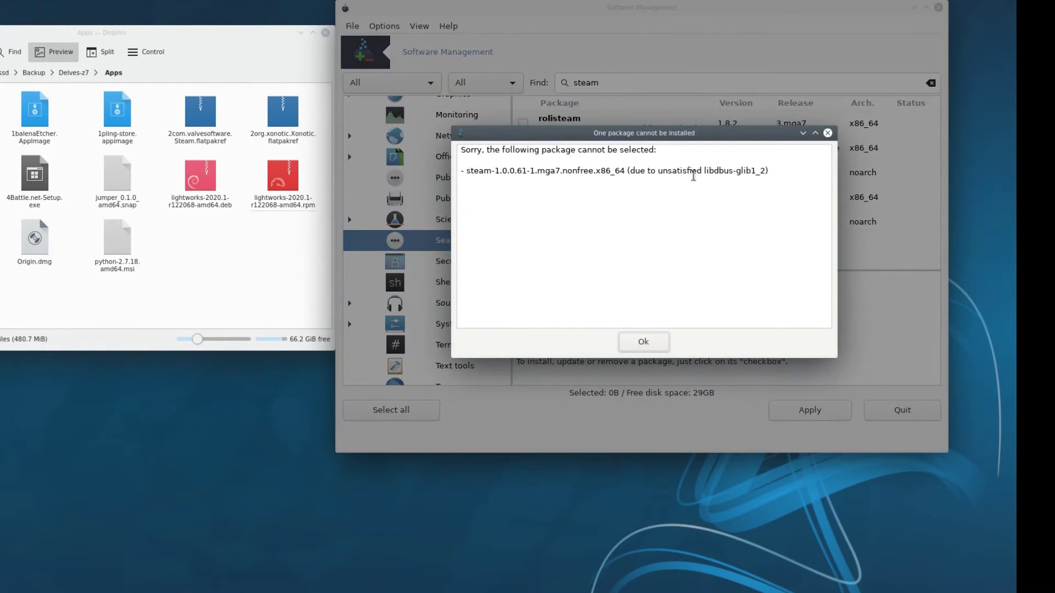
Browse sources like Tainted 32bit Updates and dismiss steam's missing-libcurl4 dependency errors
click(641, 342)
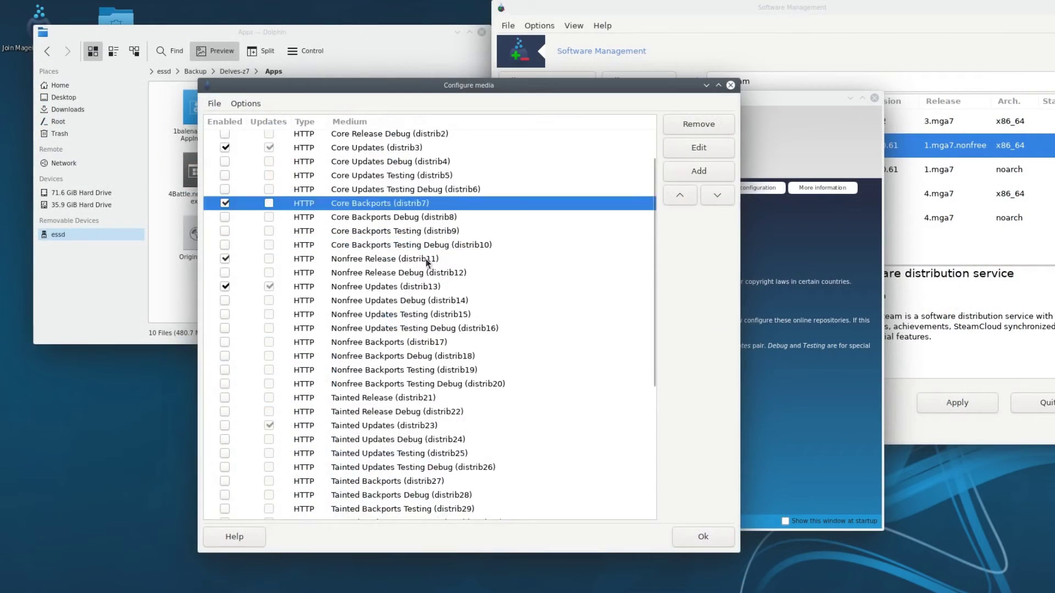
scroll(down, 3)
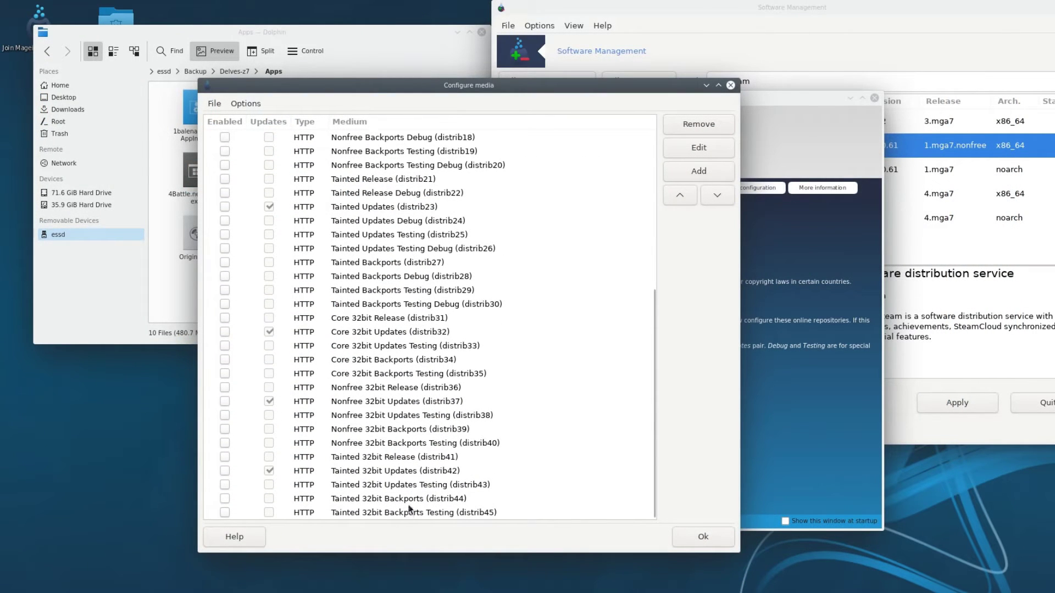
click(395, 470)
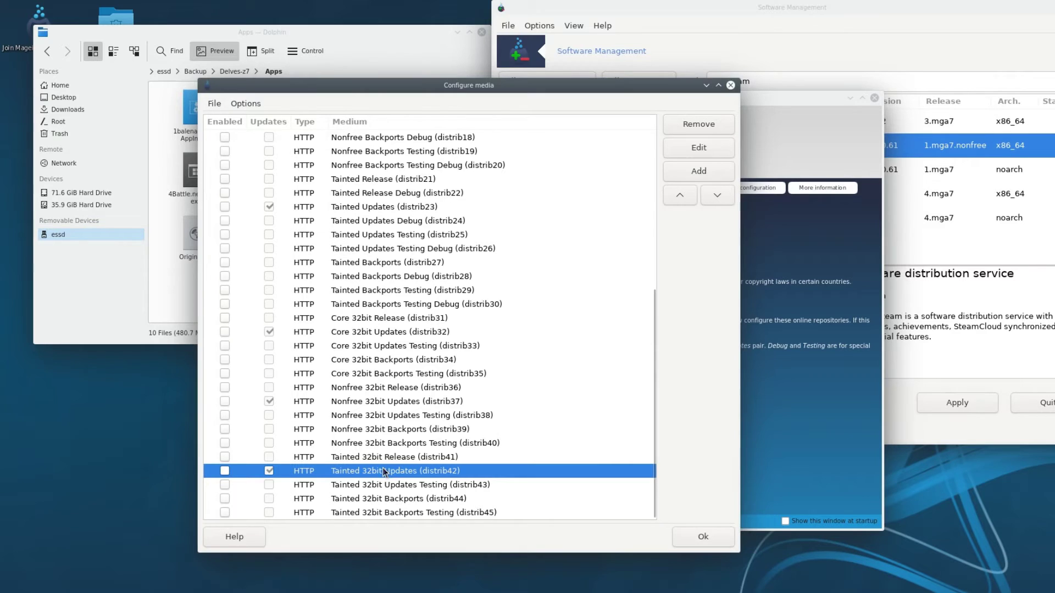
click(702, 536)
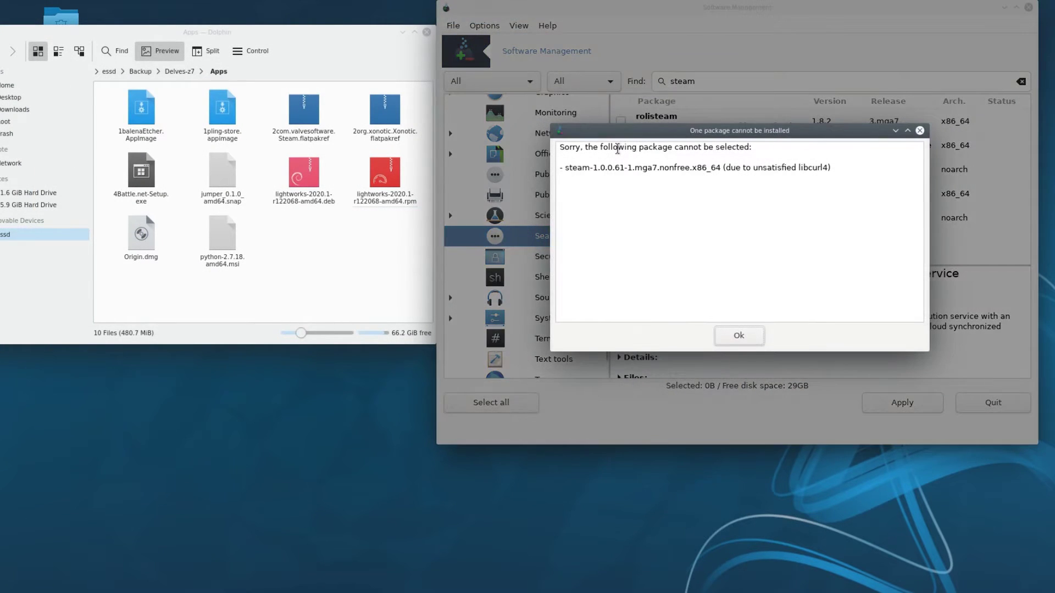
double_click(812, 168)
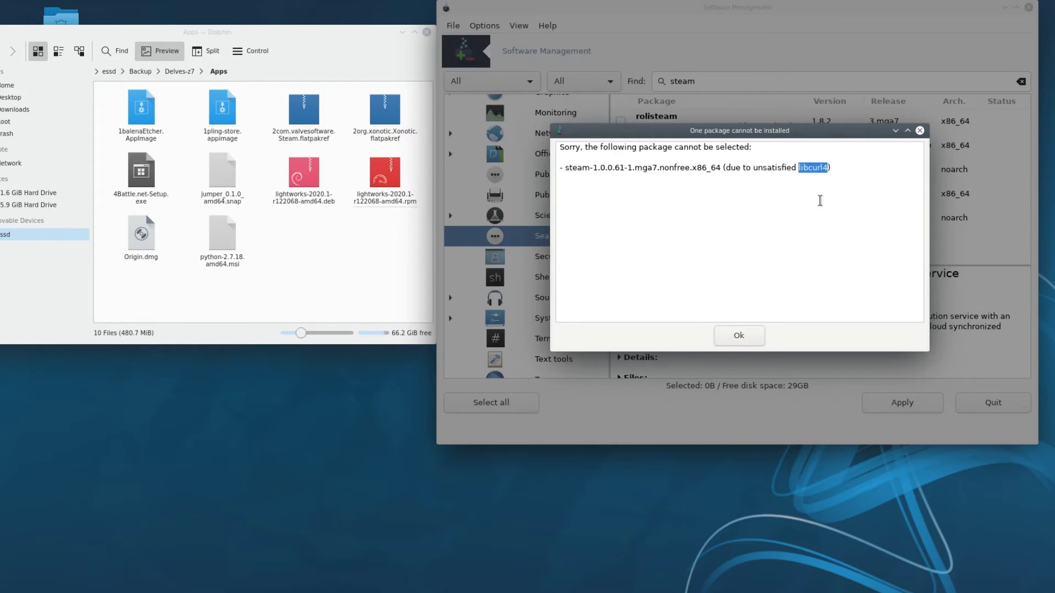
click(738, 336)
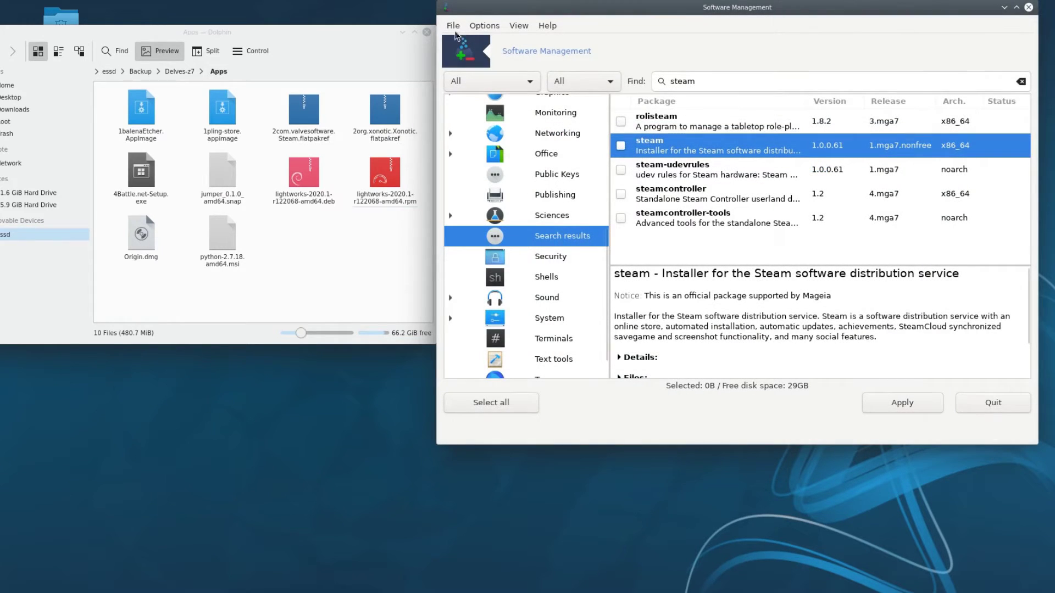
click(453, 25)
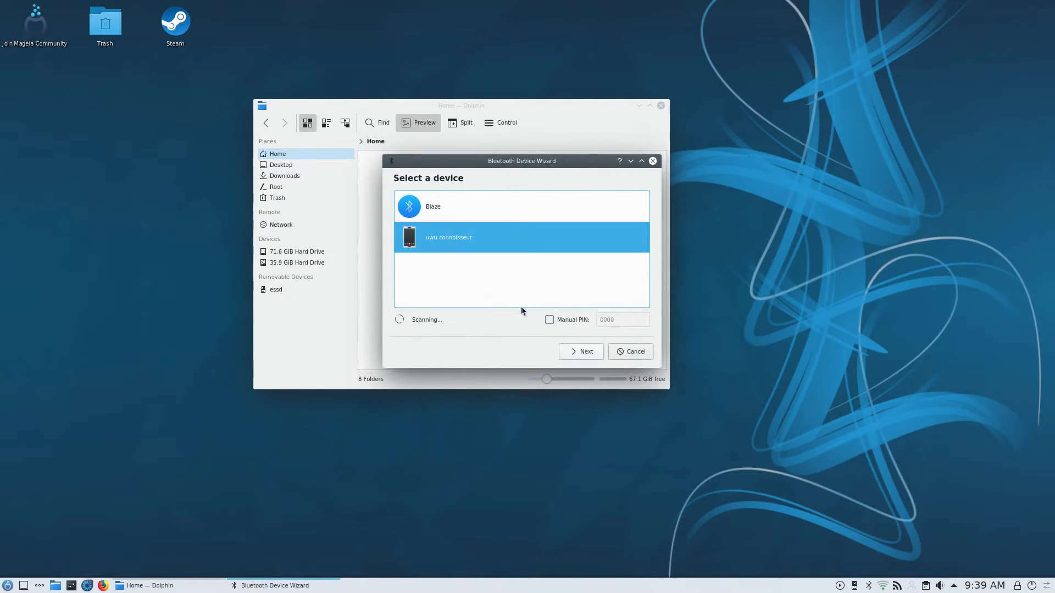
Pair the phone uwu connoisseur and finish the Bluetooth wizard
click(580, 351)
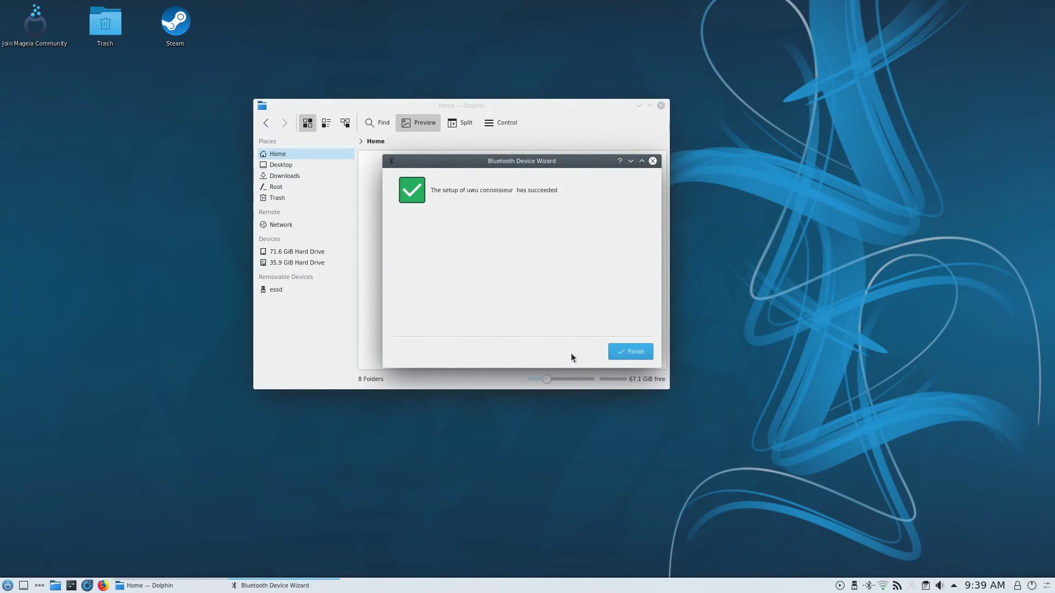
click(629, 351)
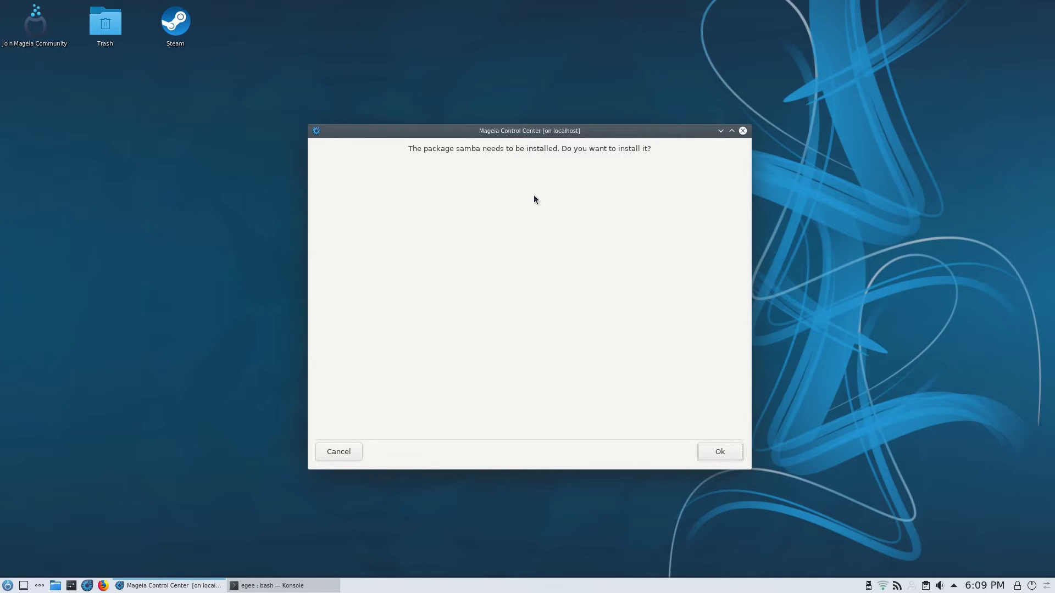
Install samba and accept Standalone, MYGROUP workgroup, security, banner and log defaults
click(719, 452)
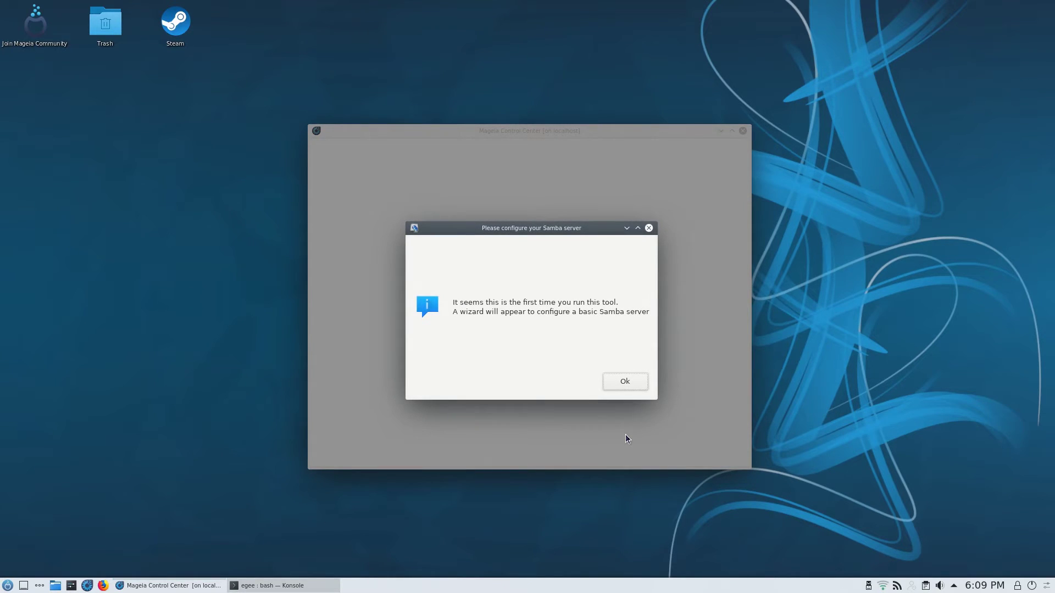
click(623, 381)
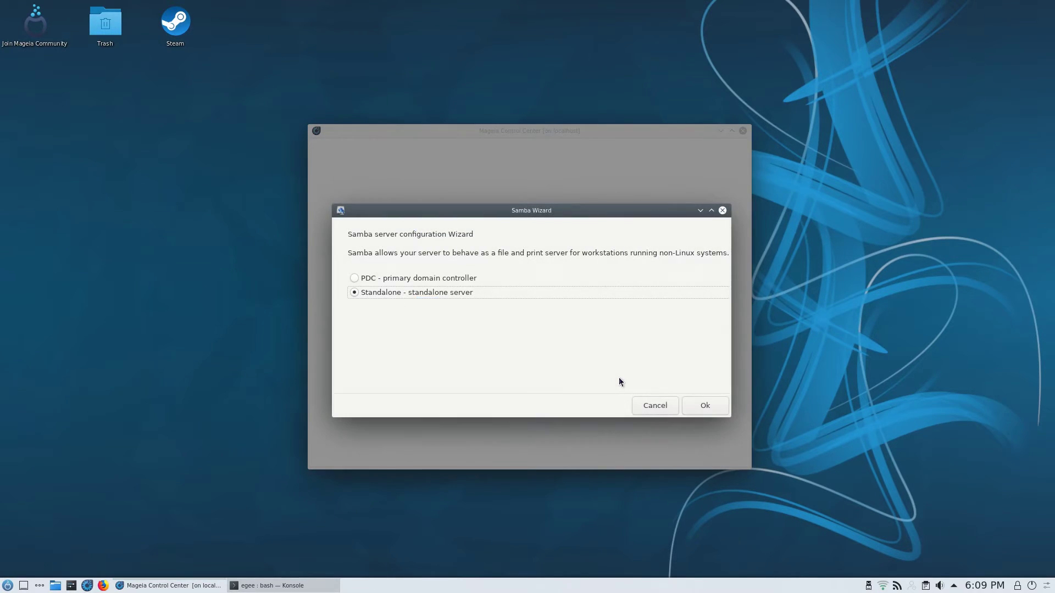
click(704, 405)
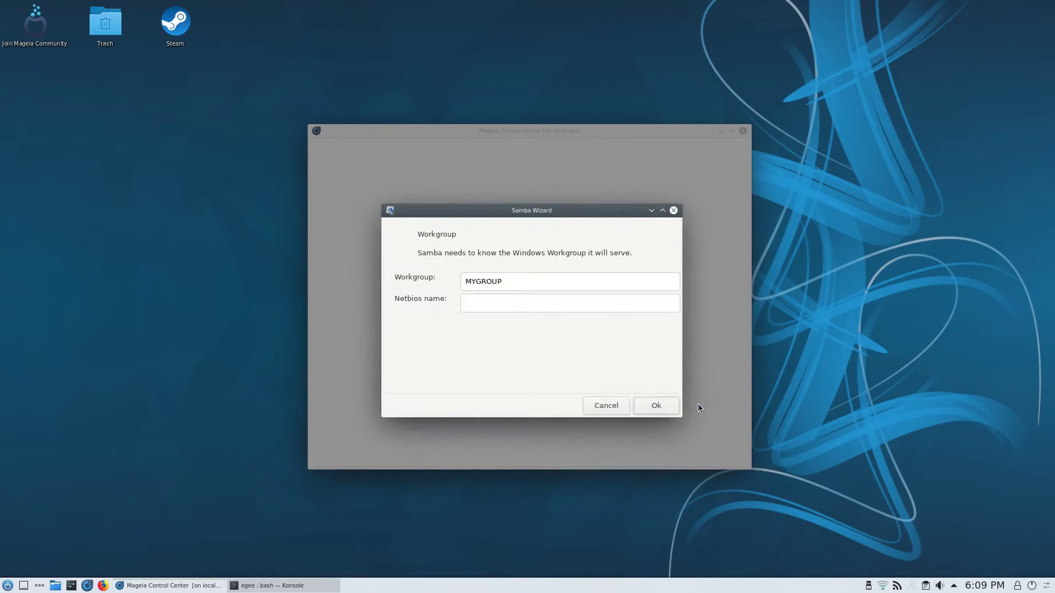
click(655, 405)
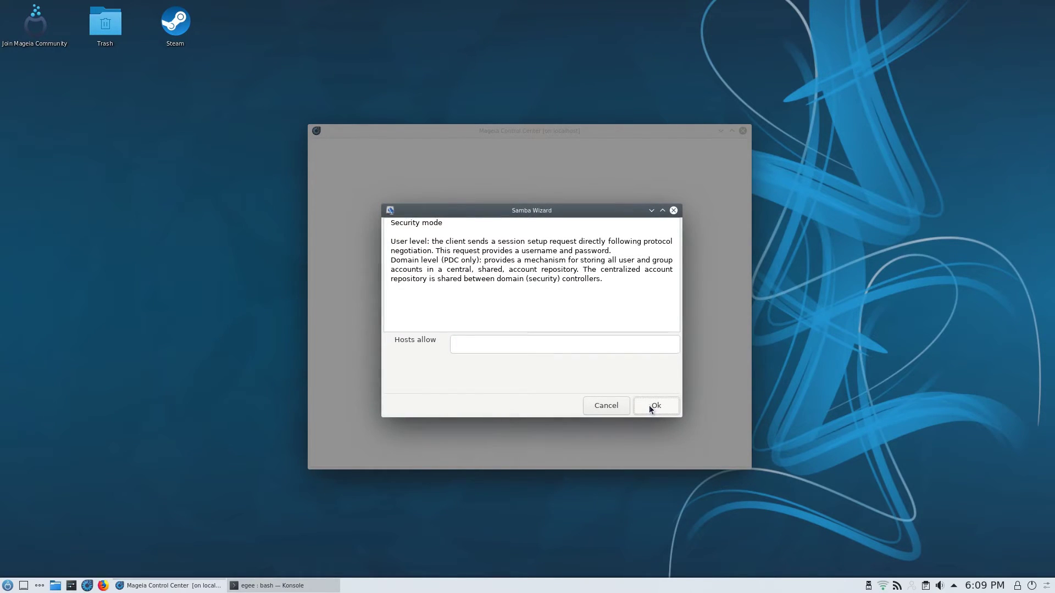
click(654, 405)
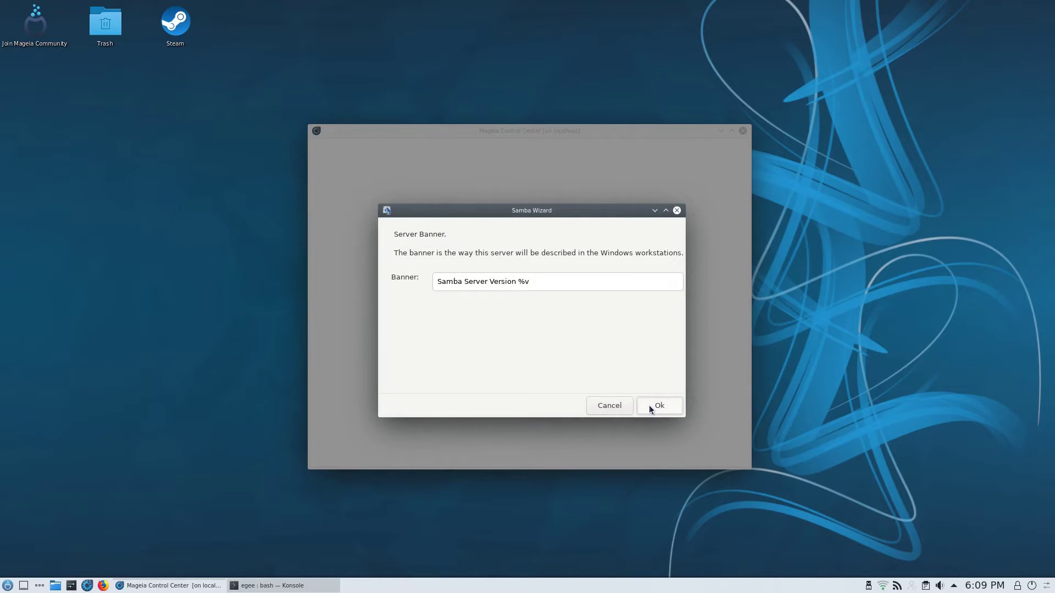
click(658, 406)
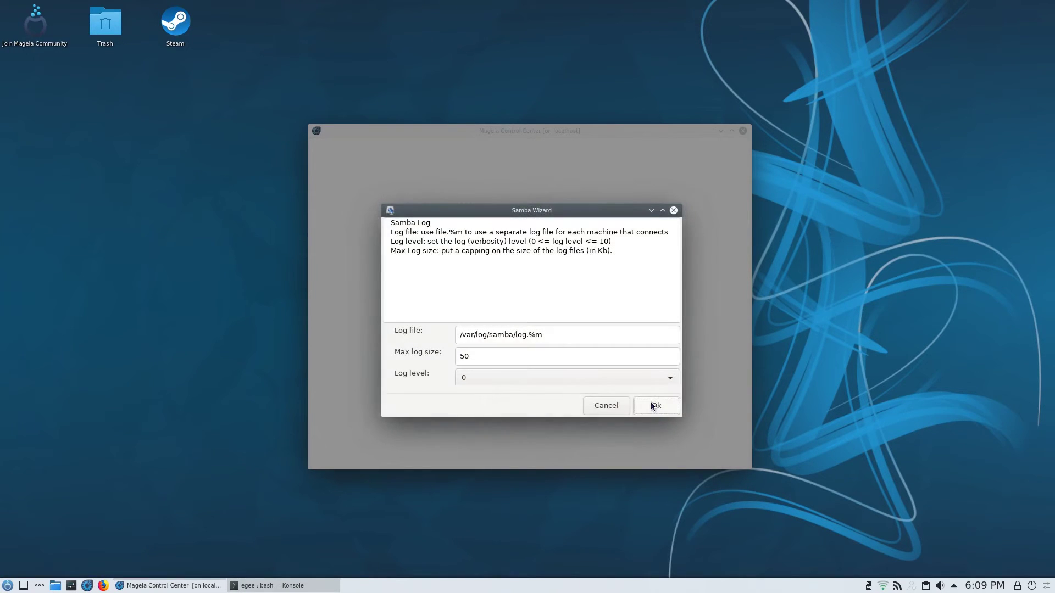
click(654, 406)
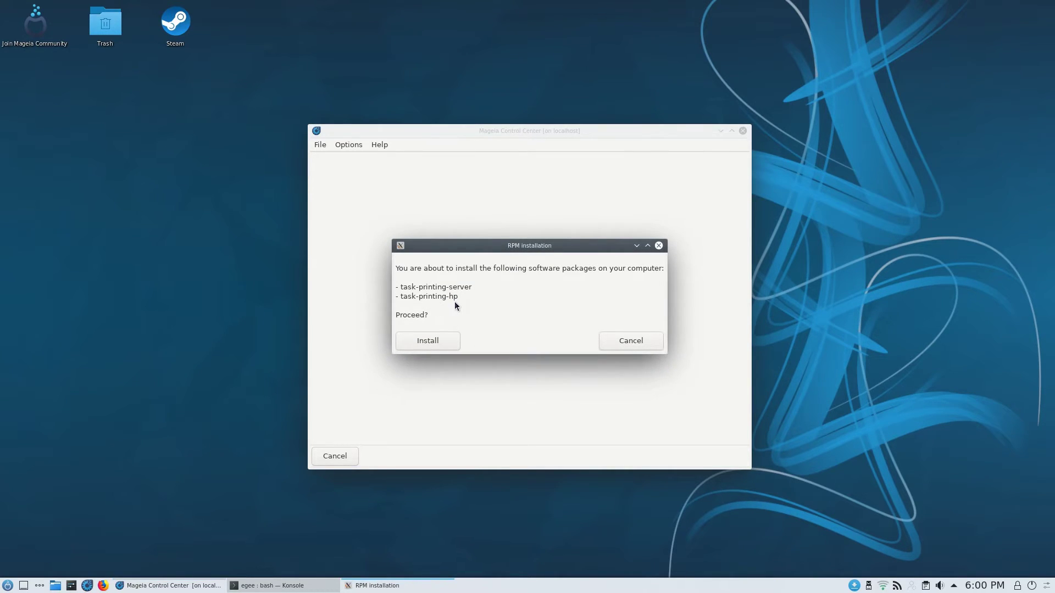
Install task-printing-server and task-printing-hp, then open Set up scanner
click(426, 341)
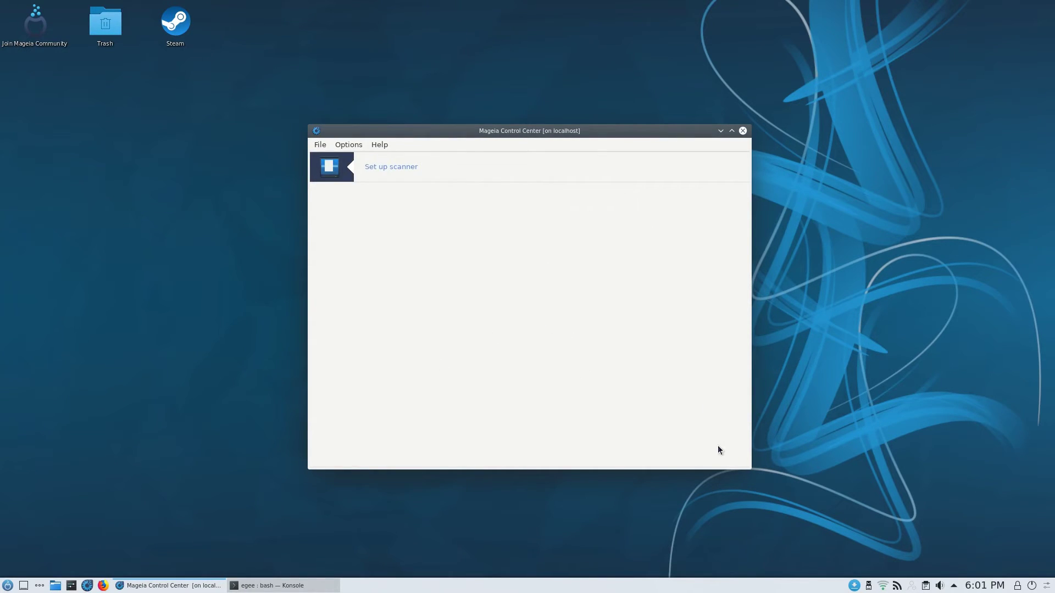
click(391, 166)
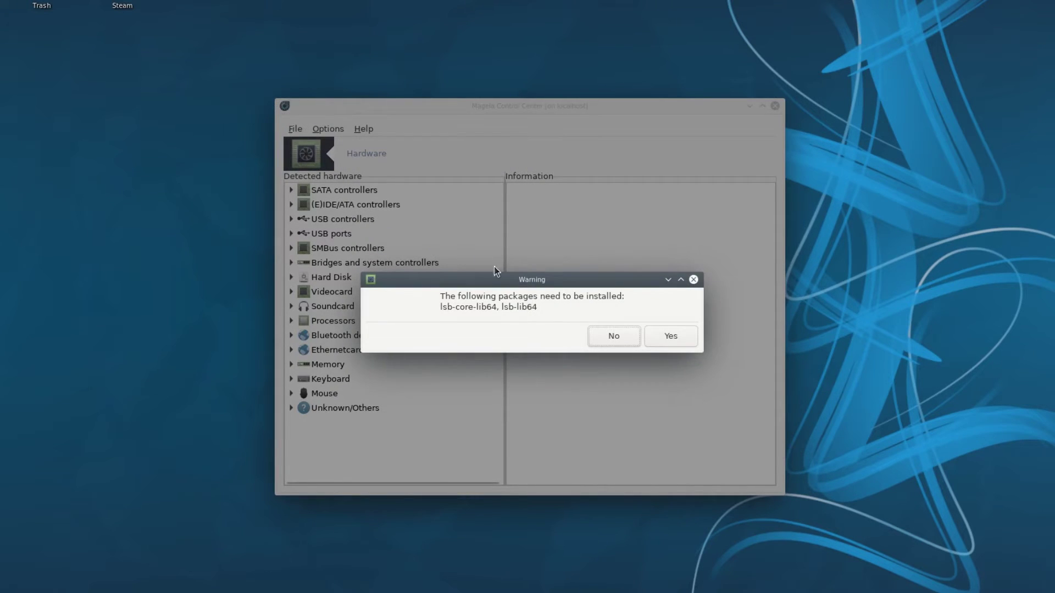
Agree to install lsb-core-lib64 and lsb-lib64, then view sdb and sda disk details
click(670, 335)
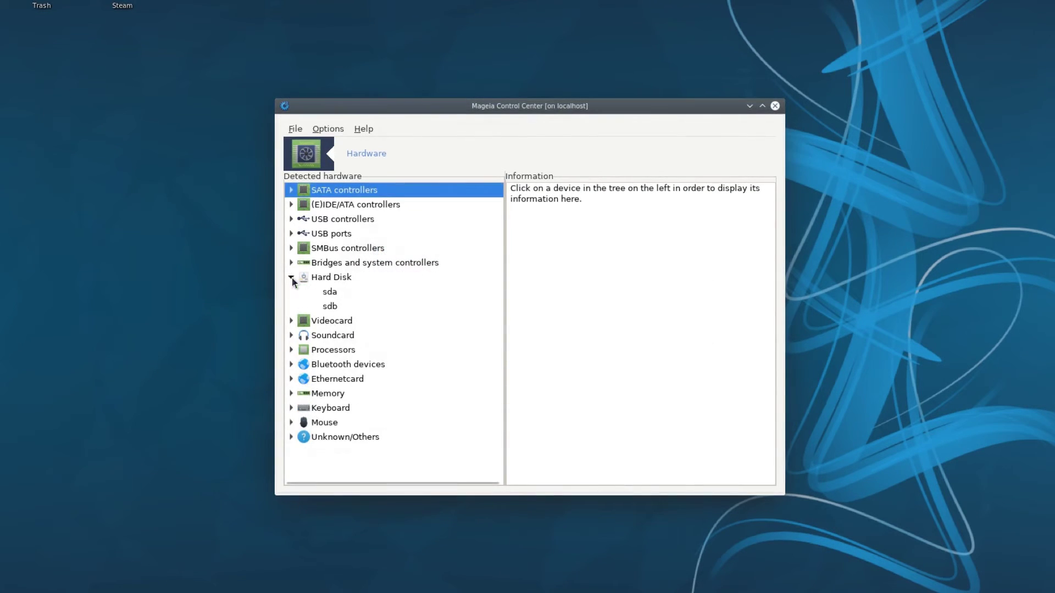
click(330, 306)
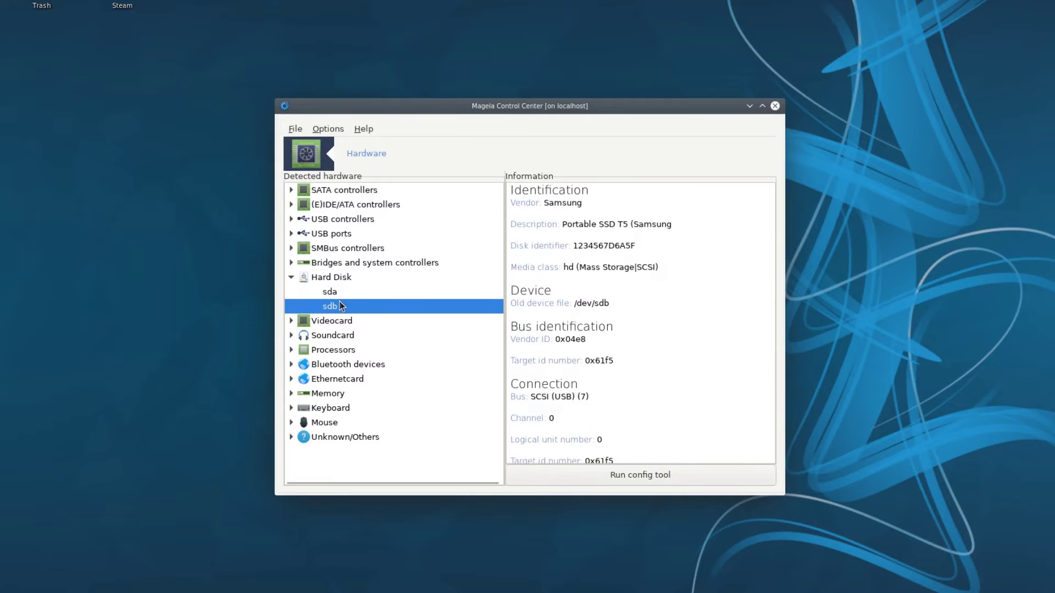
click(292, 262)
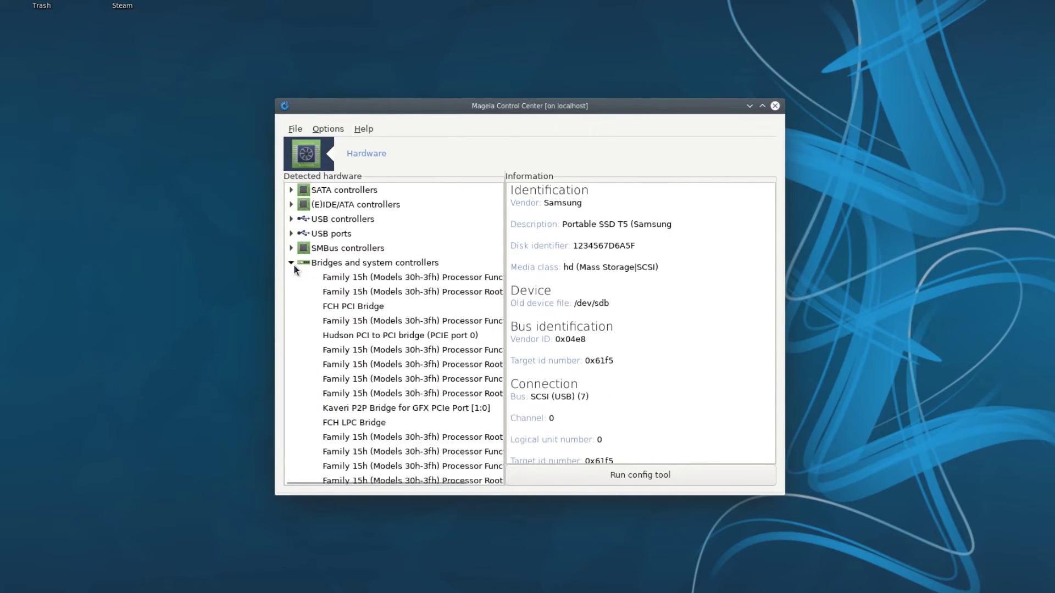
click(413, 392)
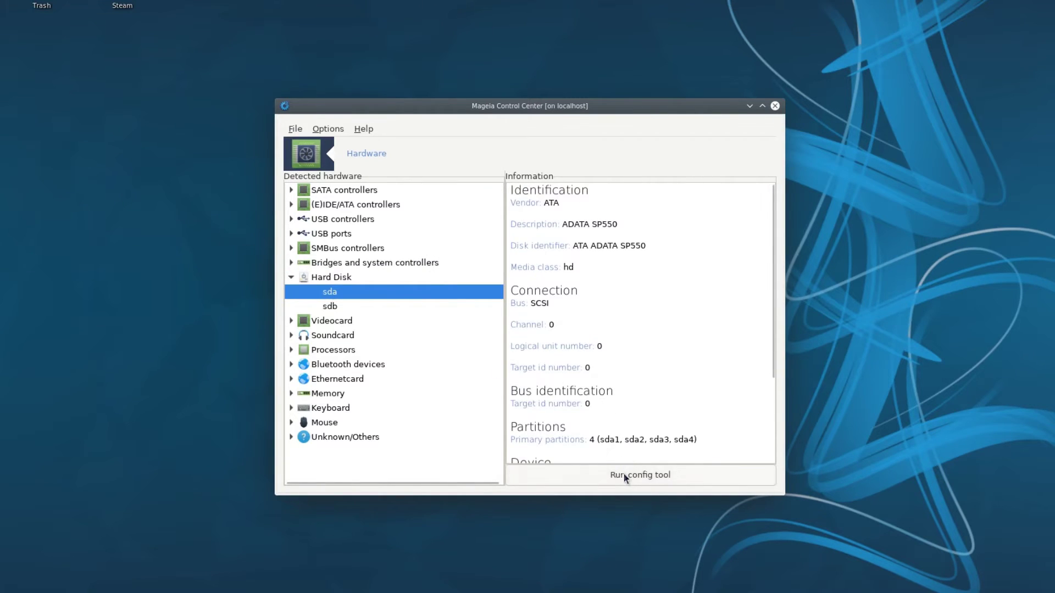
click(638, 474)
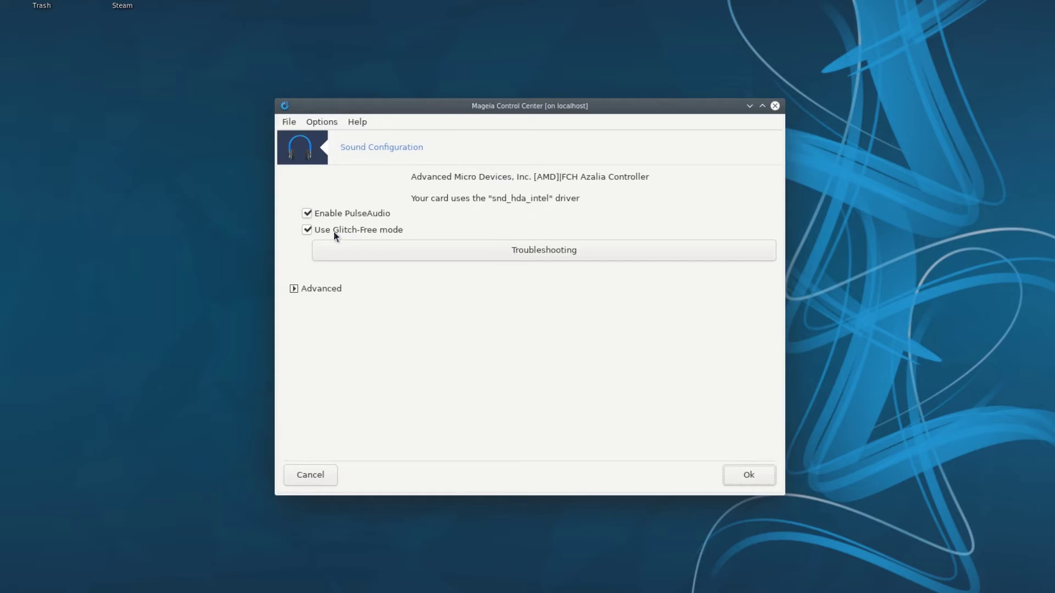
Dismiss the sound mixer reset dialog and troubleshooting tips in Sound Configuration
click(307, 213)
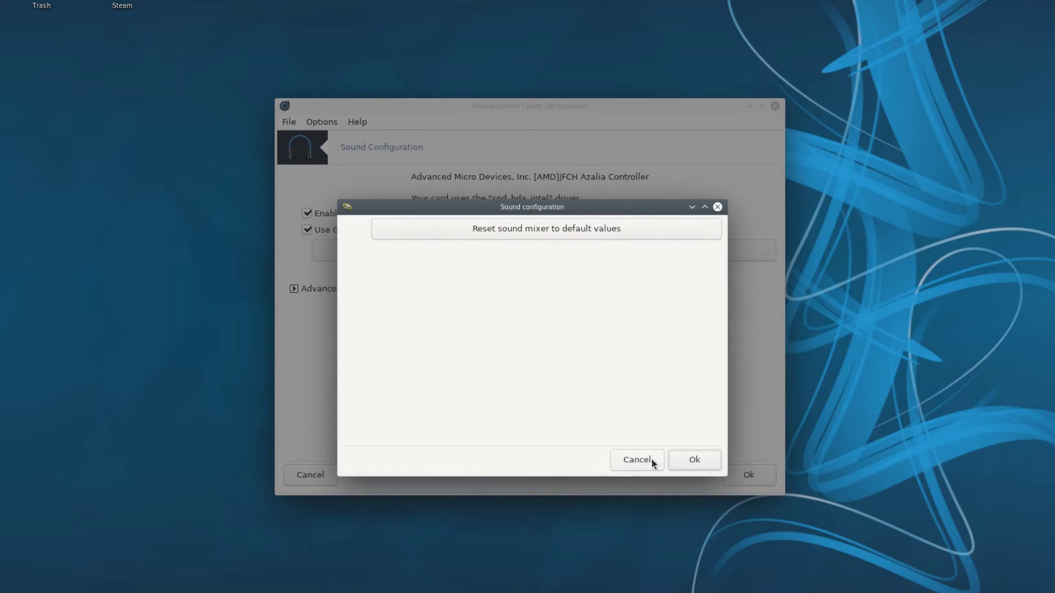
click(635, 460)
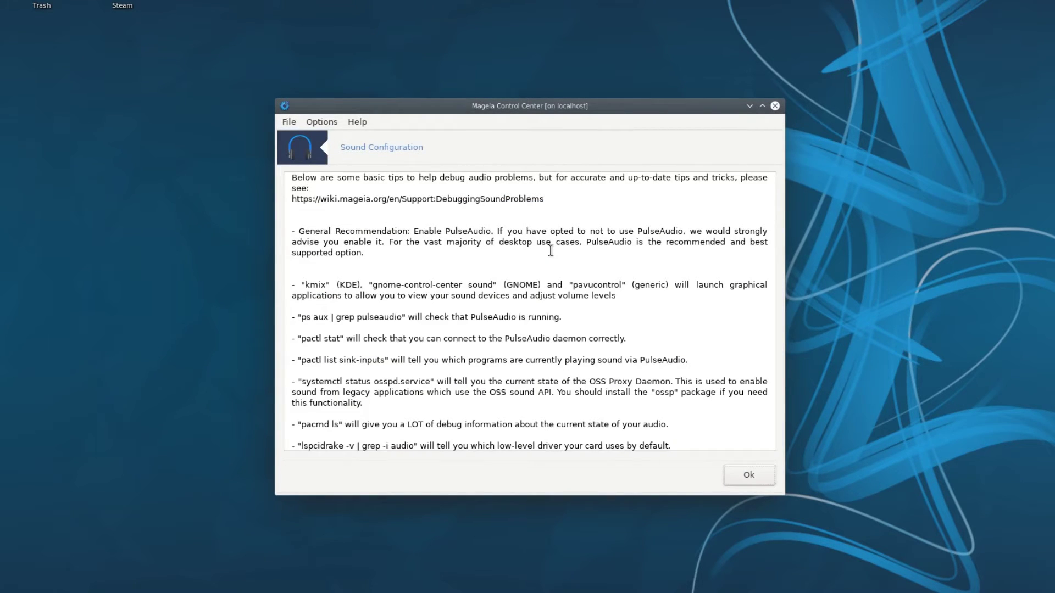
click(749, 475)
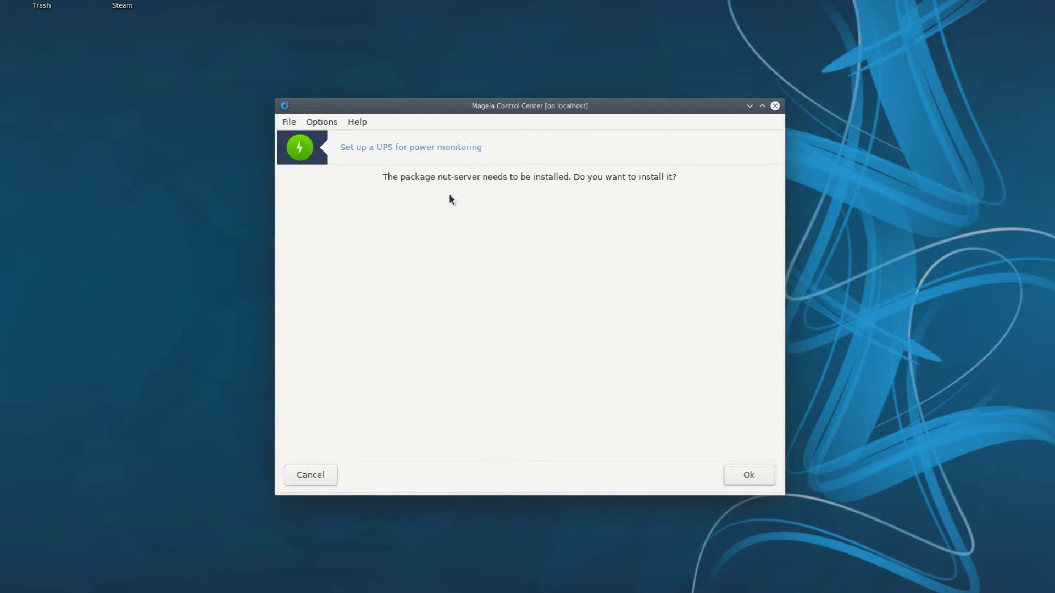
Start the UPS setup, continue to autodetection, then cancel without adding a UPS
click(309, 474)
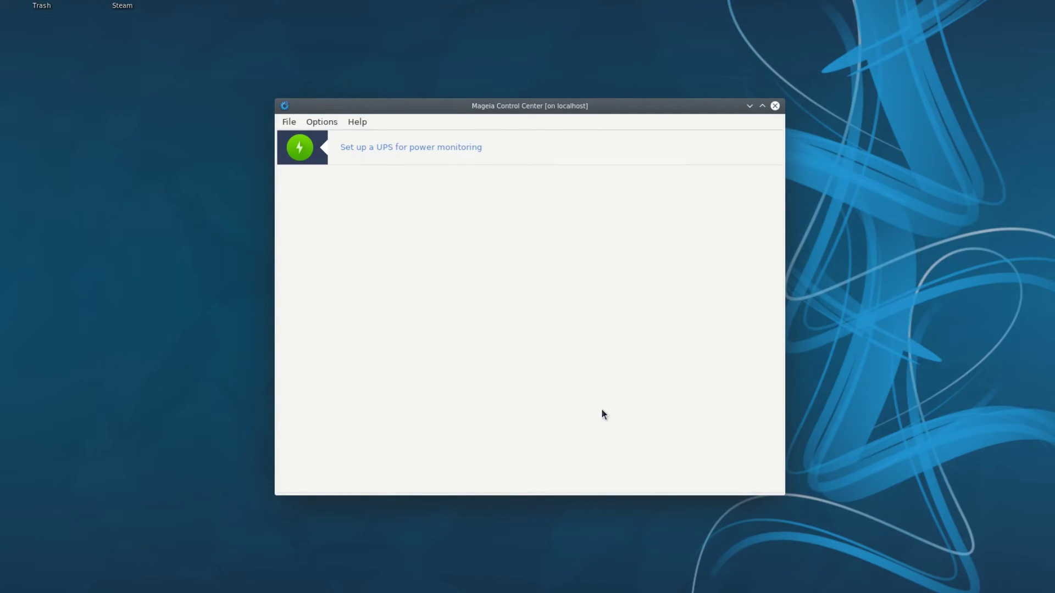
click(410, 147)
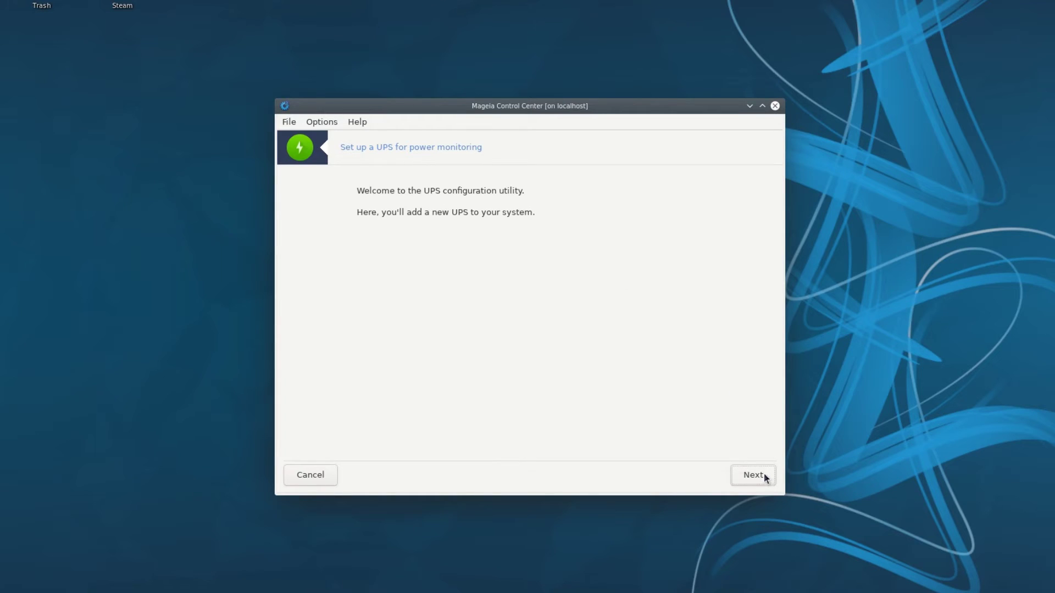
click(752, 475)
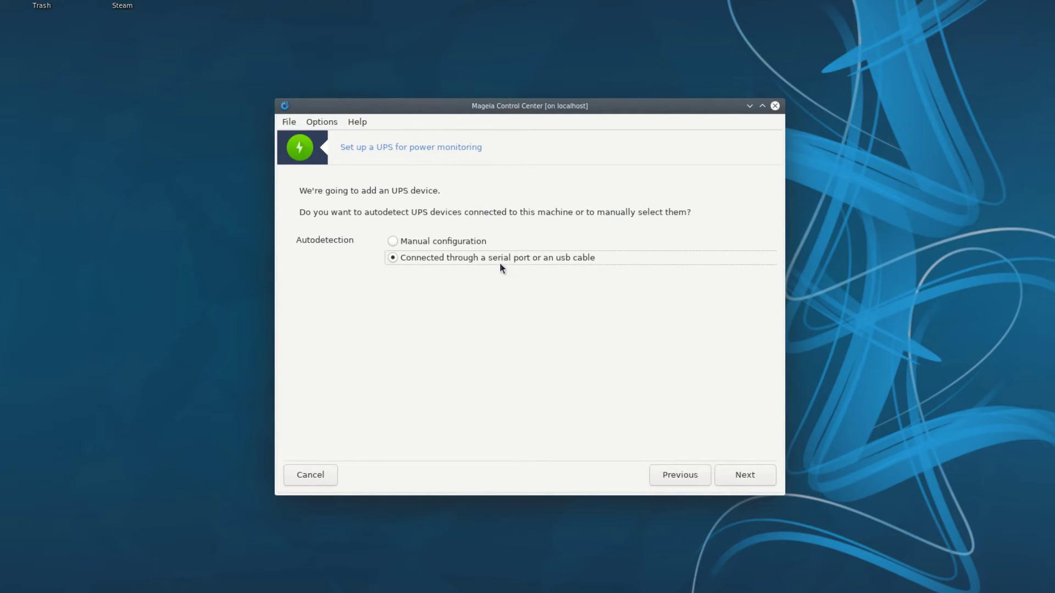
mouse_move(457, 248)
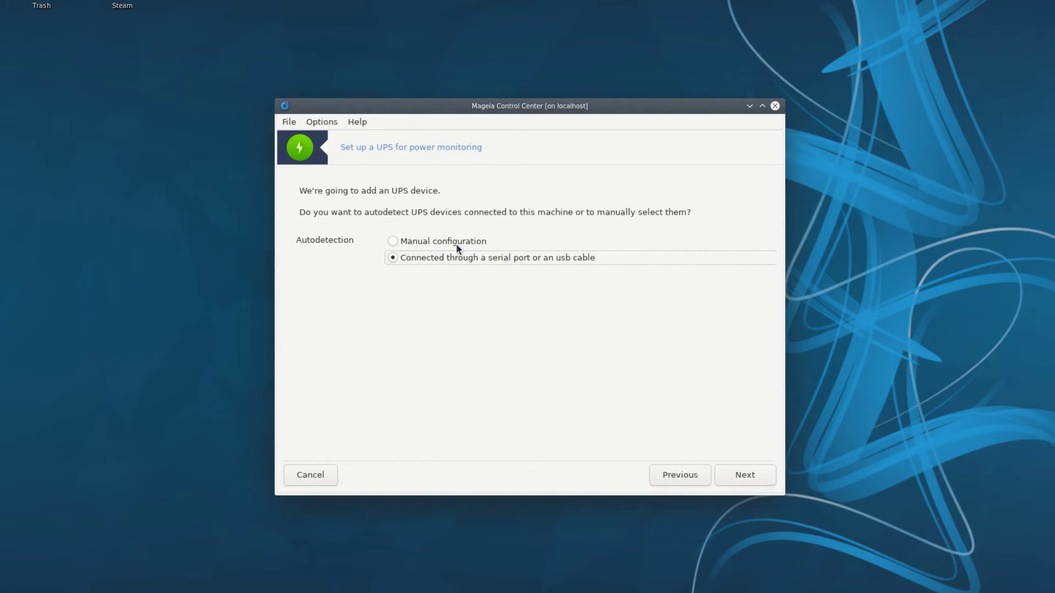
click(745, 475)
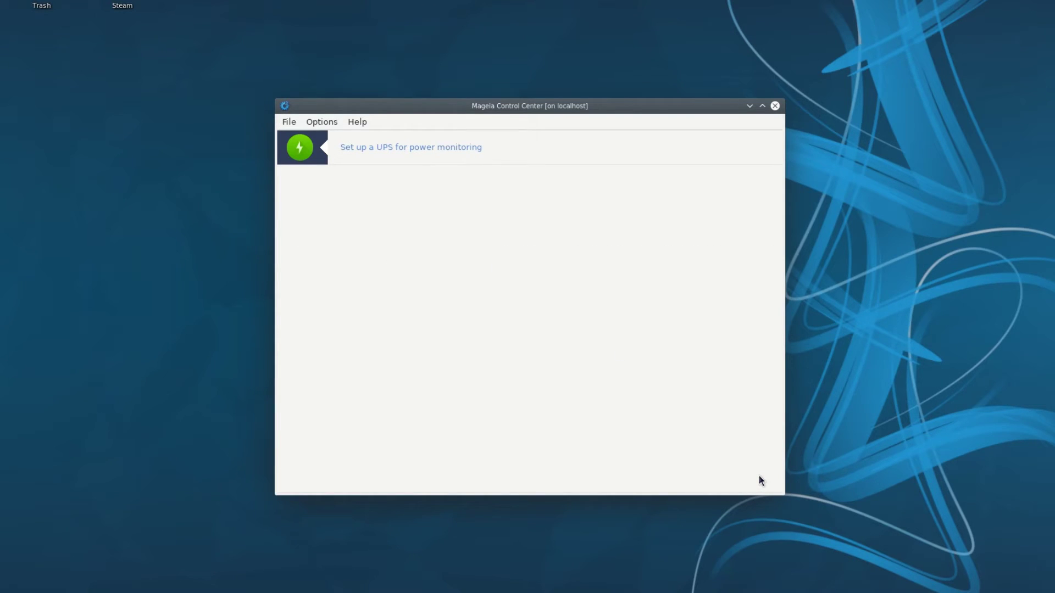
click(411, 147)
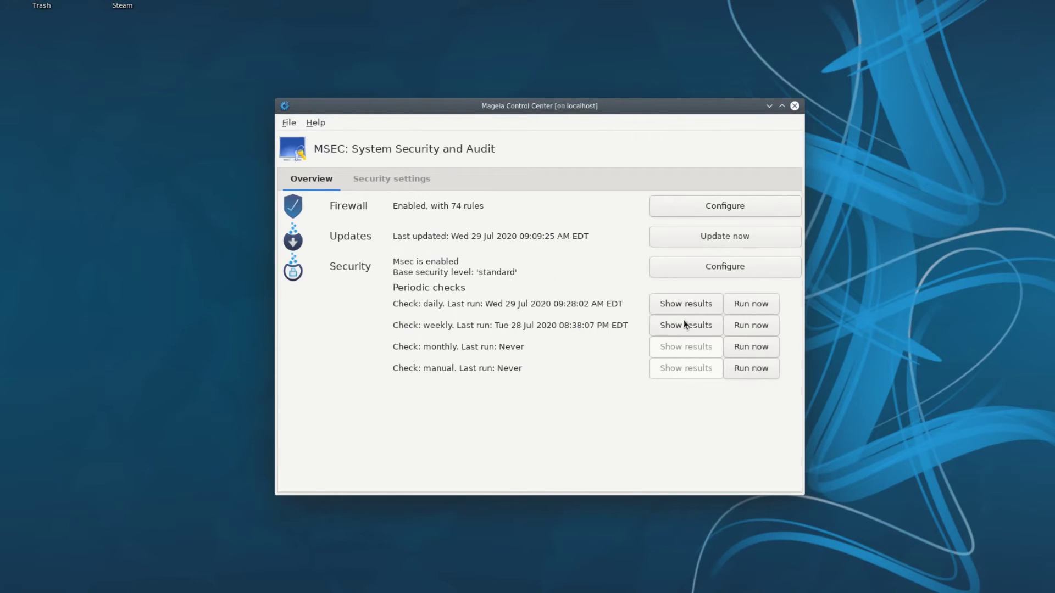
mouse_move(702, 344)
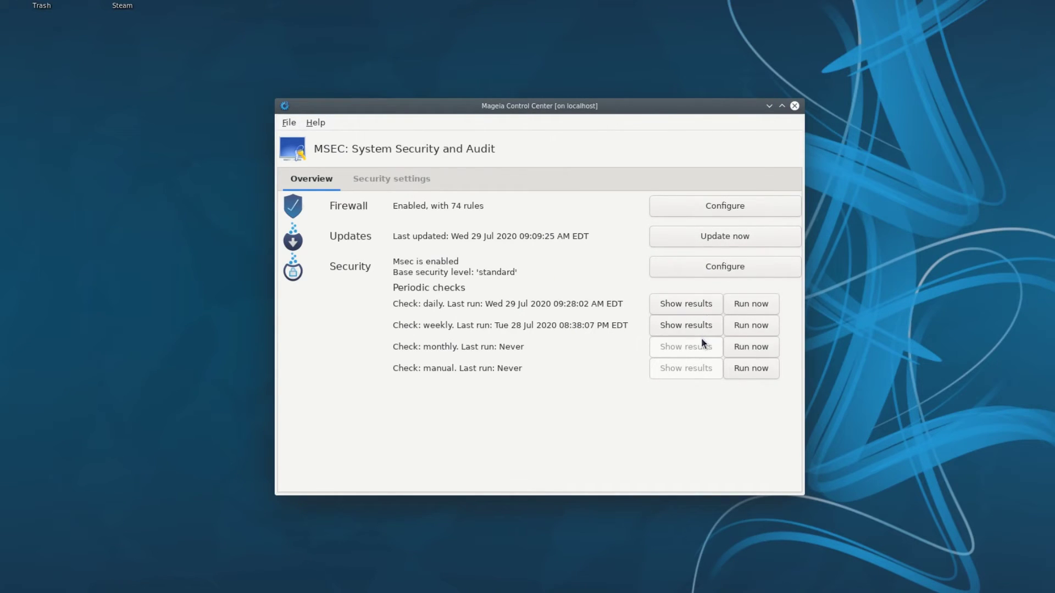
mouse_move(702, 347)
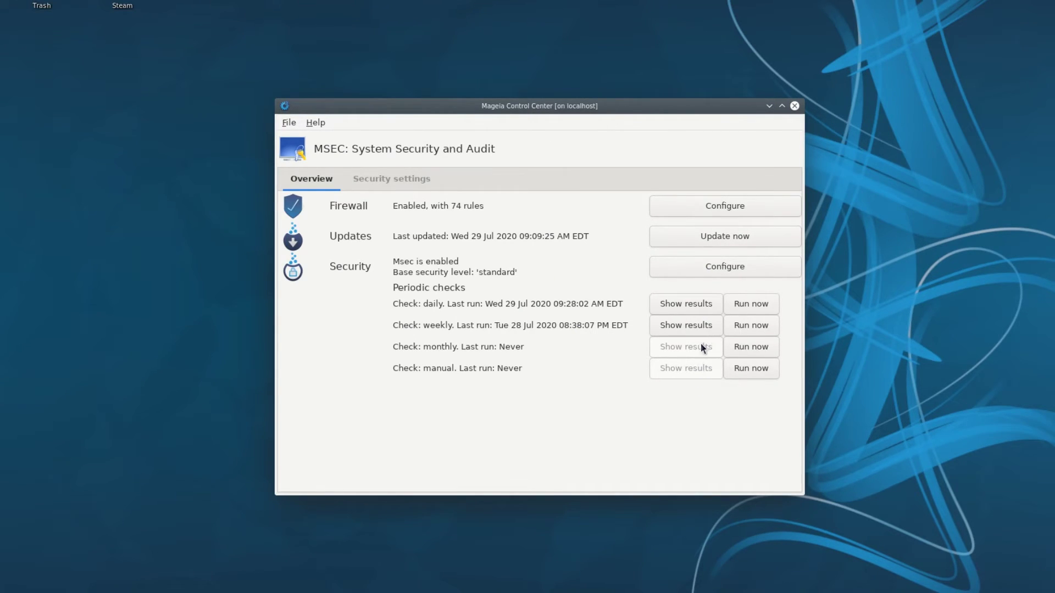
Show MSEC's daily periodic security check results: open ports and group-writable file warning
click(685, 303)
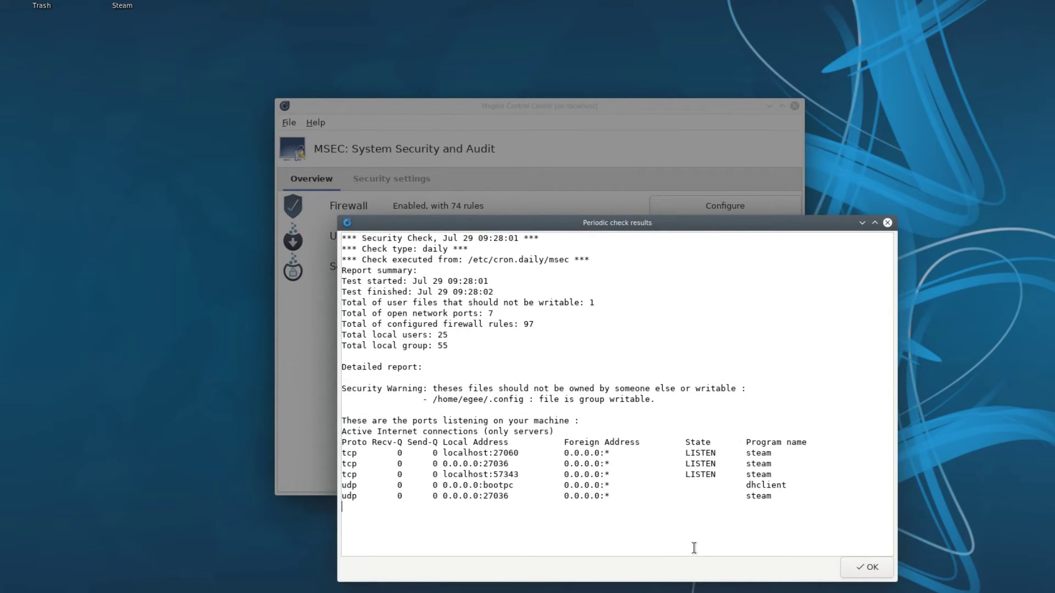
mouse_move(677, 563)
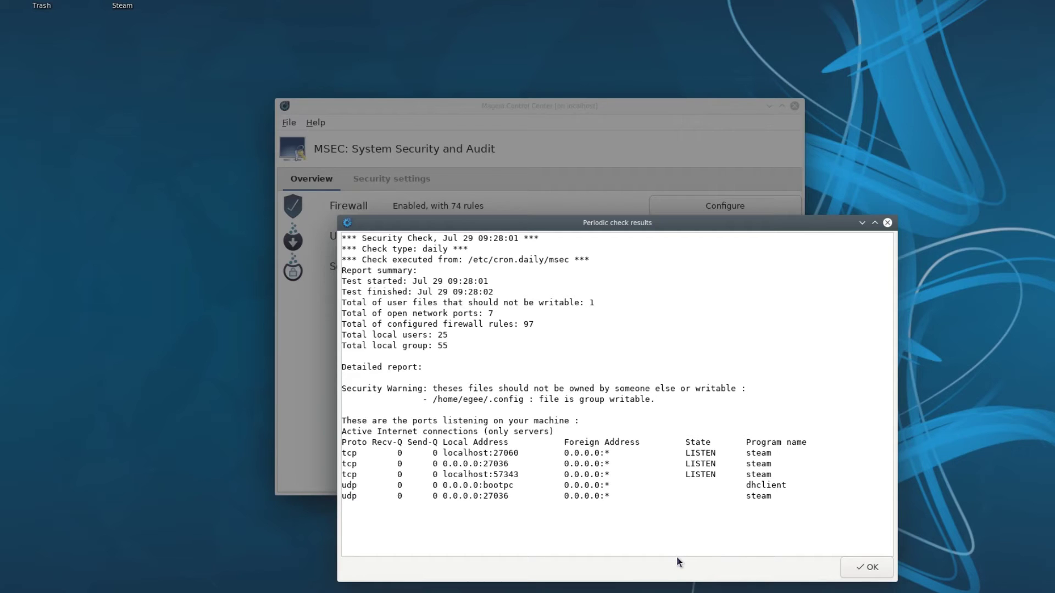
Dismiss the security report, then install screenfetch via dnf, confirming the six packages with y
click(867, 567)
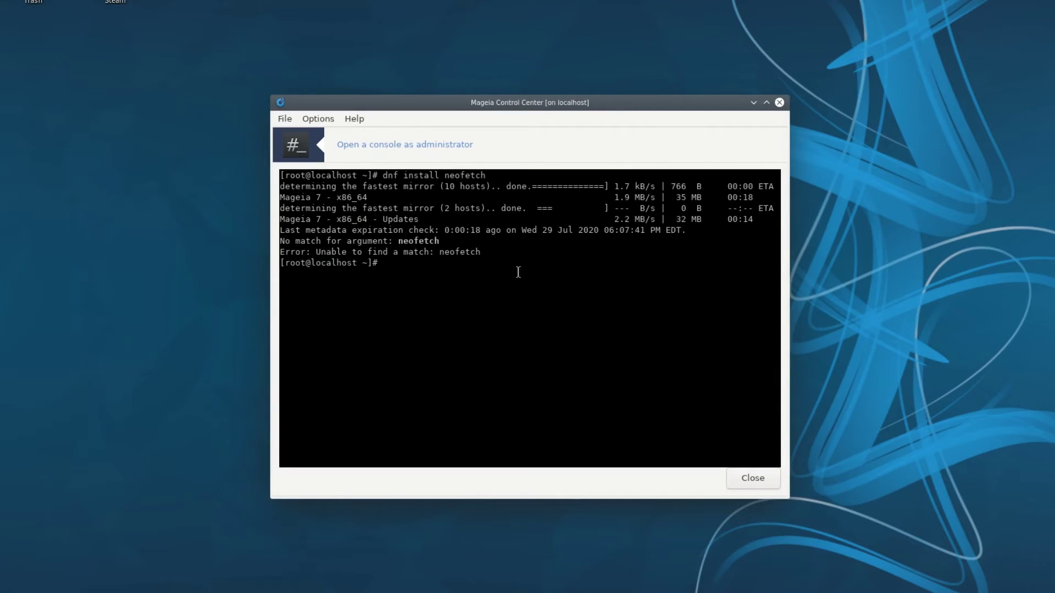
text(dnf install screfetch)
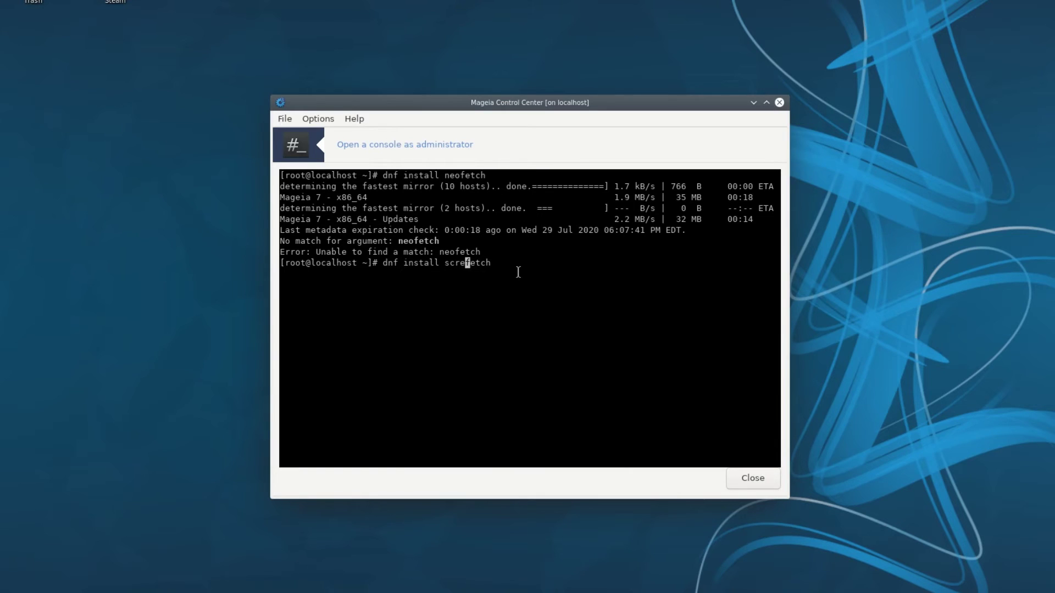
key(Return)
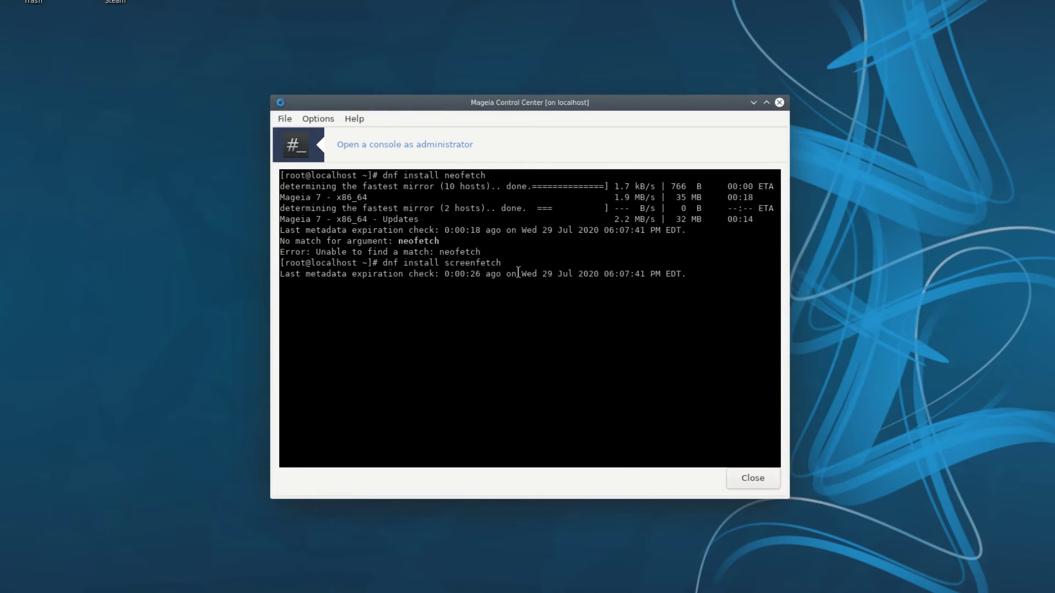
text(y/N]: y)
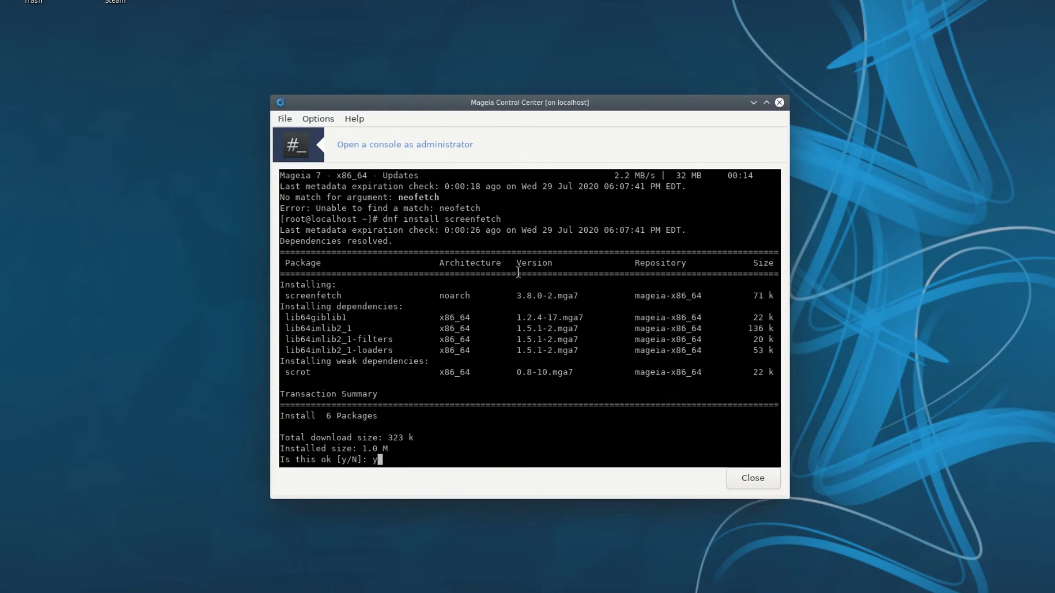
key(Return)
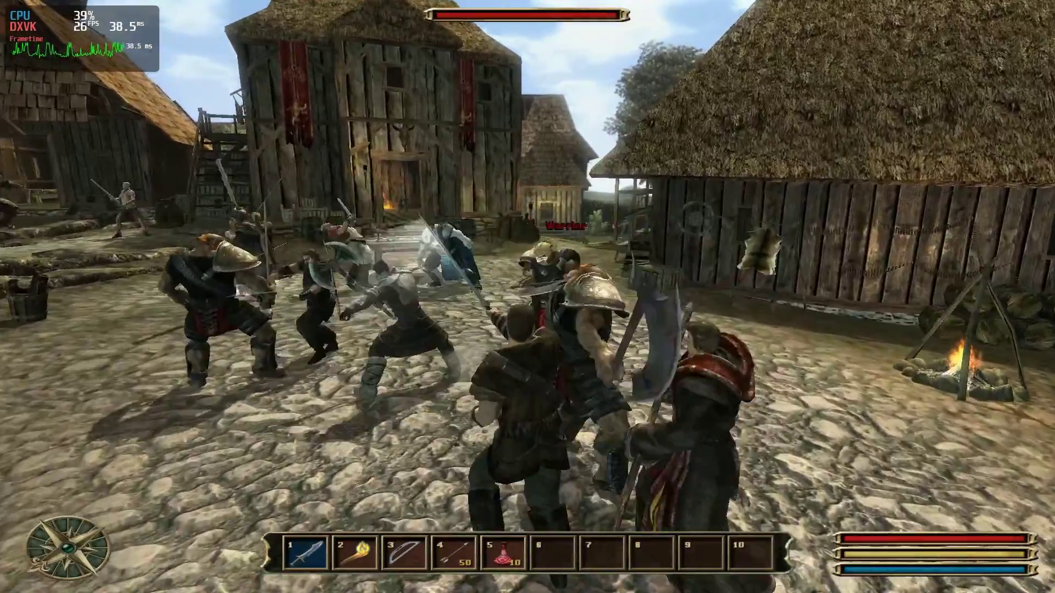
mouse_move(527, 297)
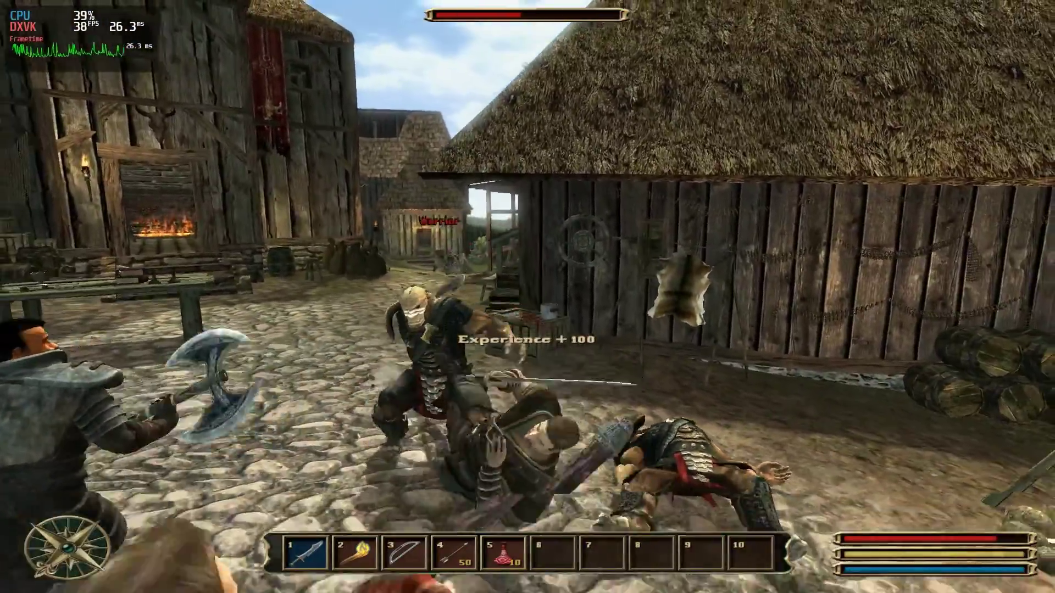
mouse_move(527, 297)
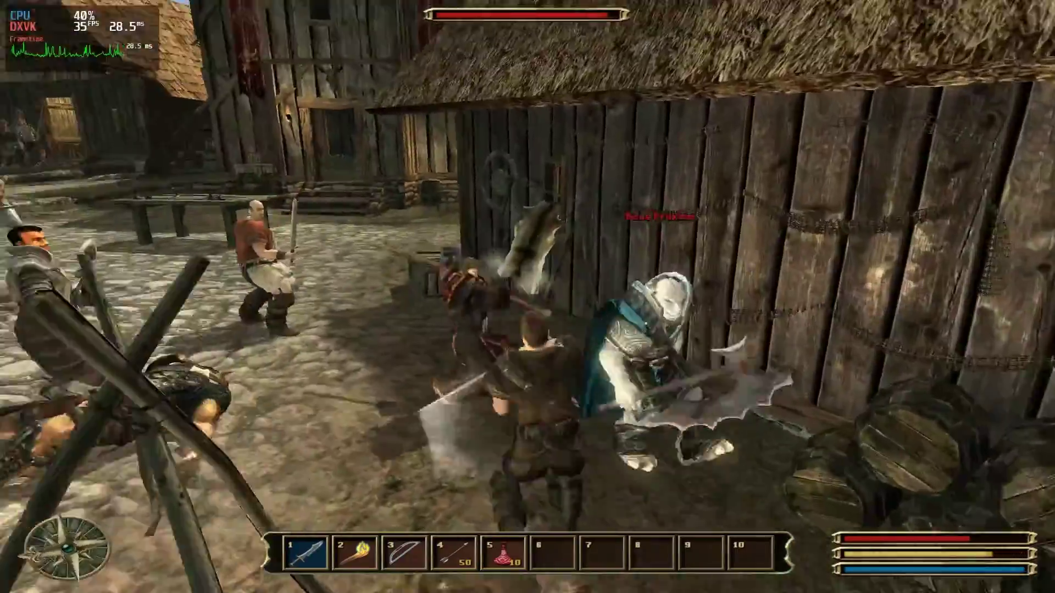
mouse_move(527, 297)
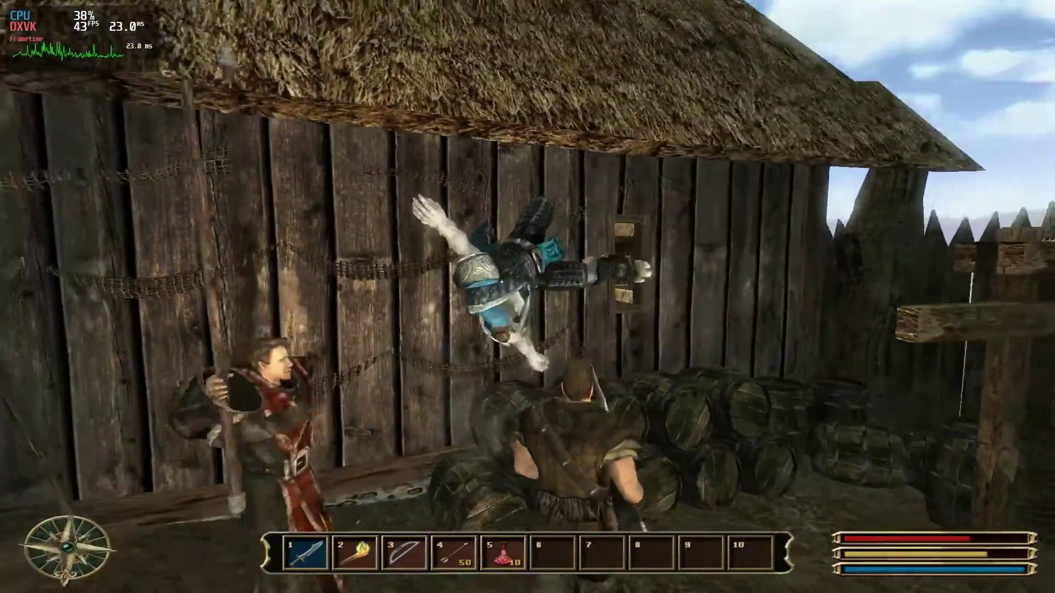
mouse_move(527, 296)
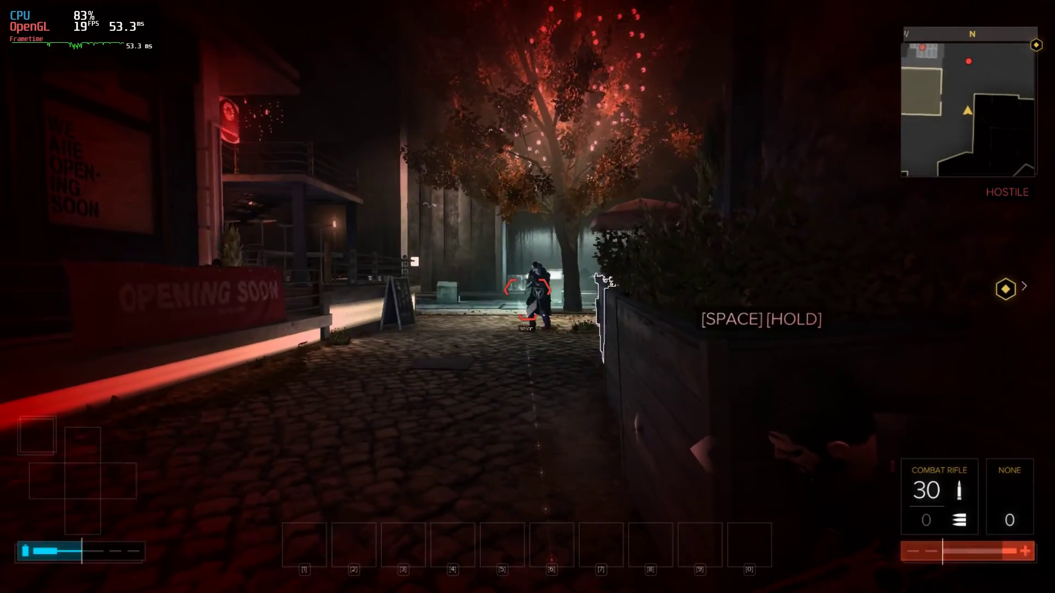
Play the Deus Ex: Mankind Divided night street scene with the FPS overlay showing about 19 FPS
click(528, 290)
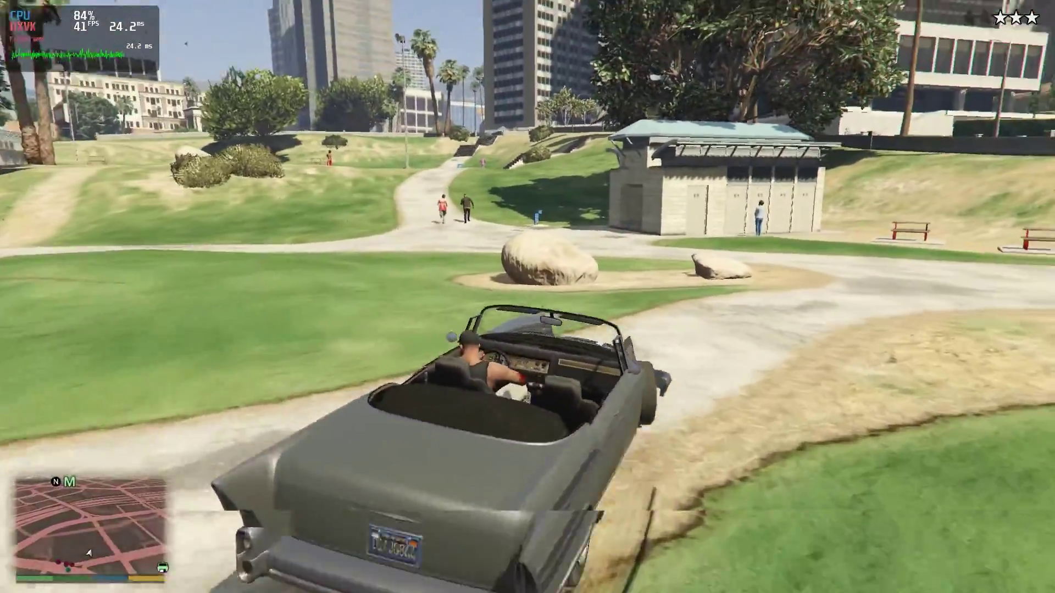
Drive the convertible along the park path, across the basketball courts and toward the picnic tables
key(w)
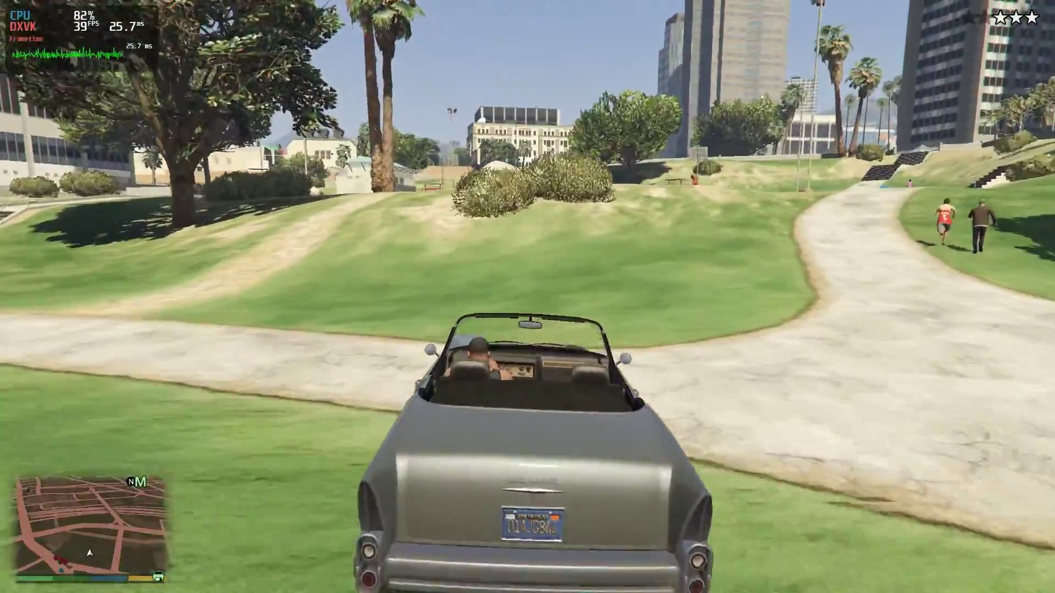
key(w)
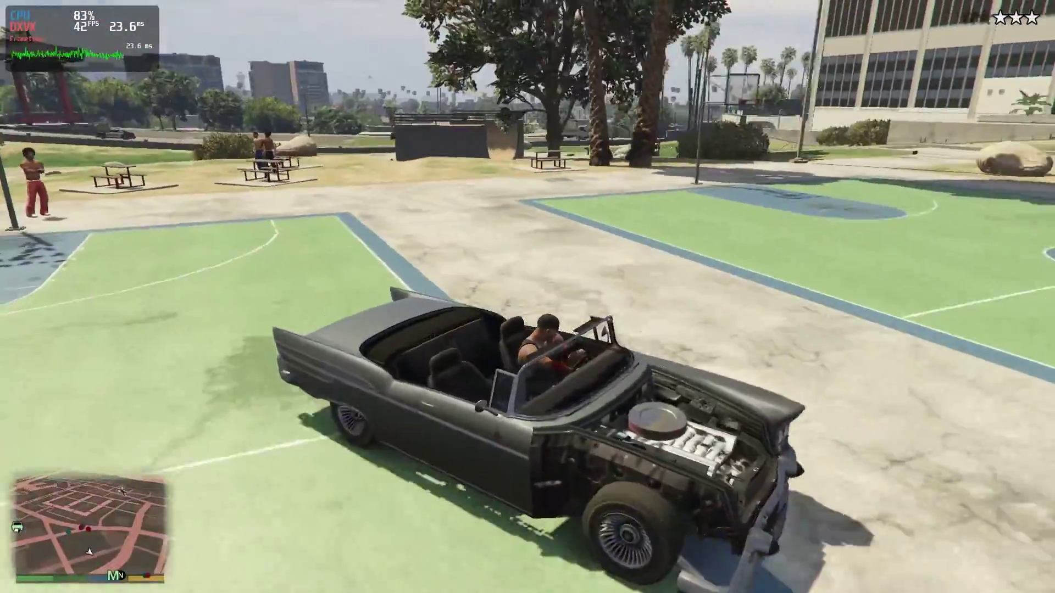
key(w)
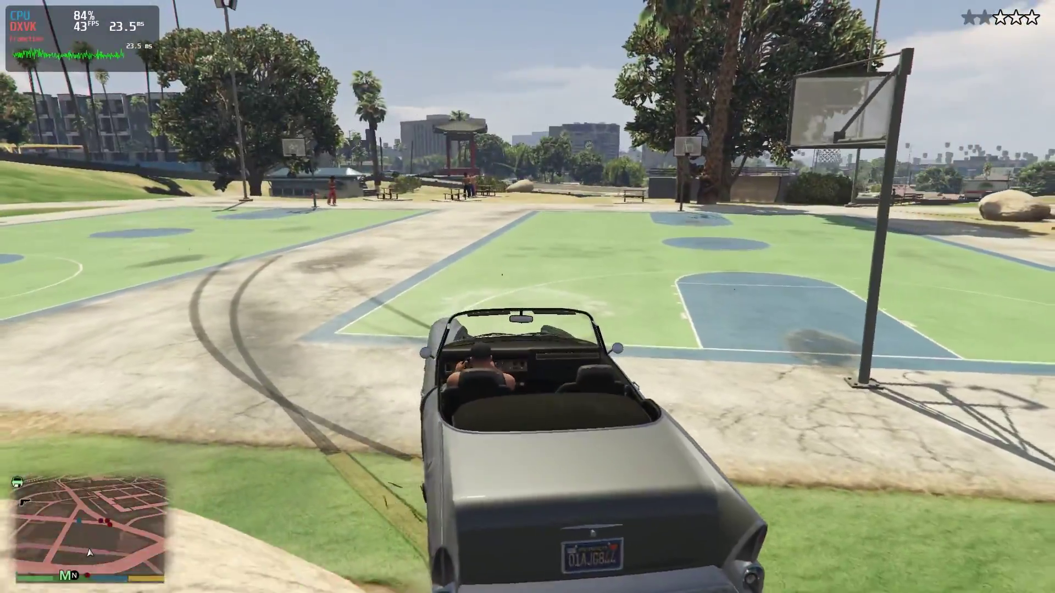
key(w)
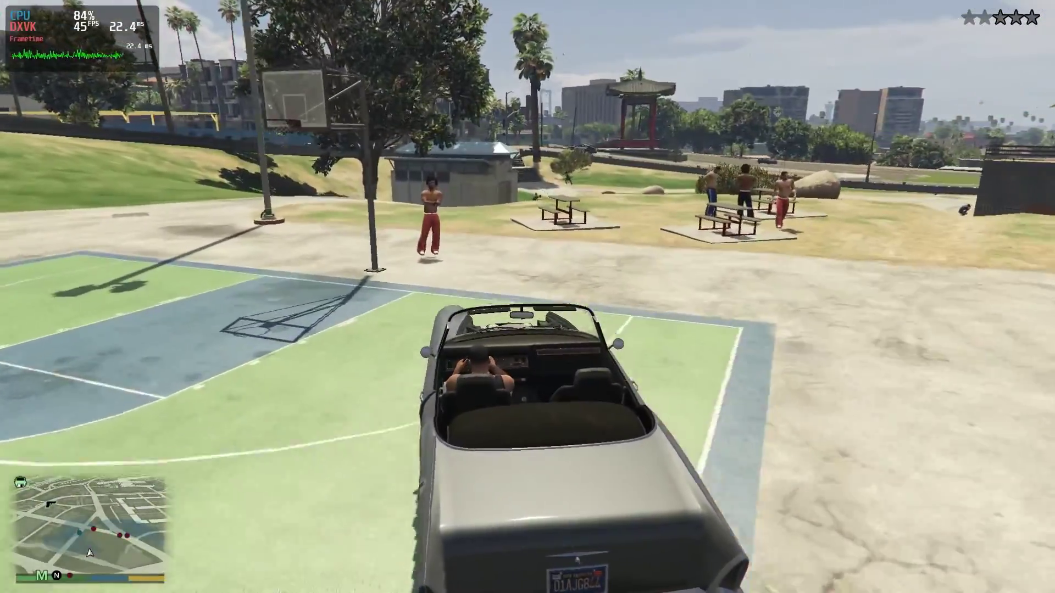
key(w)
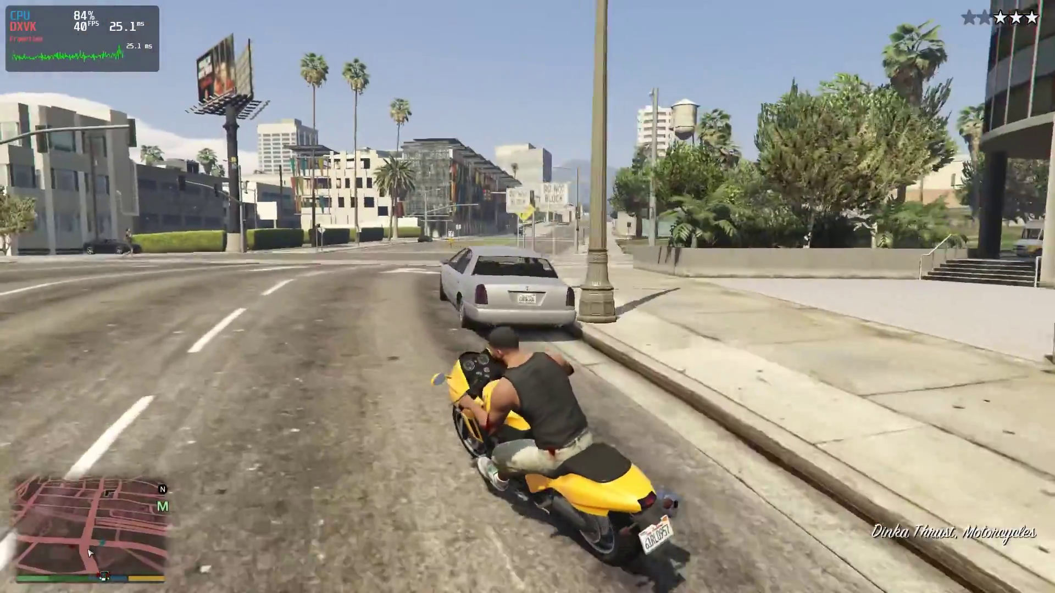
Ride the yellow motorcycle down the avenue, return to it after crashing, and ride back onto the road
key(w)
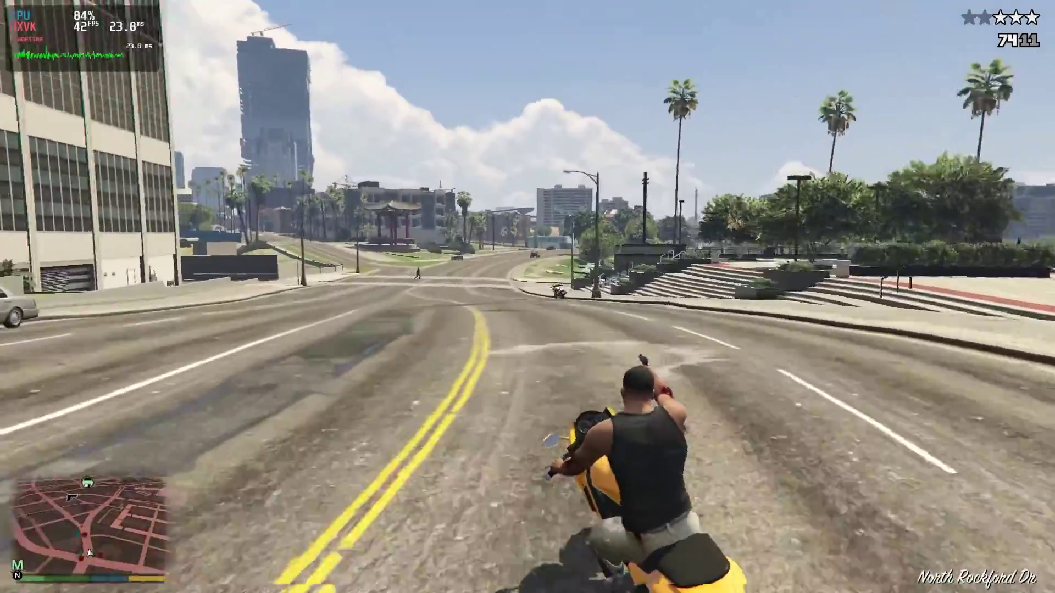
key(w)
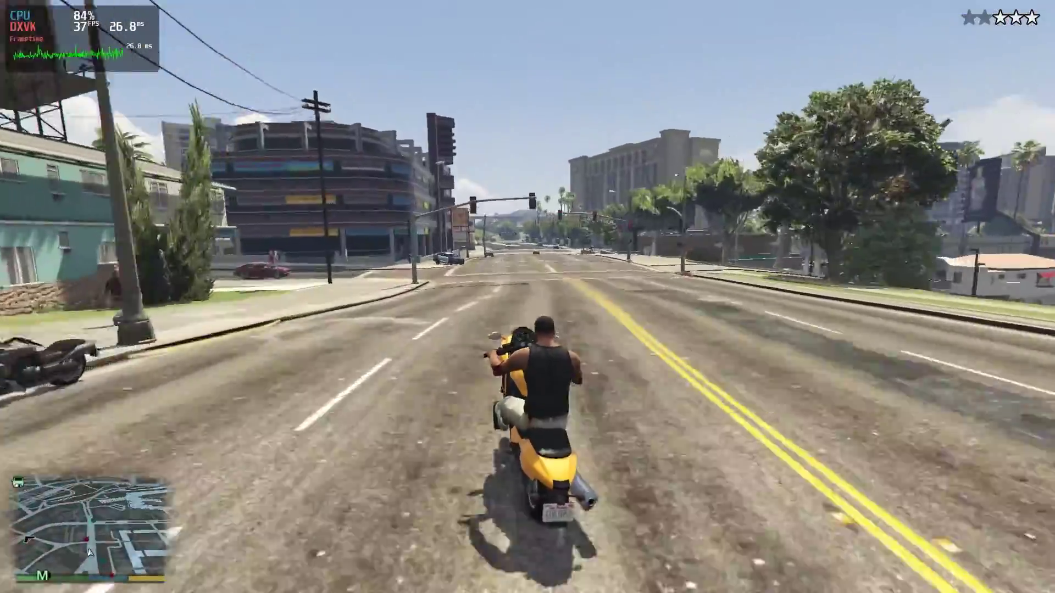
key(w)
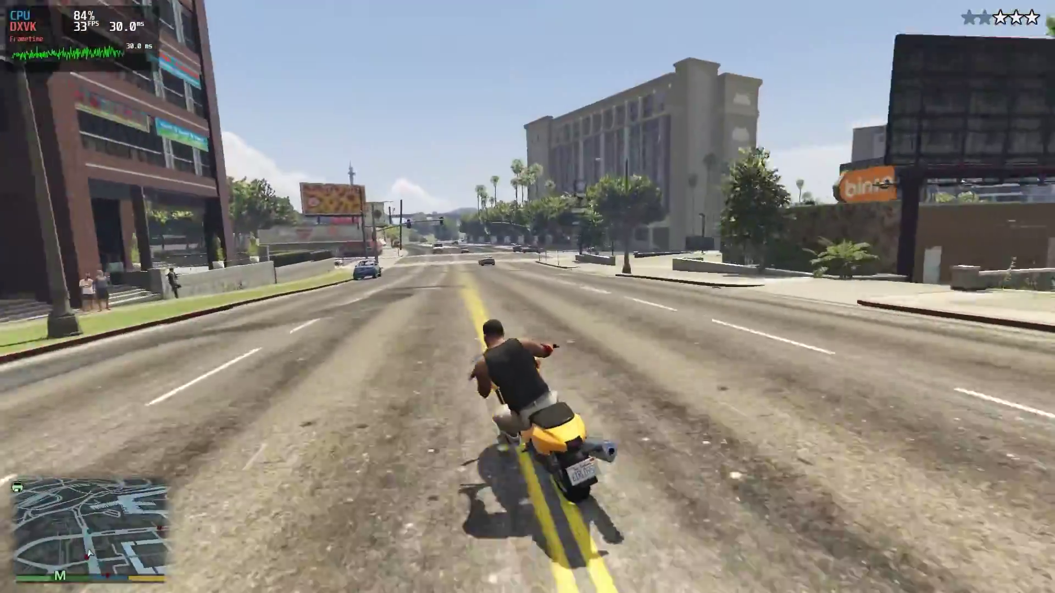
key(w)
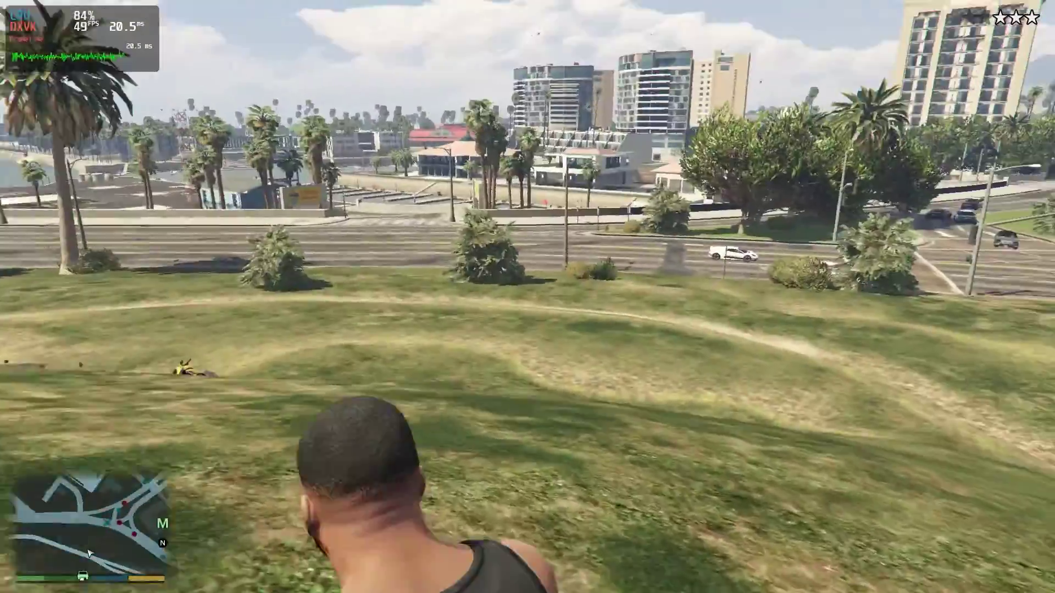
key(w)
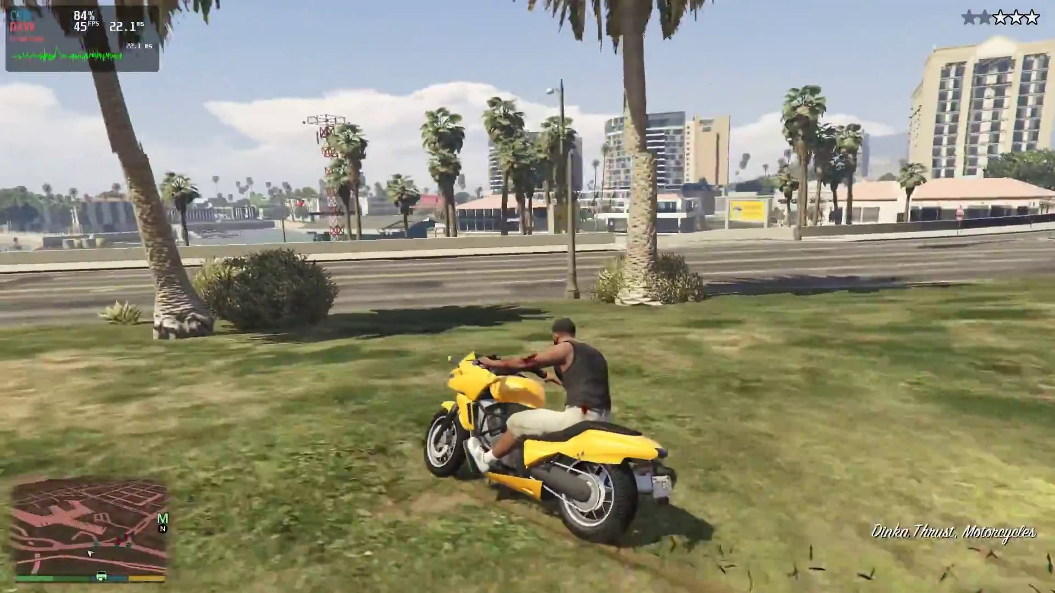
key(w)
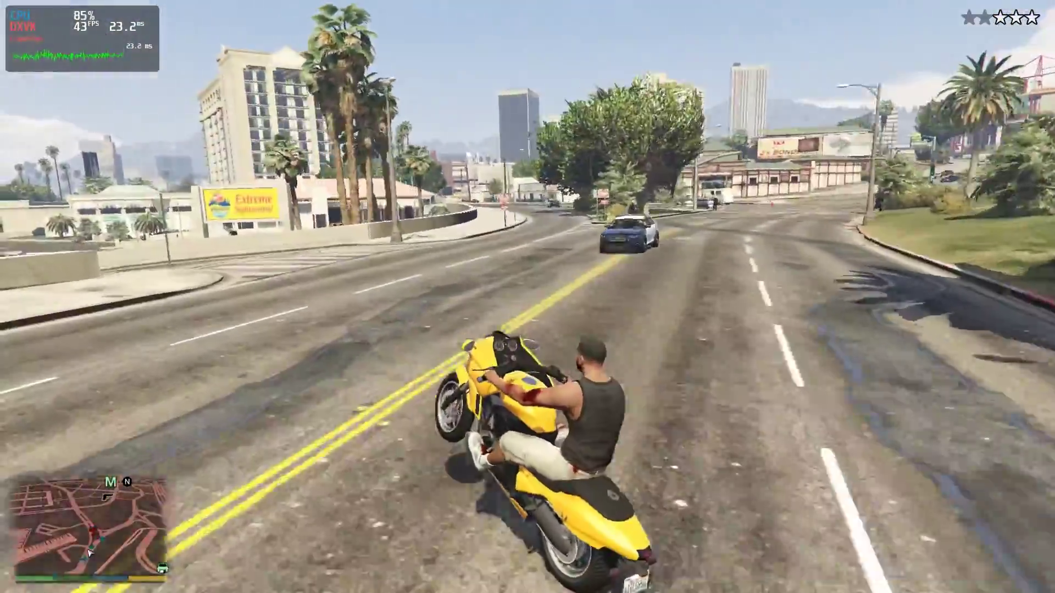